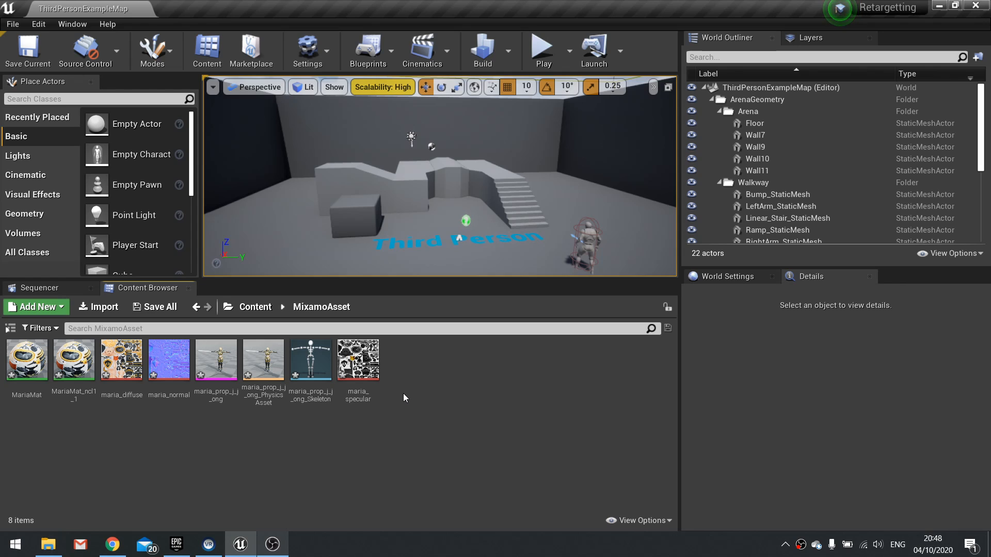
# Step: Switch from Unreal Engine to the Mixamo site in Chrome
pyautogui.click(112, 543)
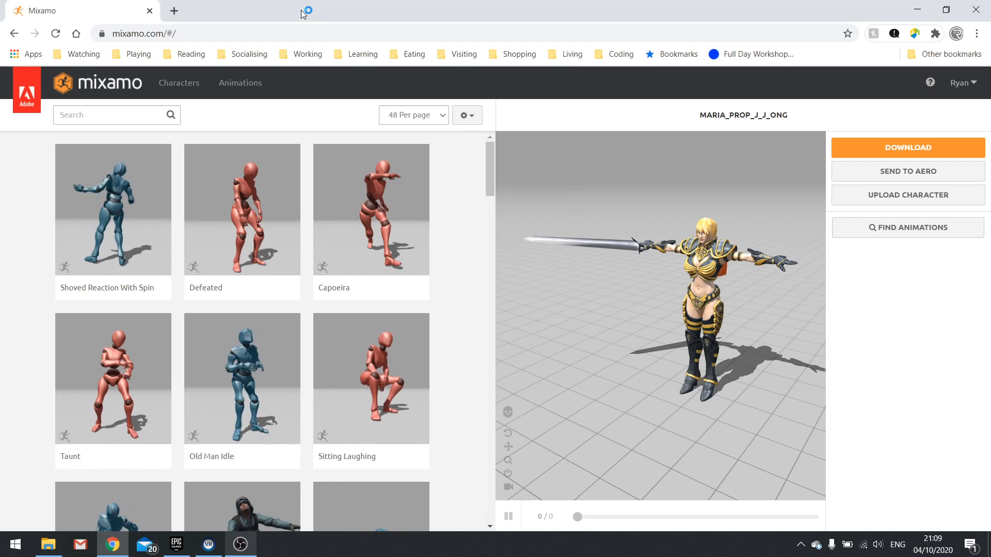
# Step: Browse Mixamo characters and animations, previewing Longbow Locomotion Pack on Maria, then return to Unreal
pyautogui.click(178, 83)
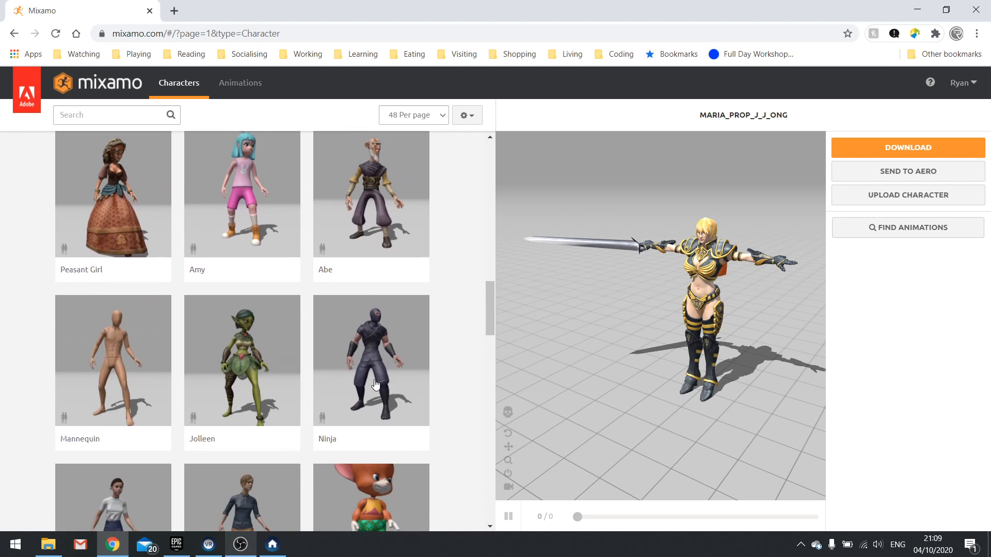
pyautogui.scroll(-3)
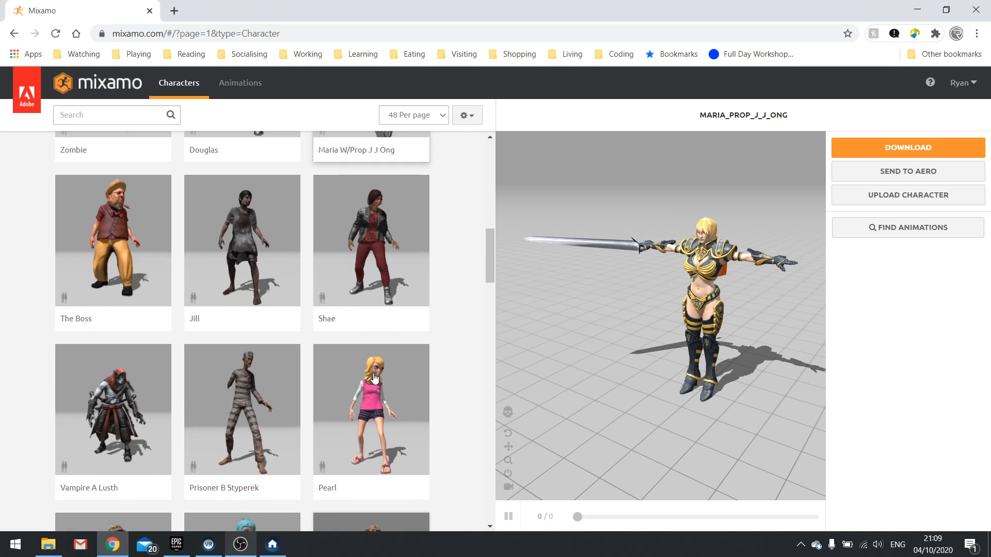
pyautogui.scroll(3)
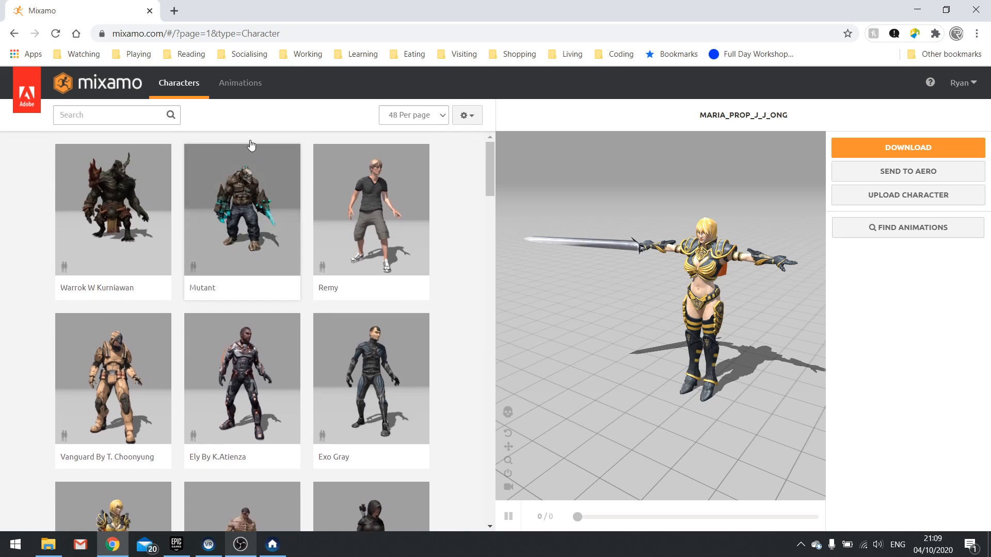
pyautogui.click(240, 82)
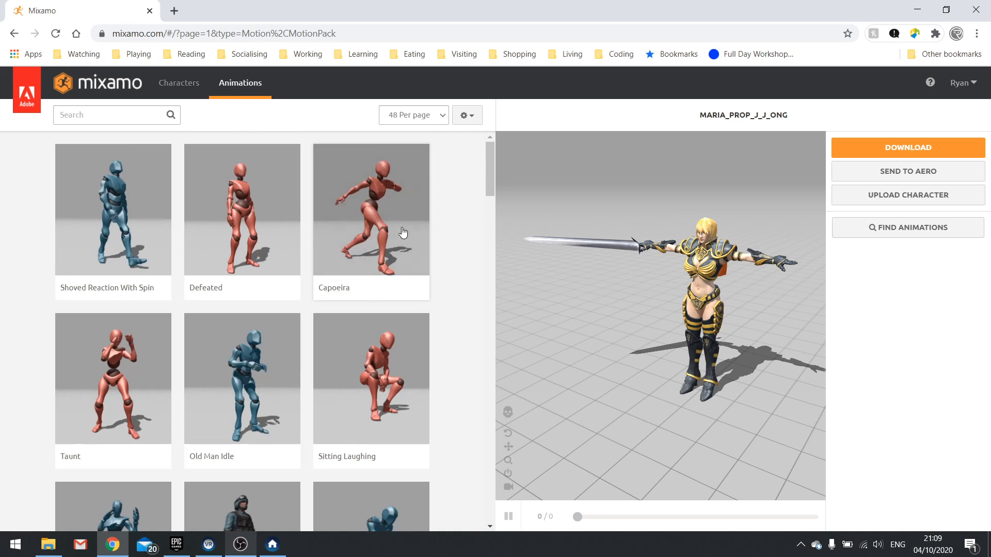
pyautogui.scroll(-3)
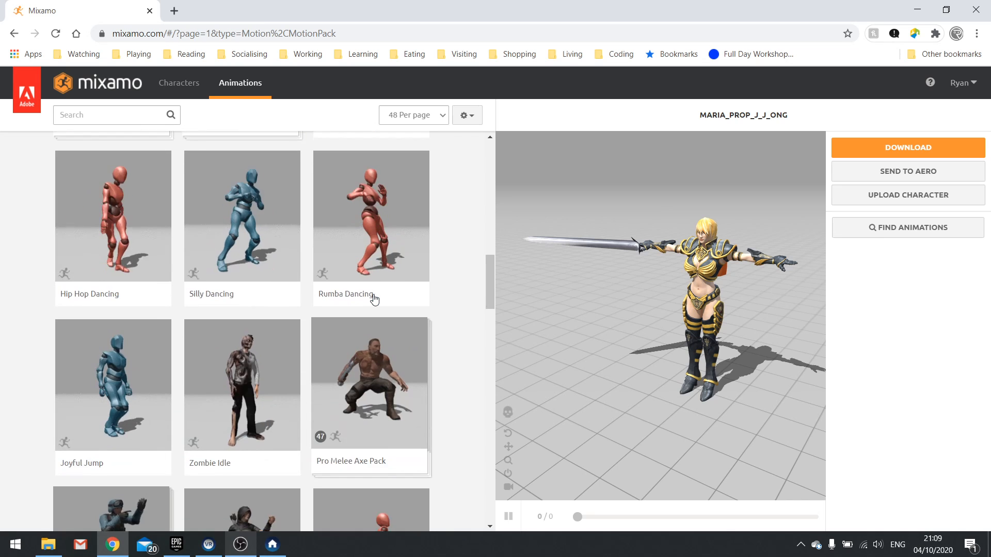
pyautogui.scroll(-3)
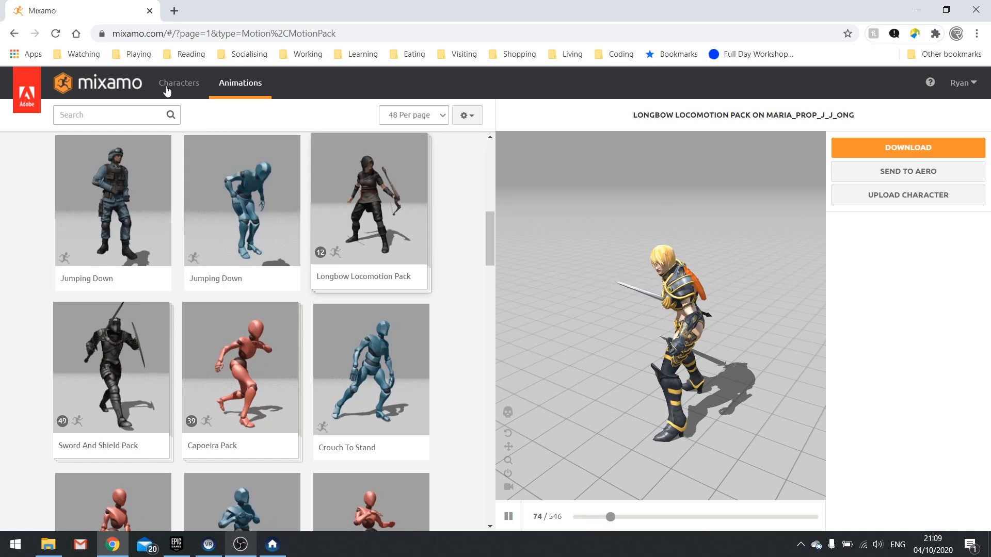
pyautogui.click(239, 543)
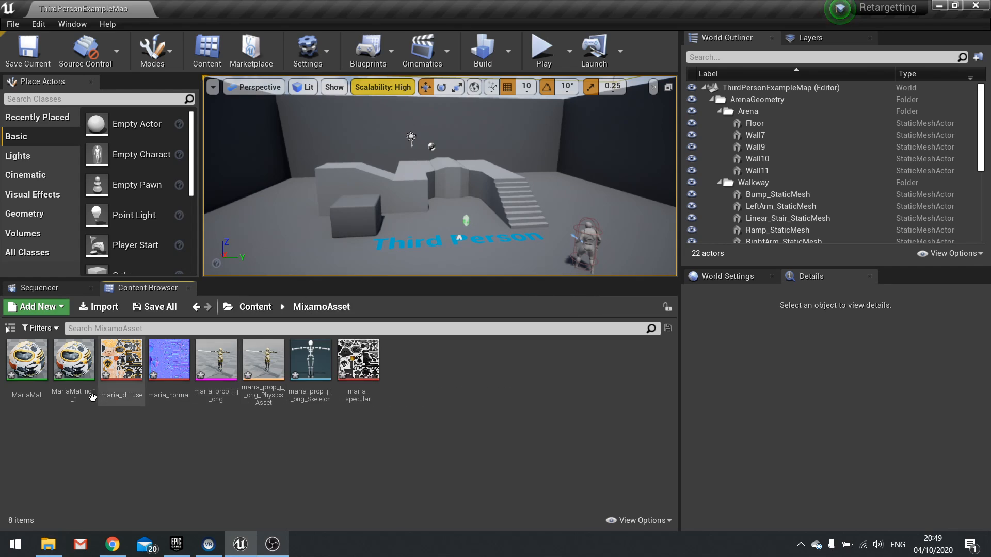
pyautogui.click(215, 360)
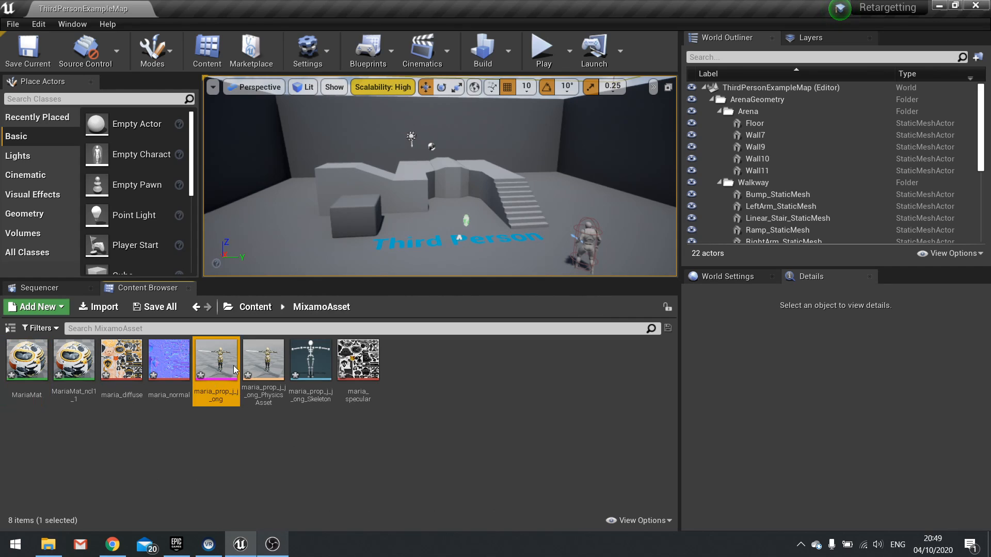
pyautogui.doubleClick(216, 360)
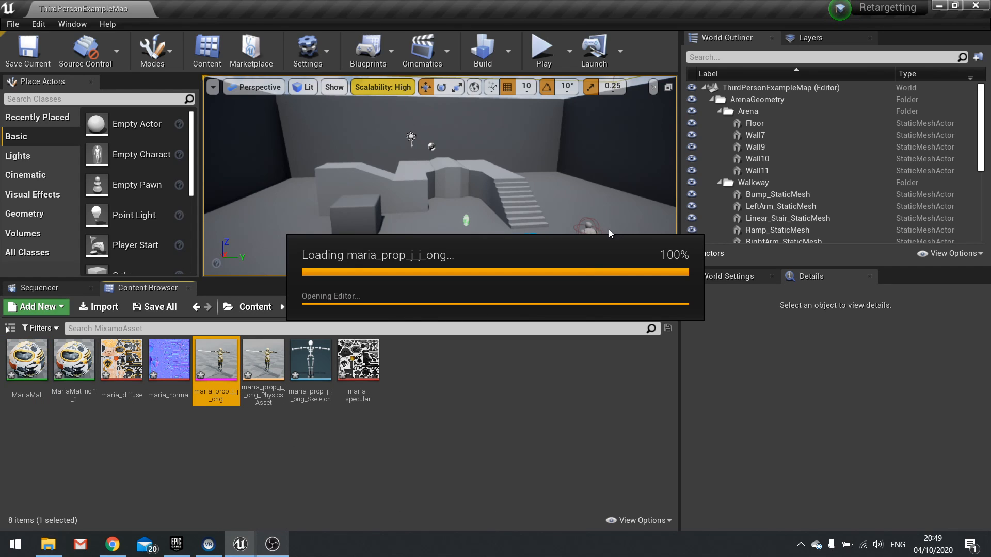
pyautogui.doubleClick(215, 359)
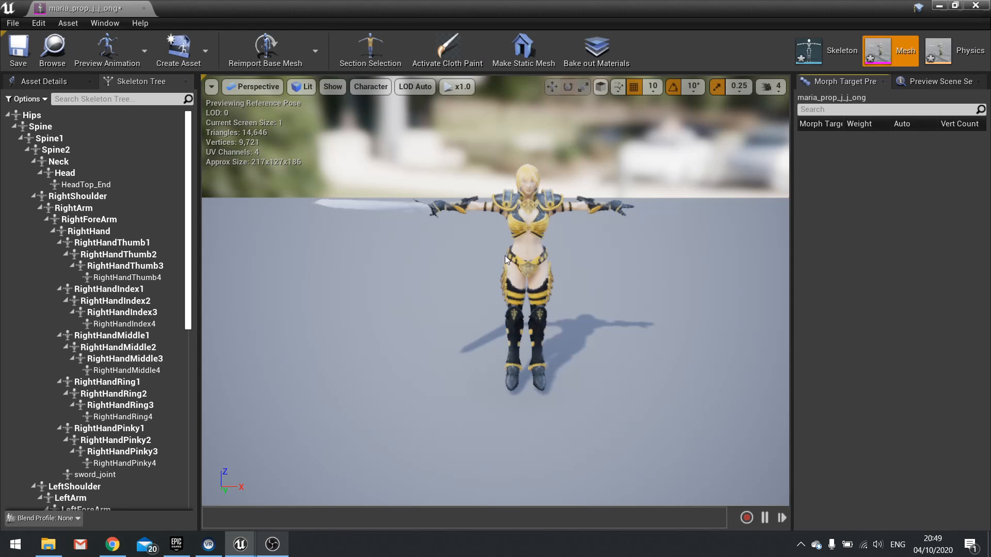
pyautogui.moveTo(506, 259); pyautogui.dragTo(417, 272)
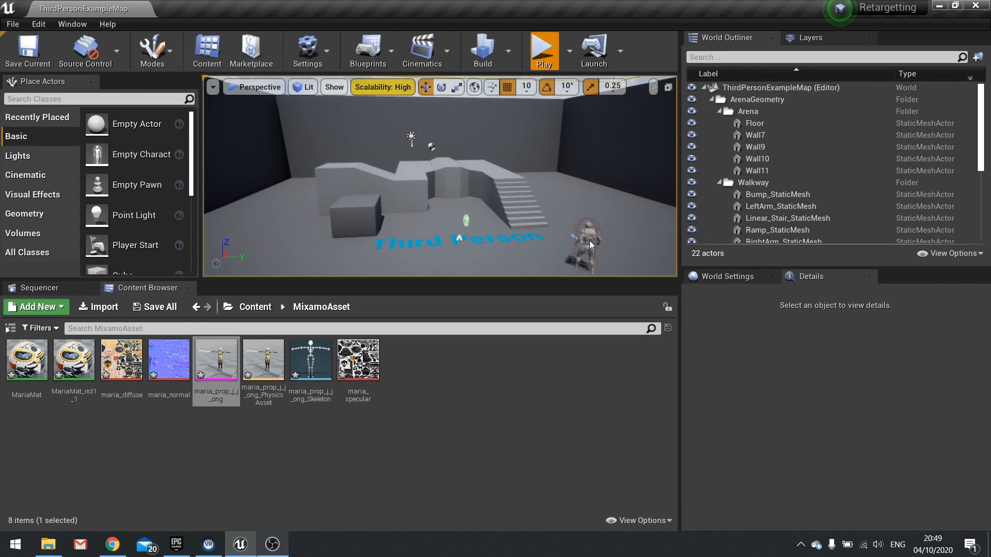
pyautogui.click(542, 50)
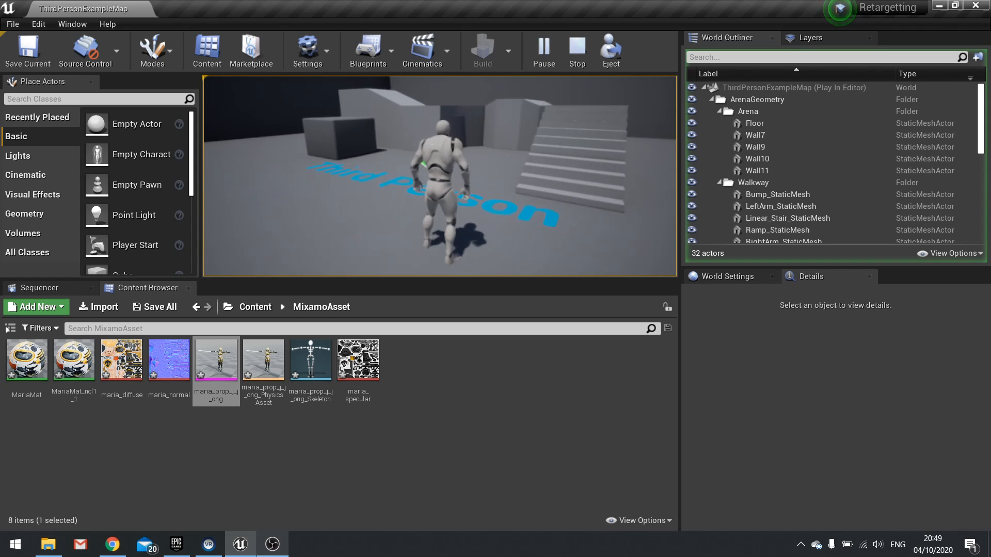
pyautogui.click(576, 51)
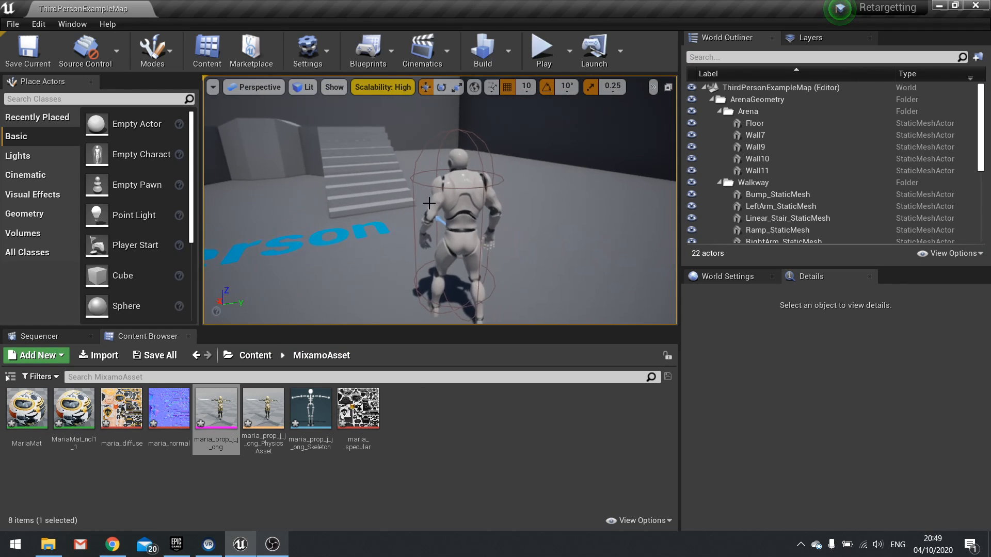
pyautogui.moveTo(310, 407)
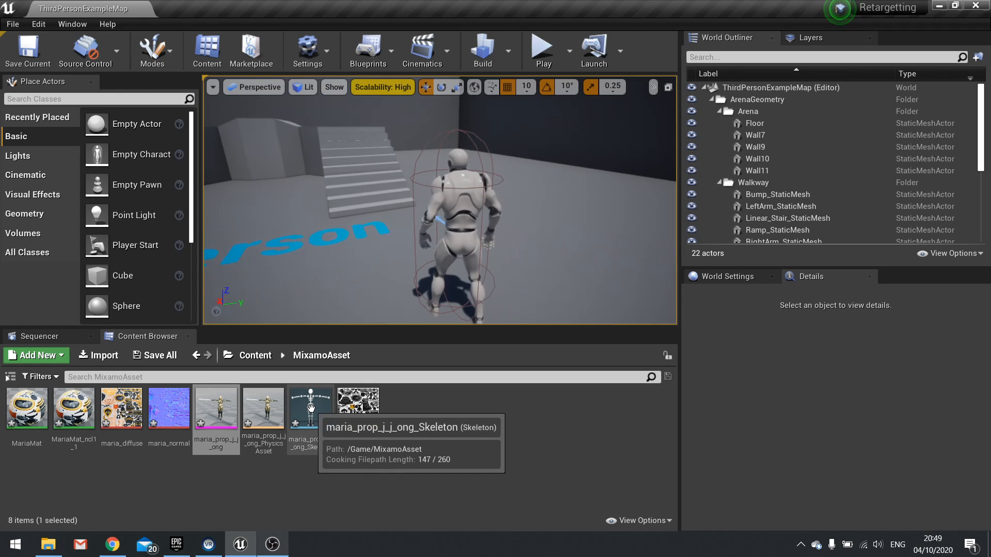
# Step: Open maria_prop_j_j_ong_Skeleton to inspect Maria's bone hierarchy
pyautogui.doubleClick(309, 405)
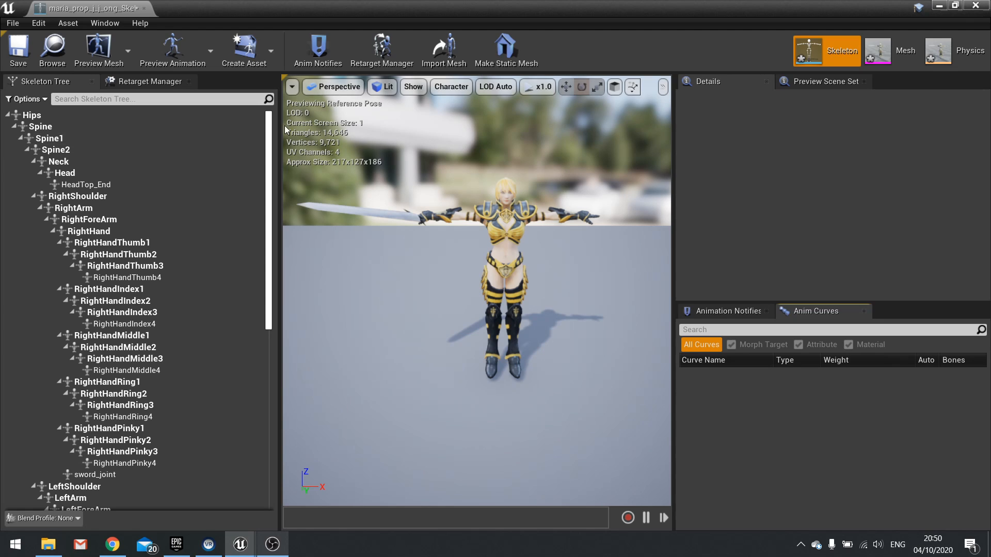
pyautogui.moveTo(667, 129)
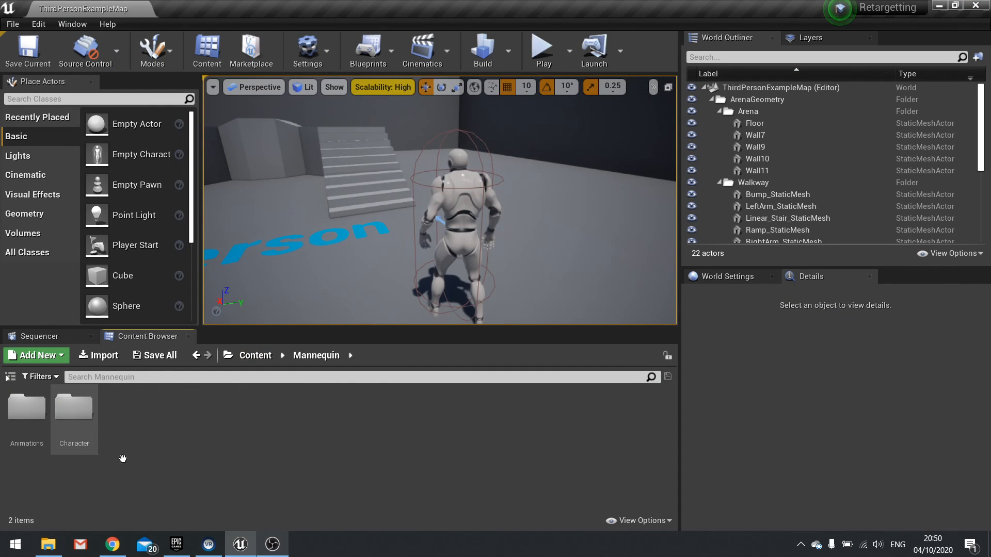
# Step: Open UE4_Mannequin_Skeleton and inspect the index_02_l and middle_02_l bones
pyautogui.doubleClick(74, 406)
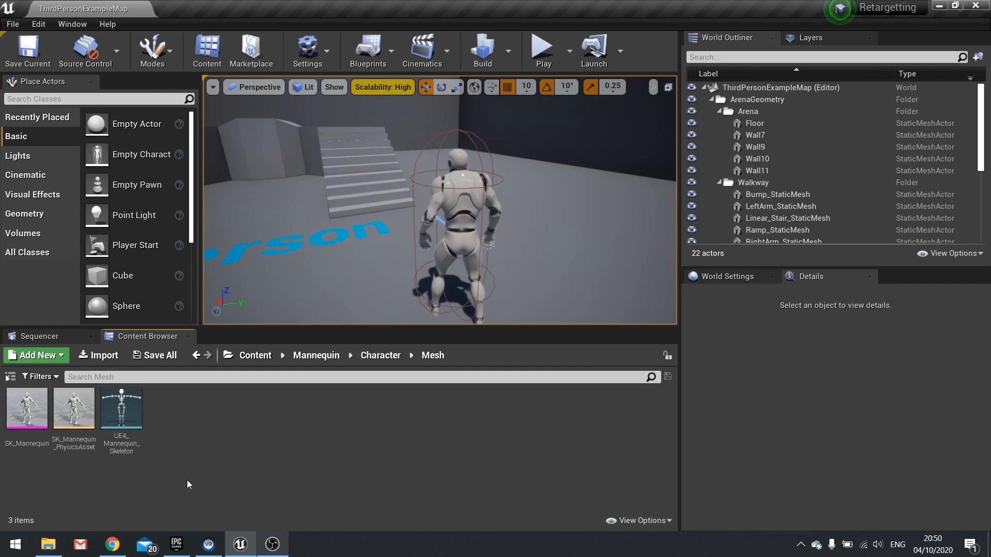
pyautogui.doubleClick(121, 407)
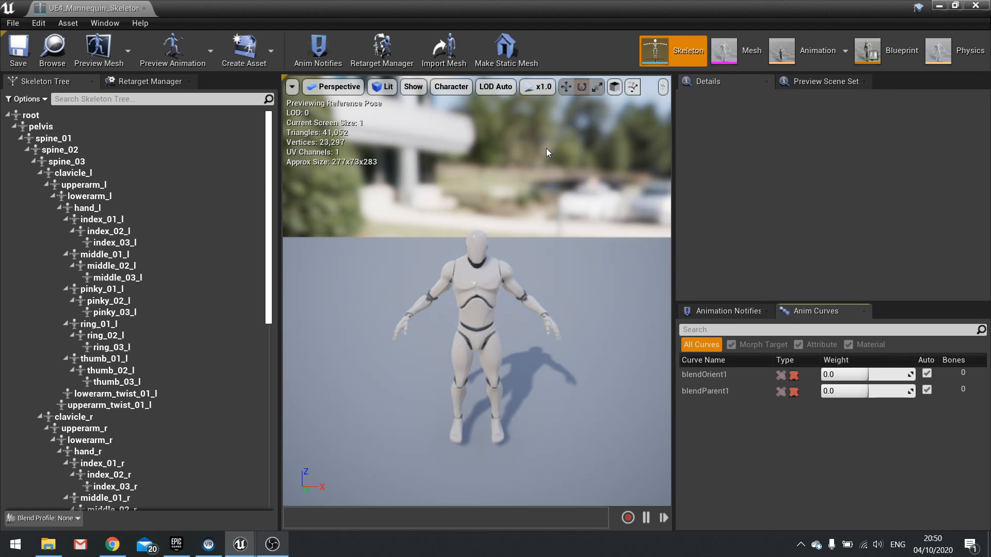
pyautogui.click(110, 231)
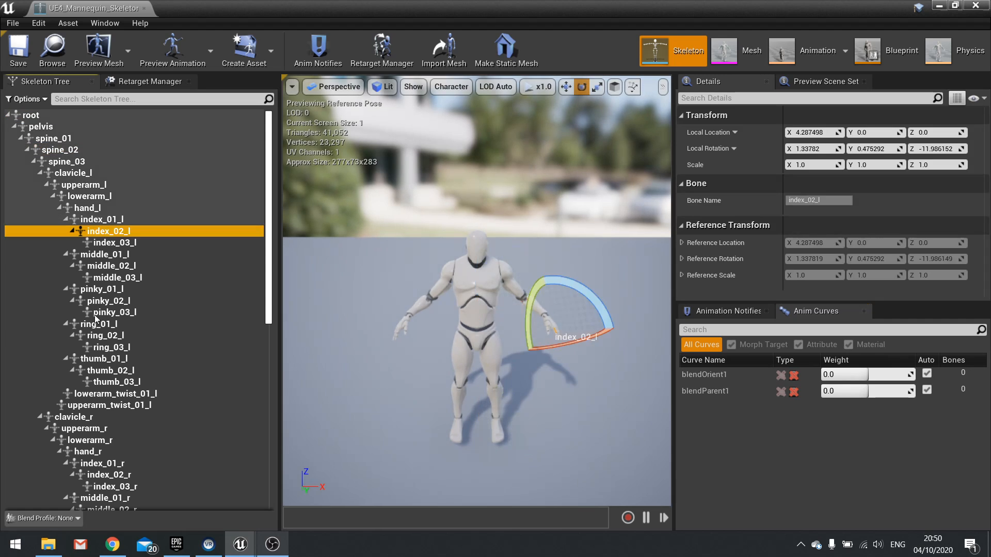
pyautogui.click(112, 265)
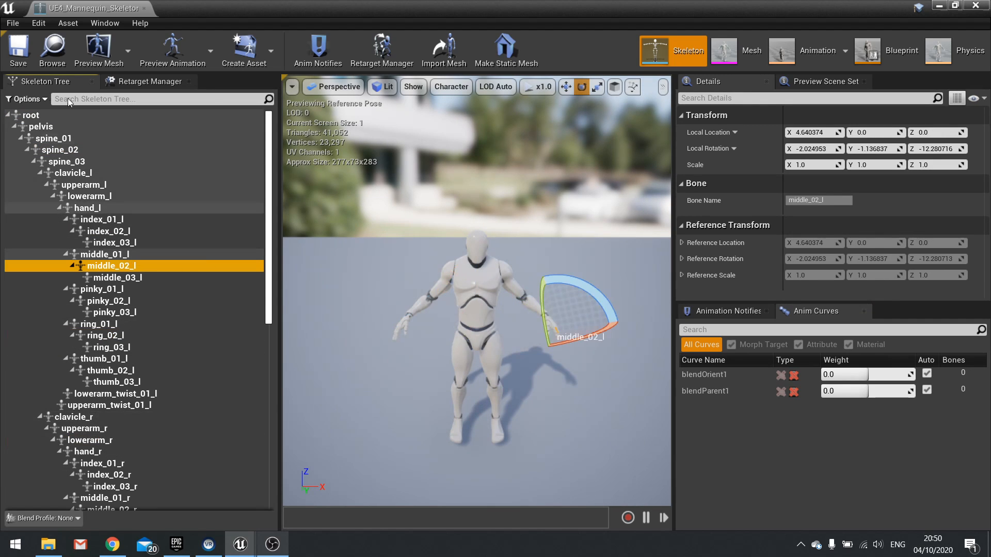
pyautogui.moveTo(175, 93)
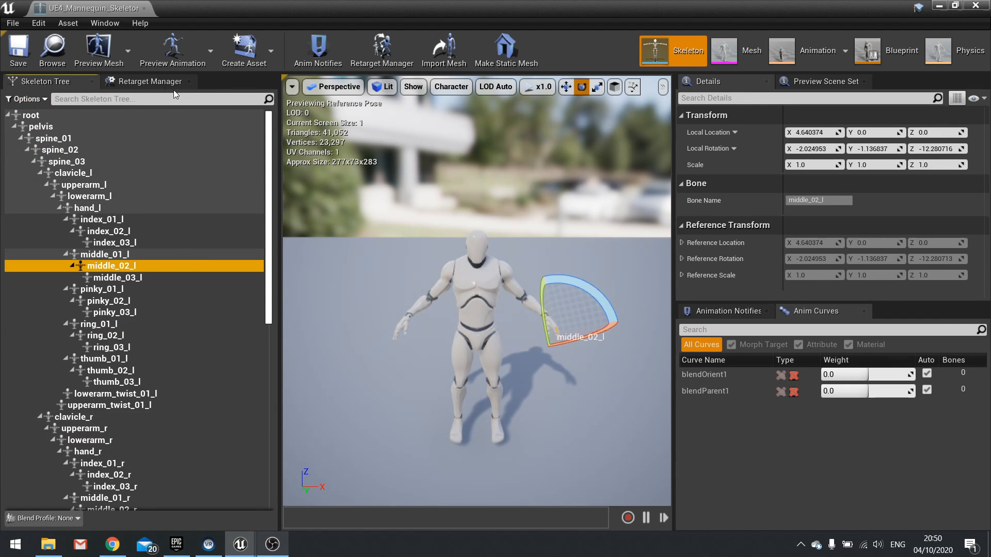
# Step: Bring up the Retarget Manager via the Window menu and undock it into a floating window
pyautogui.click(149, 81)
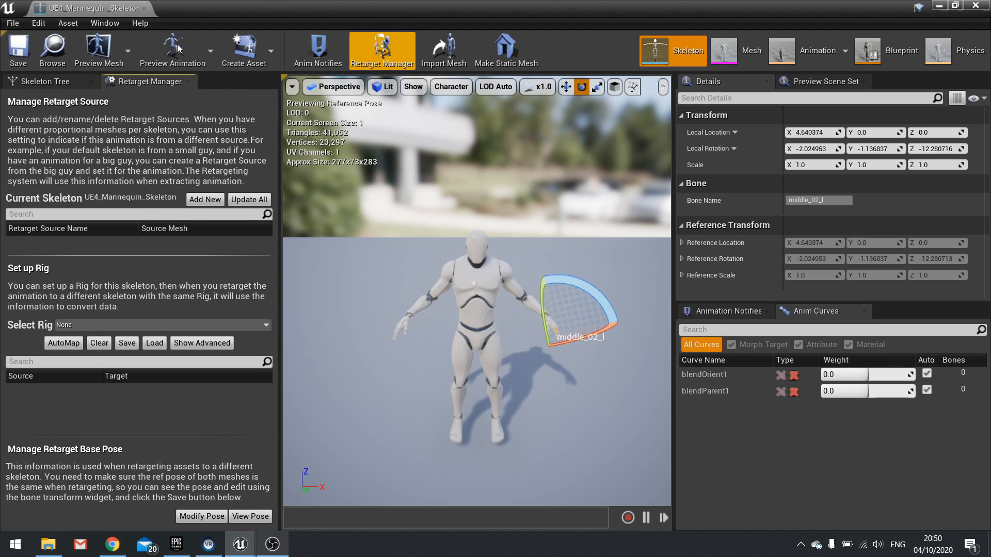
pyautogui.moveTo(105, 23)
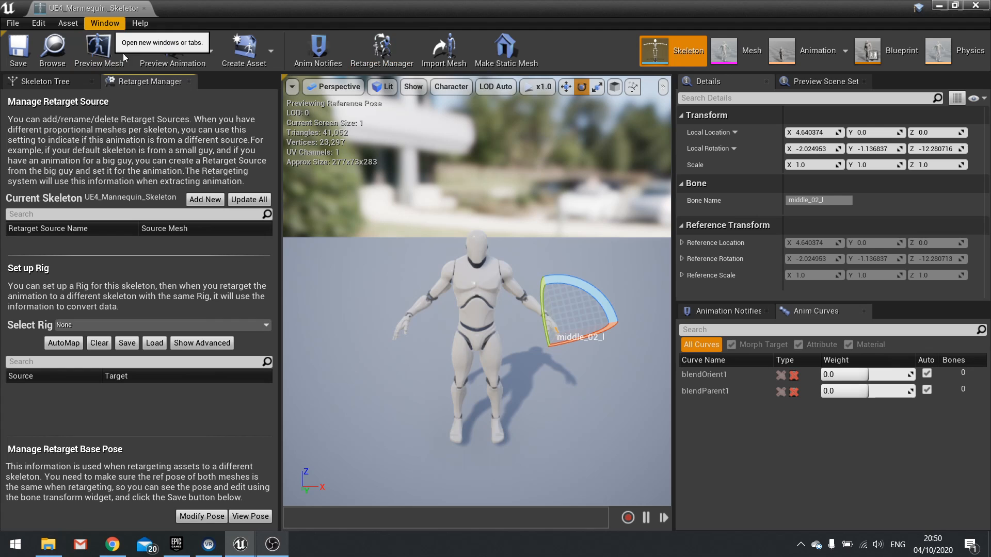
pyautogui.click(104, 24)
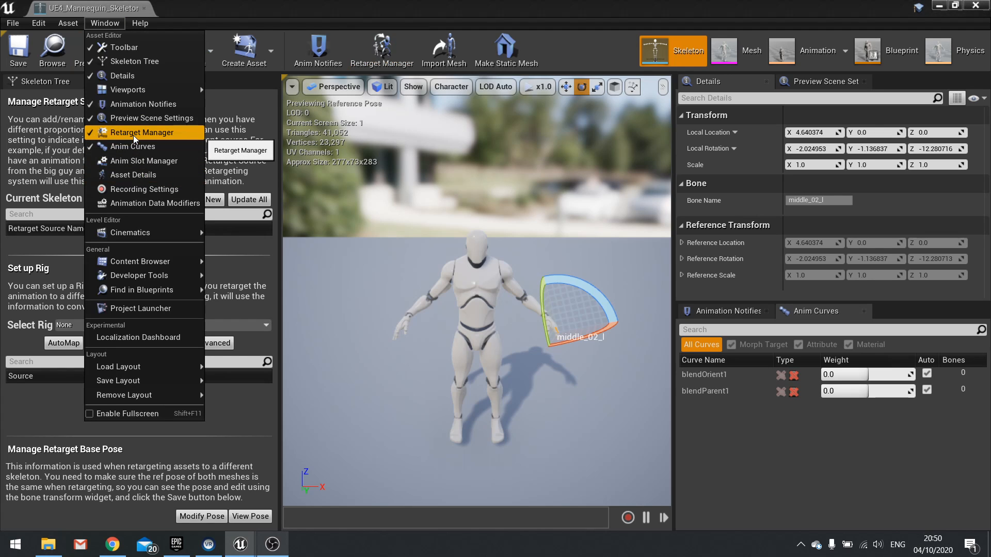
pyautogui.click(142, 132)
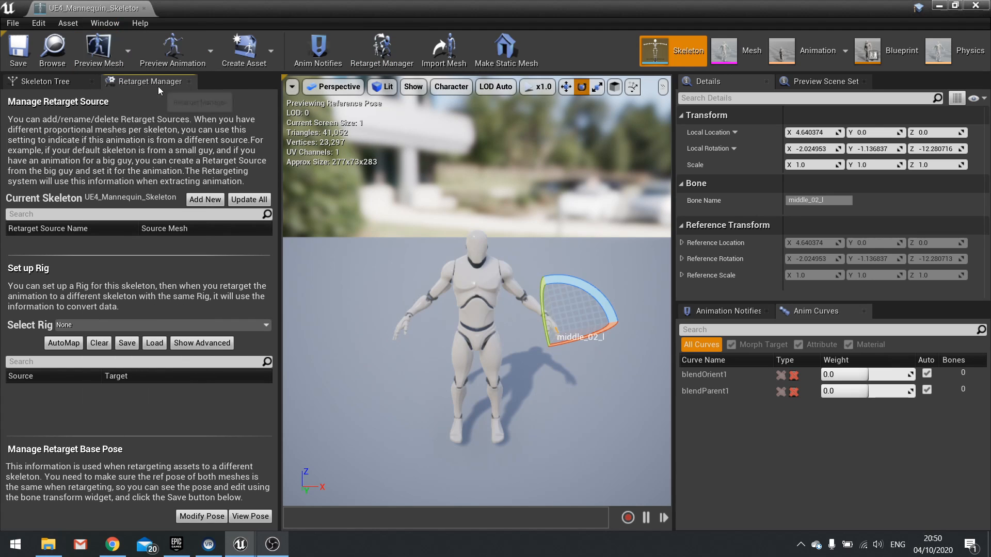
pyautogui.click(44, 81)
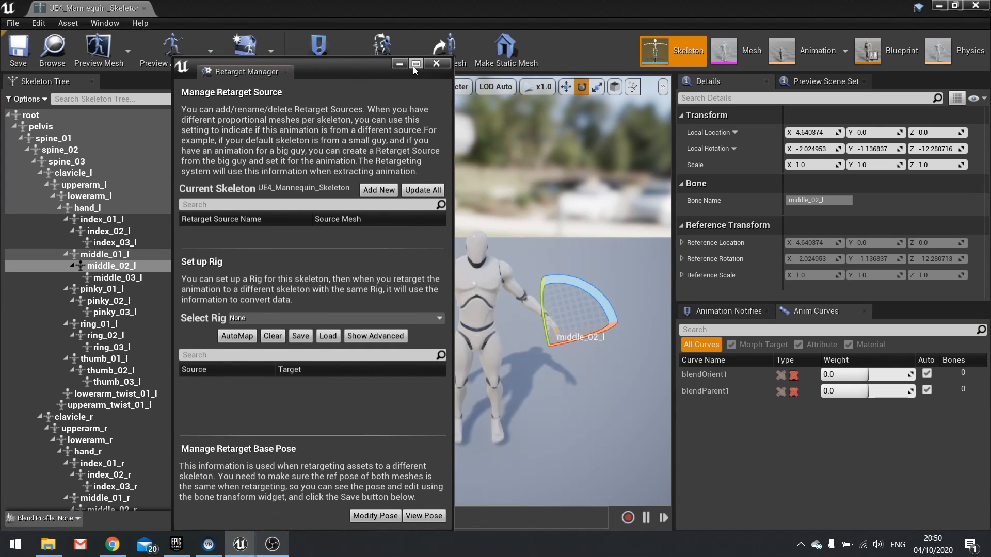
# Step: Maximise the floating Retarget Manager window for the mannequin skeleton
pyautogui.click(417, 63)
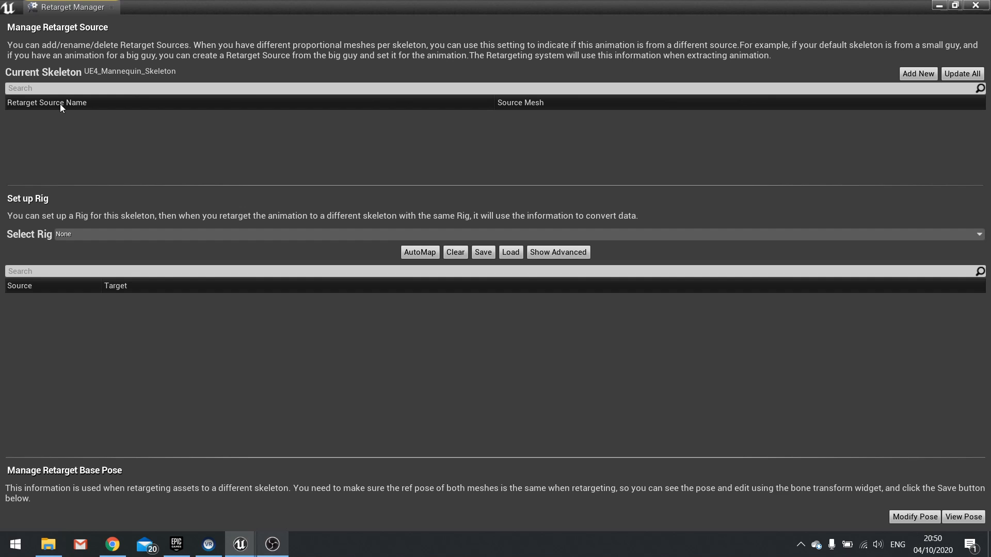
pyautogui.moveTo(94, 243)
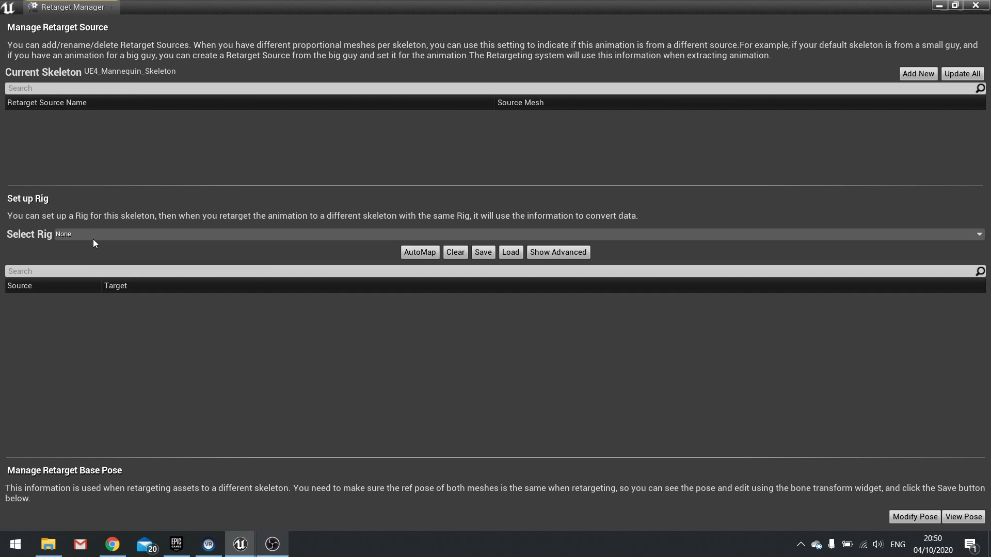
pyautogui.moveTo(19, 247)
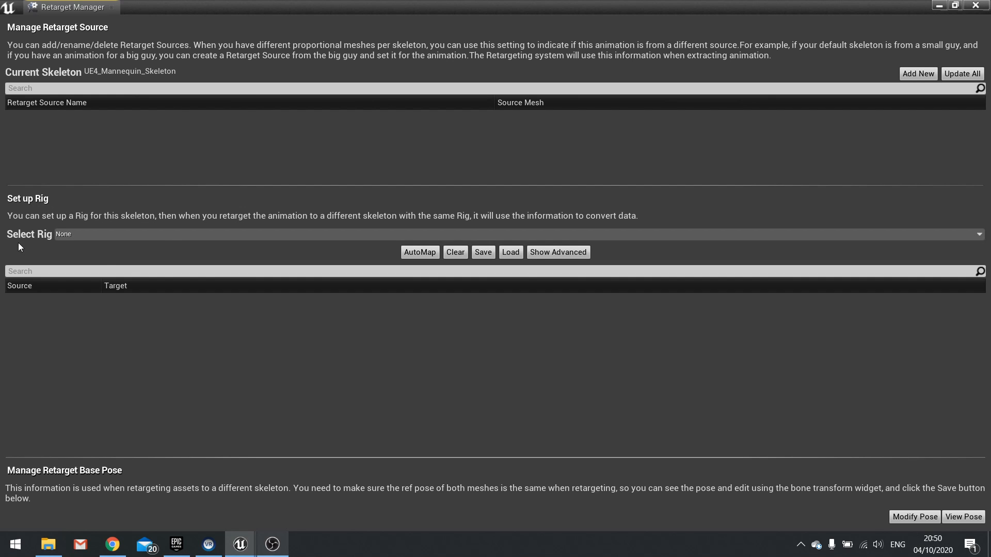
pyautogui.moveTo(110, 246)
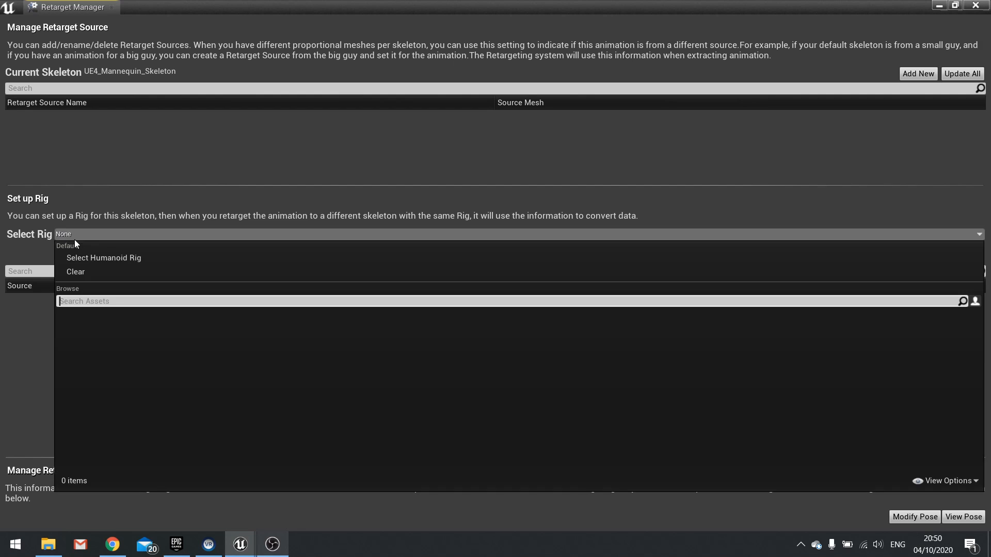
pyautogui.moveTo(104, 258)
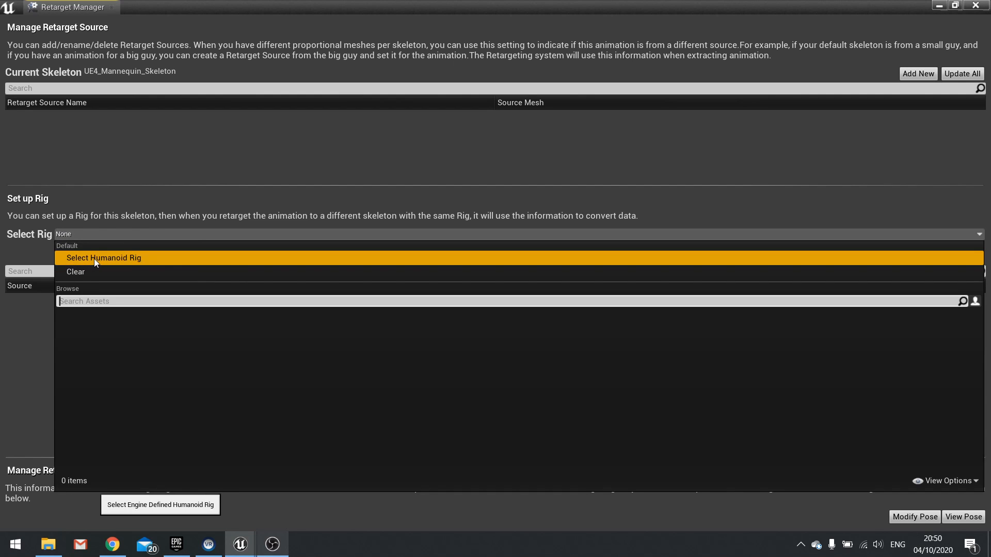
# Step: Assign the Humanoid rig to the mannequin skeleton and review the source/target bone mapping
pyautogui.click(103, 258)
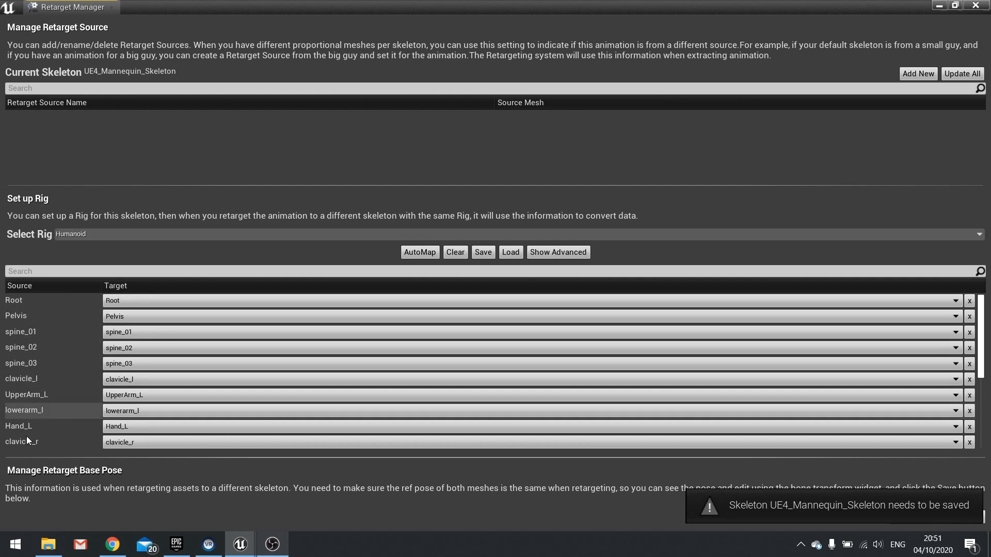
pyautogui.moveTo(35, 362)
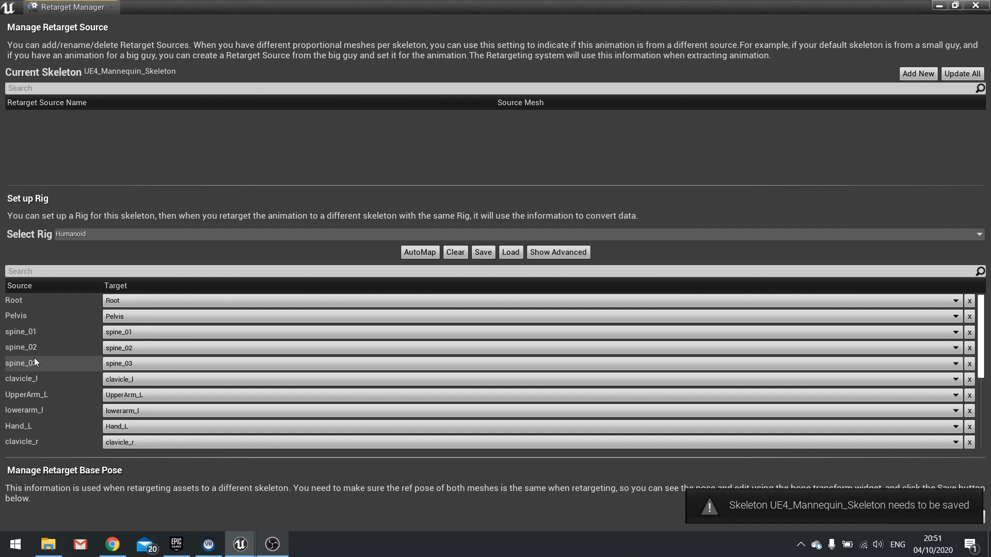
pyautogui.moveTo(419, 252)
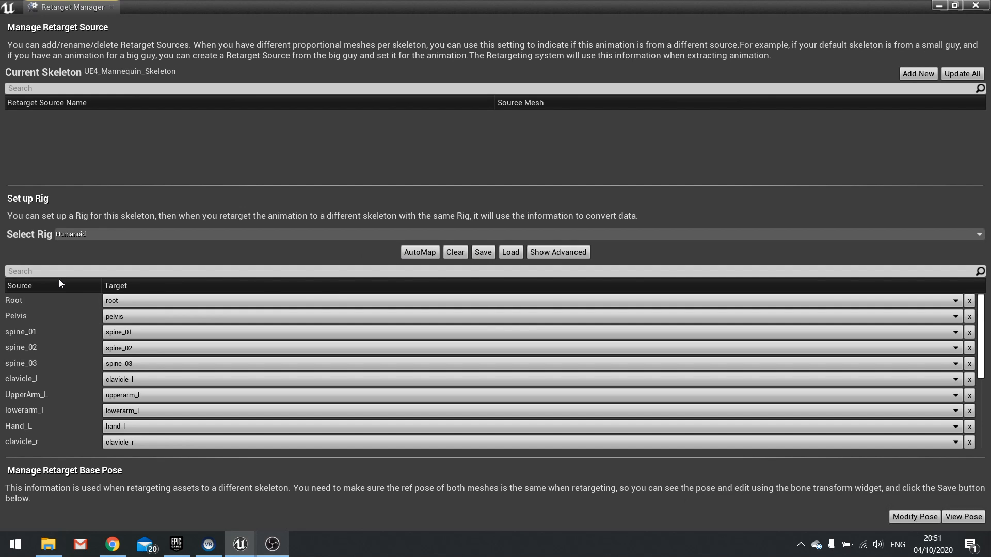
pyautogui.moveTo(127, 332)
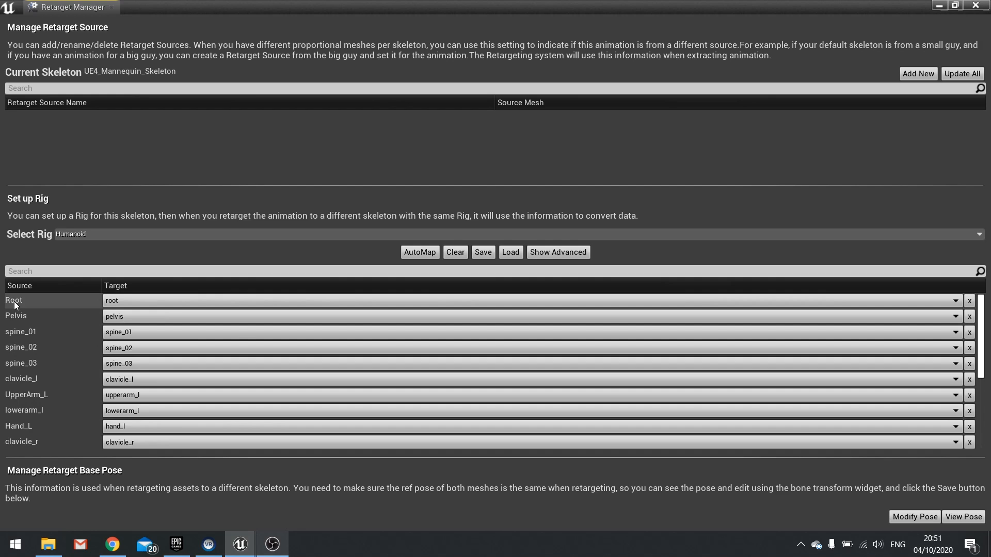
pyautogui.moveTo(34, 364)
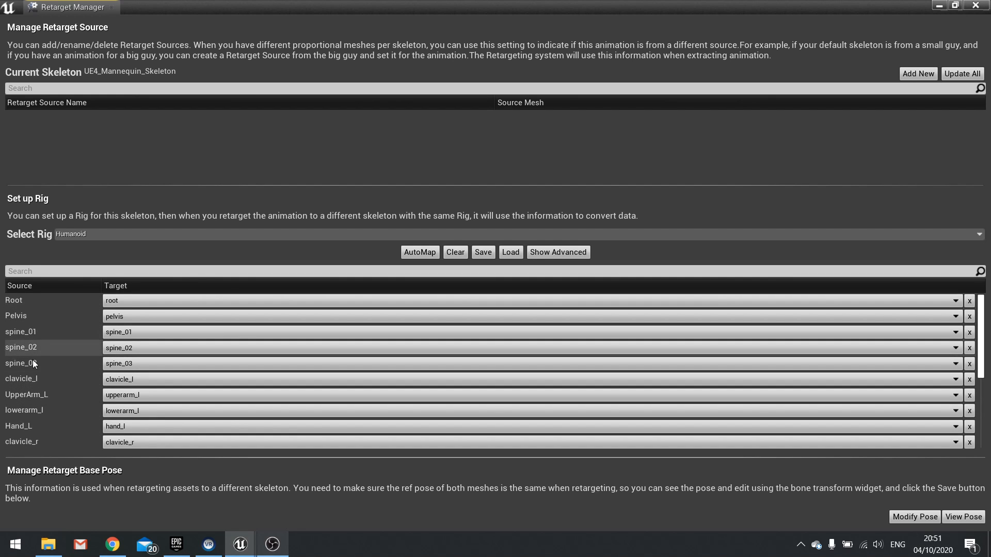
pyautogui.scroll(-3)
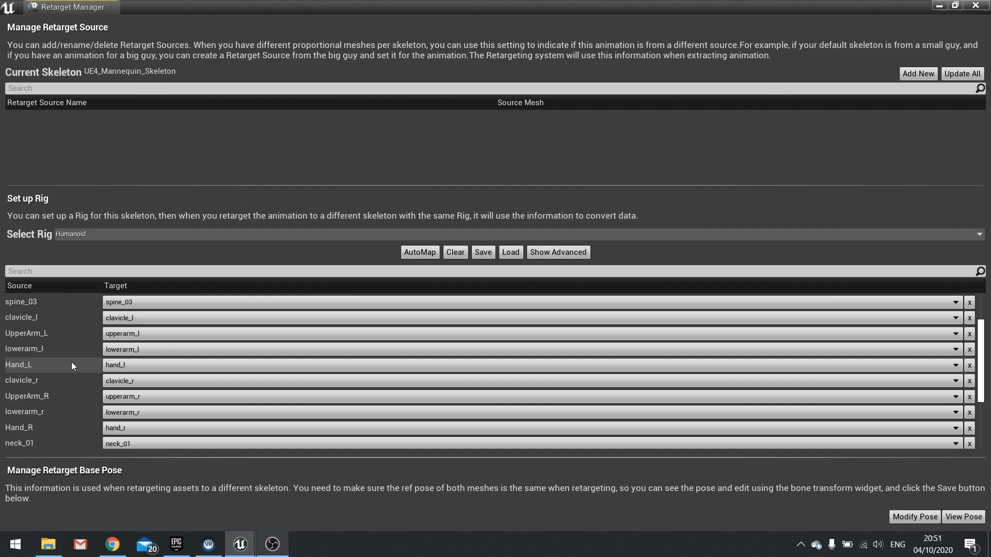
pyautogui.scroll(-3)
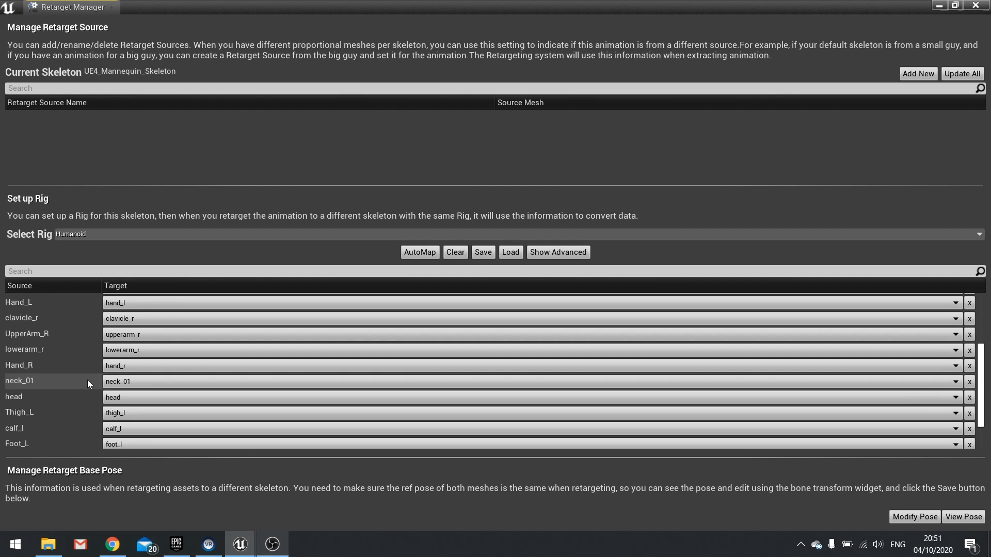
pyautogui.scroll(3)
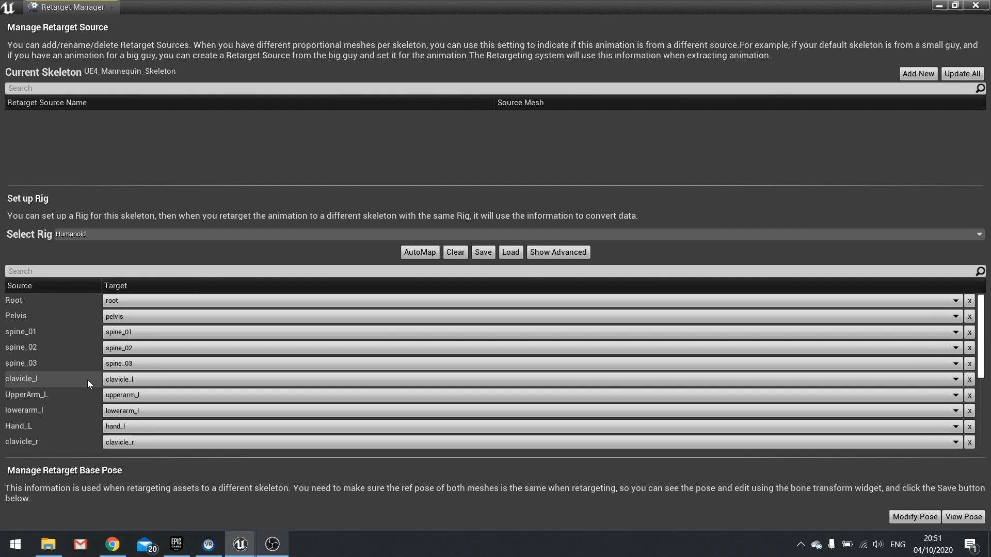
pyautogui.moveTo(140, 402)
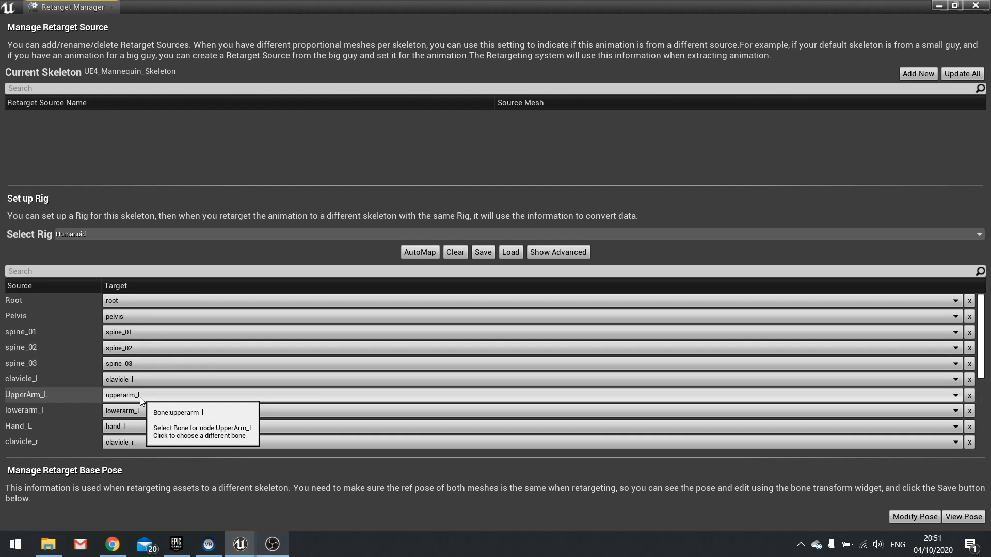
pyautogui.moveTo(943, 25)
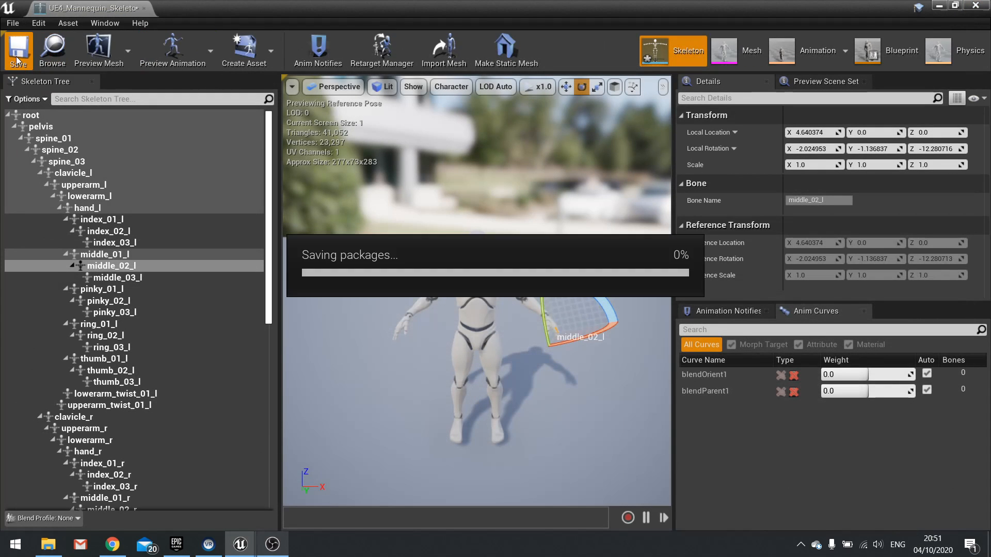
# Step: Save UE4_Mannequin_Skeleton with its Humanoid rig mapping
pyautogui.click(18, 51)
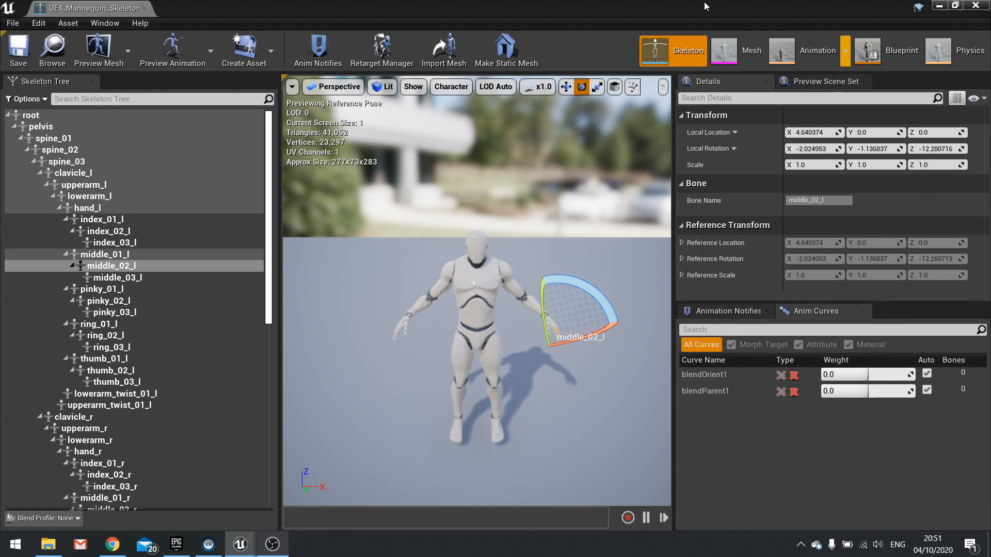
pyautogui.moveTo(945, 20)
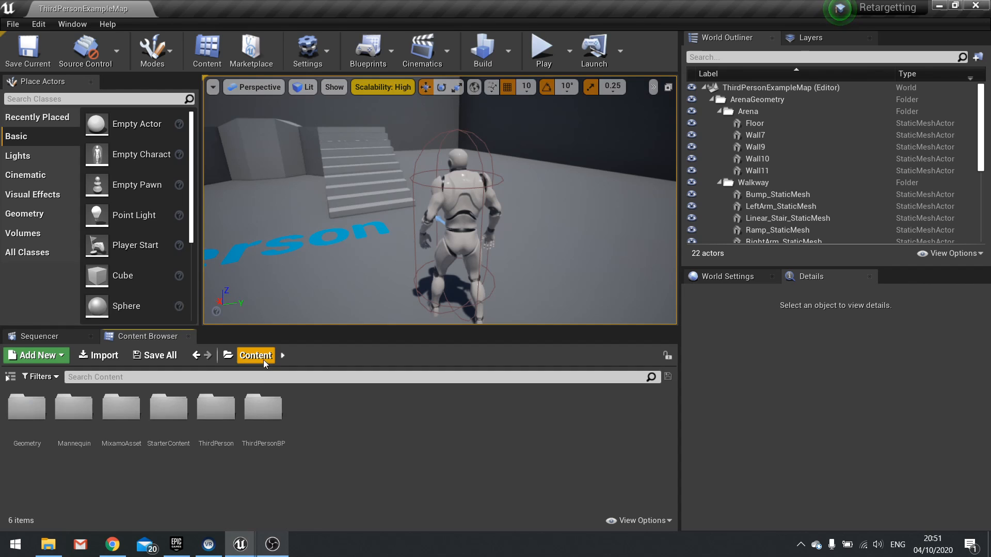
# Step: Open maria_prop_j_j_ong_Skeleton from MixamoAsset, then return to the UE4_Mannequin_Skeleton tab
pyautogui.doubleClick(121, 407)
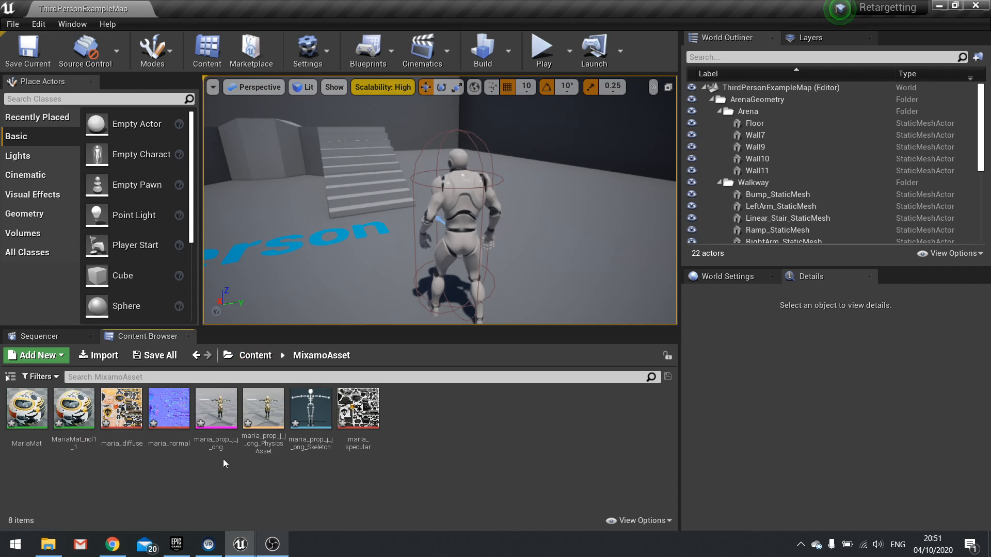
pyautogui.doubleClick(310, 408)
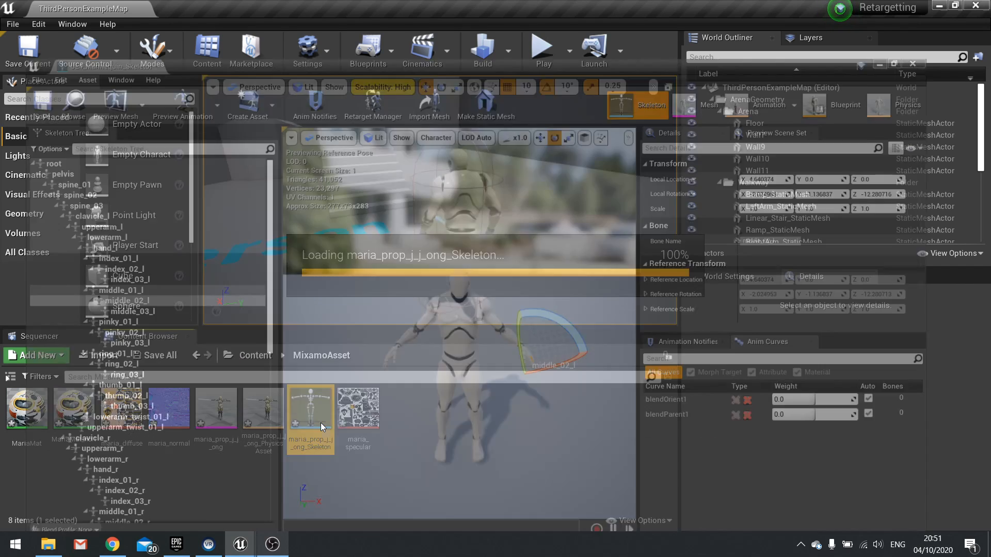
pyautogui.doubleClick(311, 405)
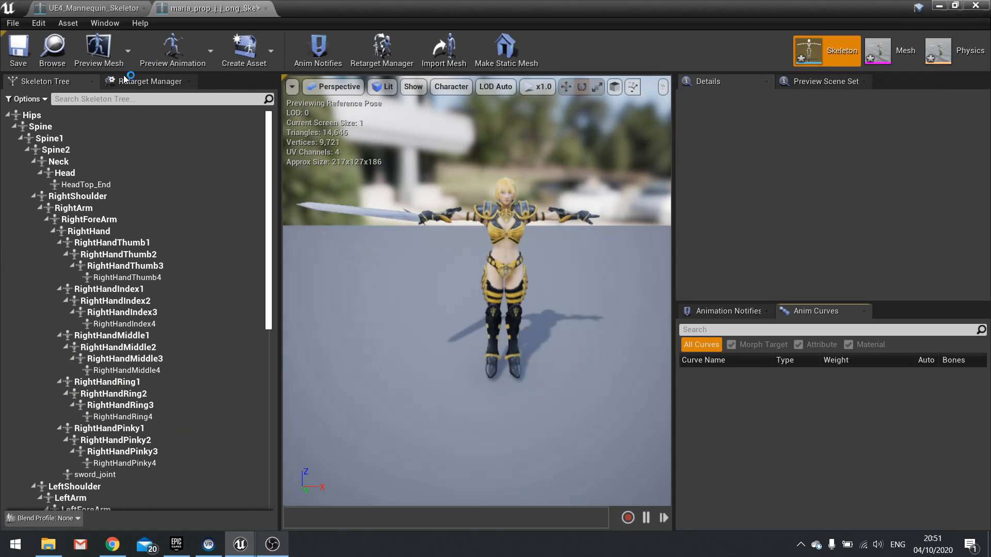
pyautogui.click(149, 81)
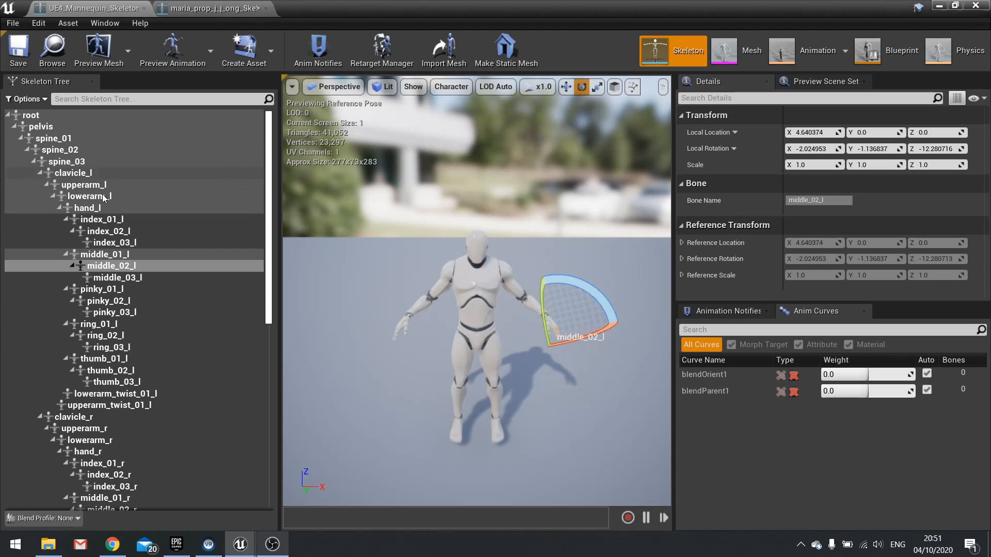
pyautogui.moveTo(44, 126)
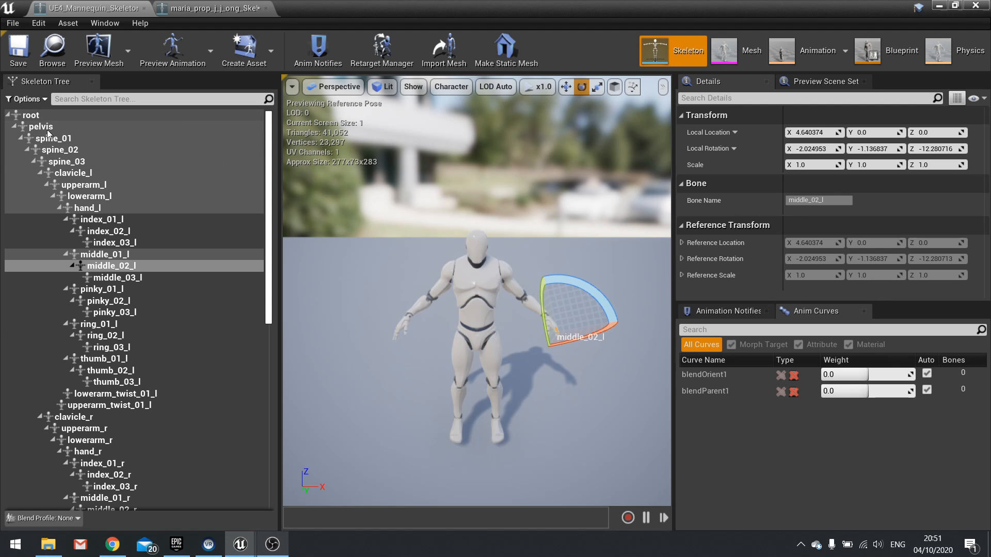
pyautogui.moveTo(205, 19)
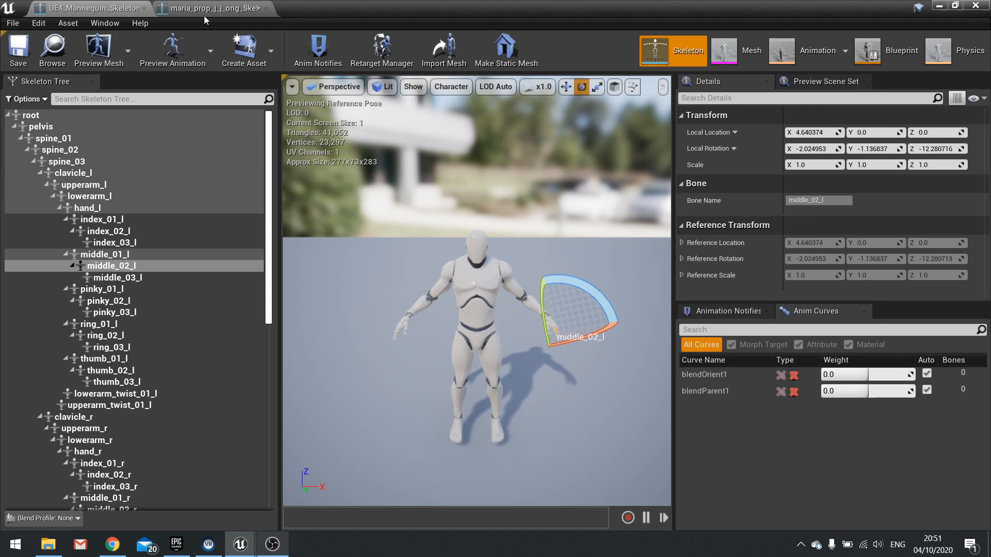
# Step: In Maria's skeleton Retarget Manager, select the Humanoid rig
pyautogui.click(381, 50)
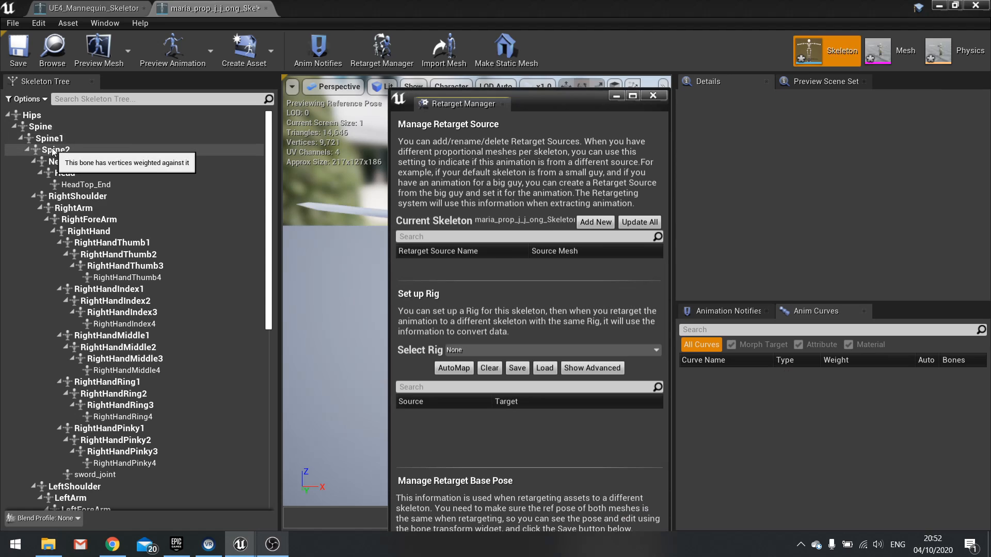
pyautogui.moveTo(477, 114)
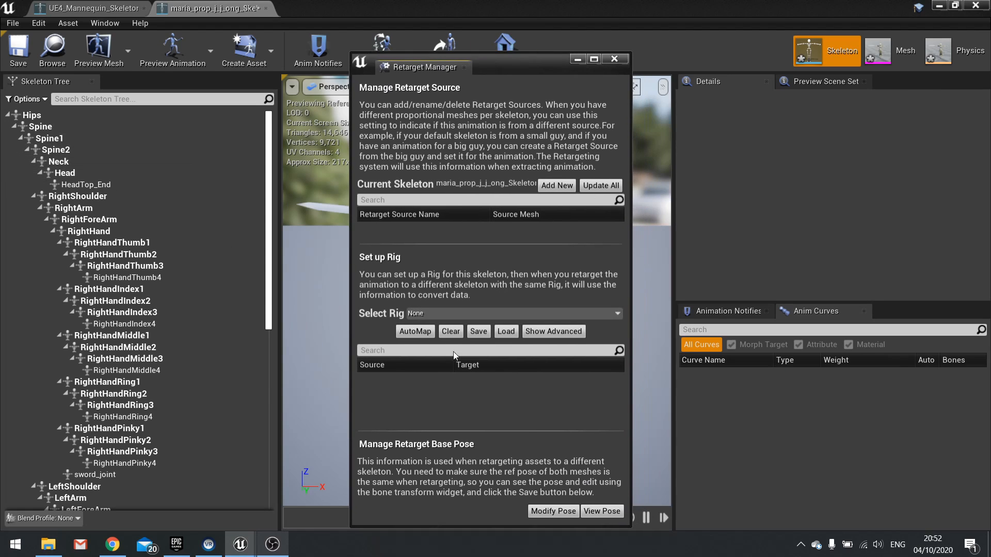
pyautogui.moveTo(458, 326)
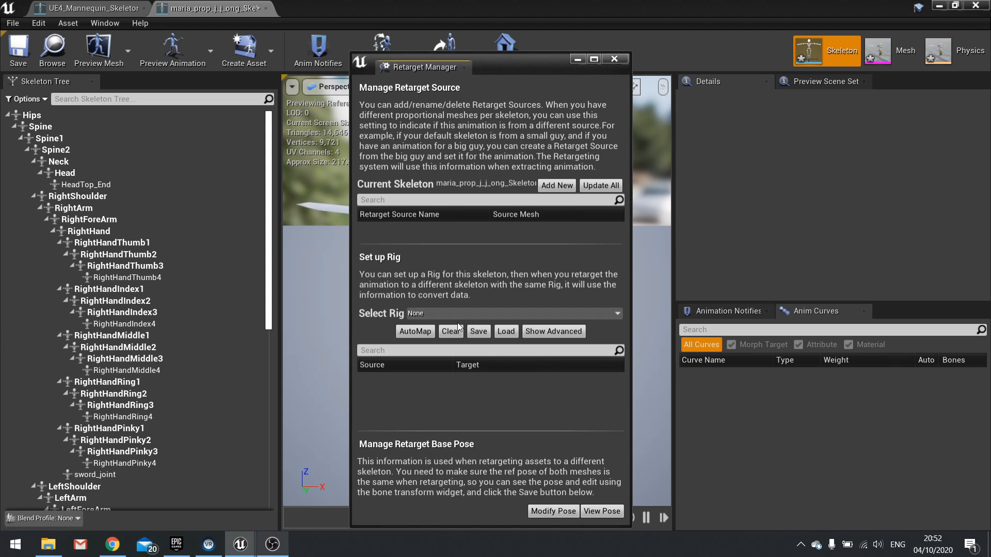
pyautogui.click(512, 314)
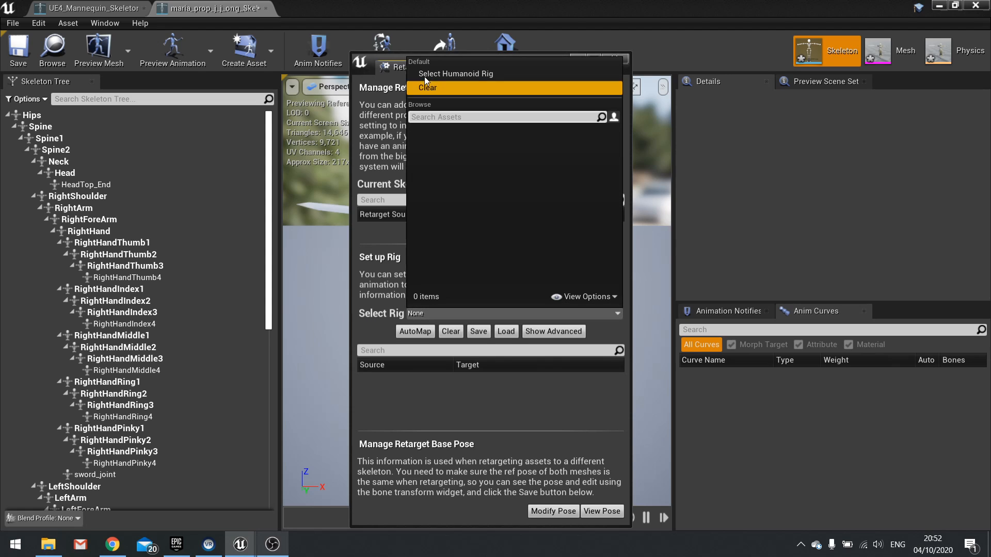
pyautogui.click(456, 73)
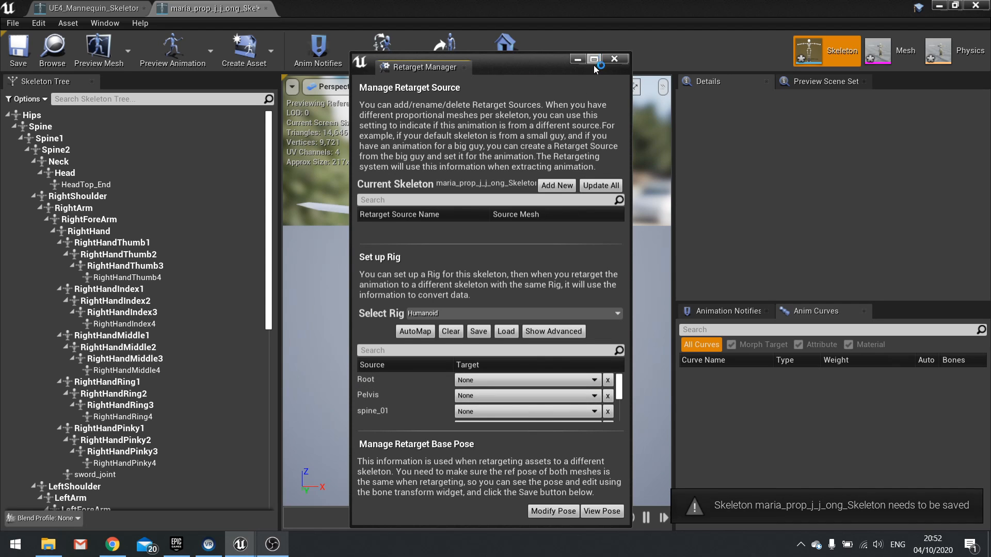
# Step: Auto-map Maria's bones to the Humanoid rig and compare against her skeleton's bone names
pyautogui.click(593, 58)
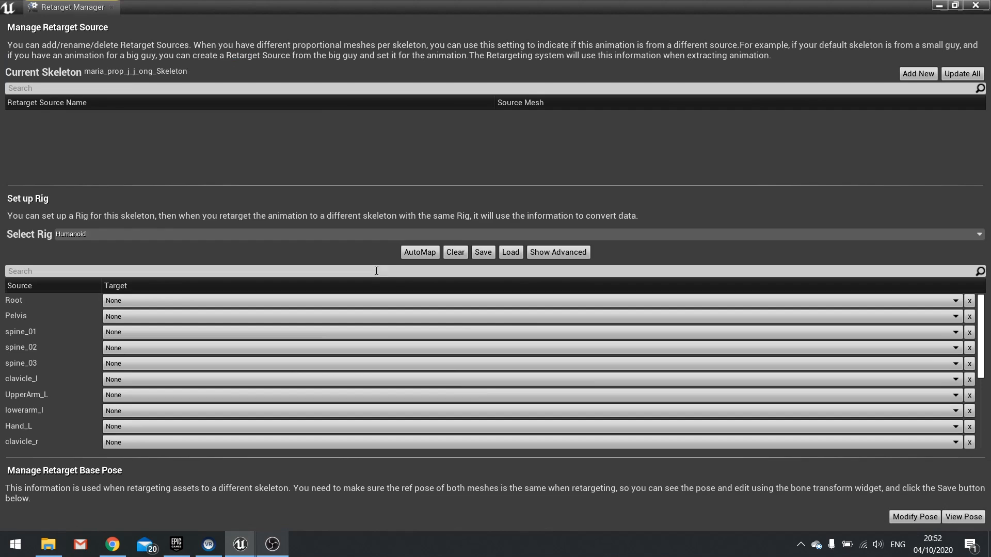
pyautogui.click(419, 252)
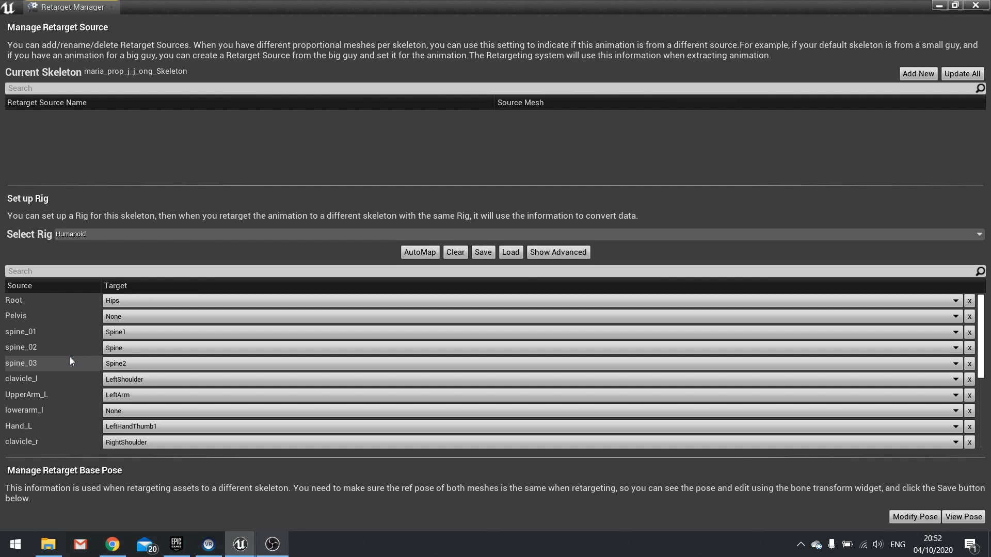
pyautogui.moveTo(81, 347)
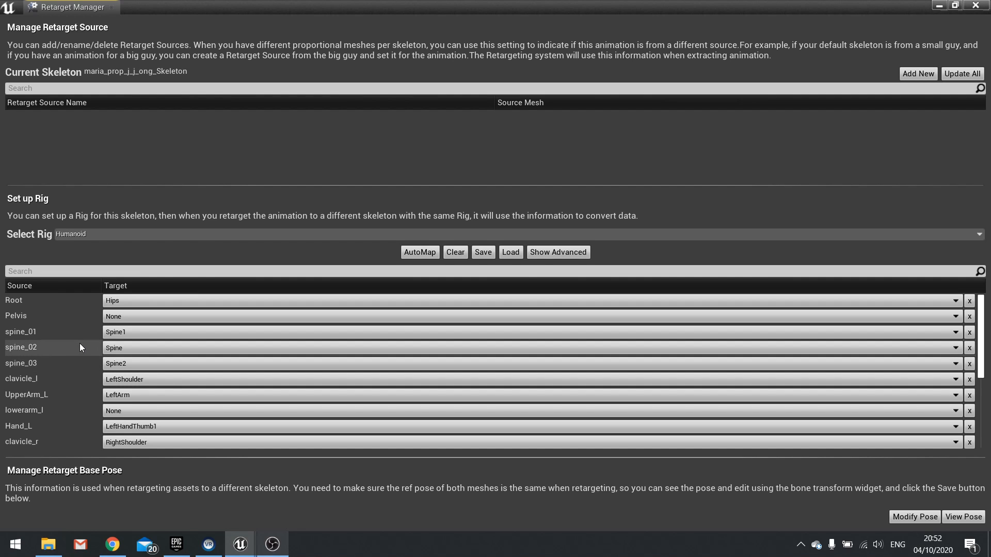
pyautogui.moveTo(80, 338)
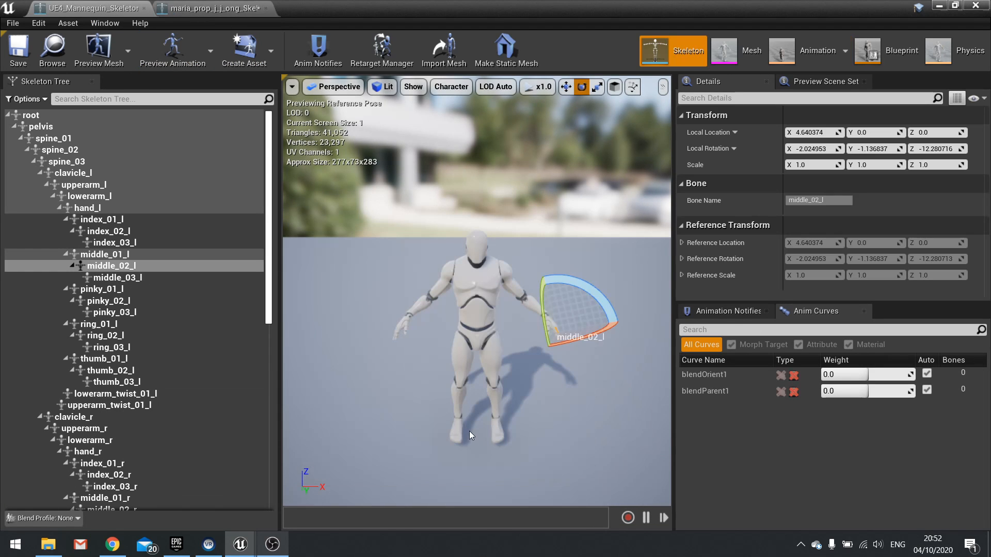
pyautogui.moveTo(208, 8)
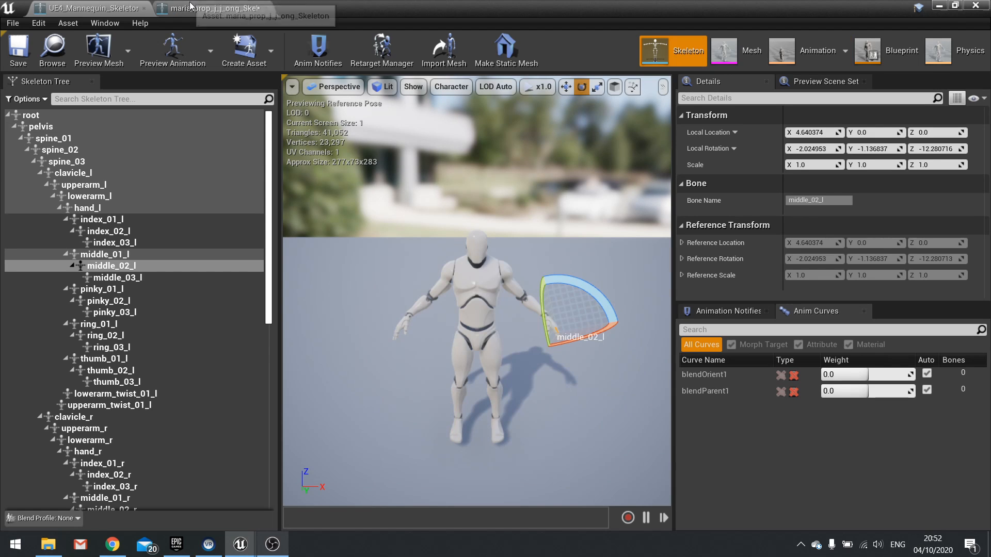
pyautogui.click(209, 9)
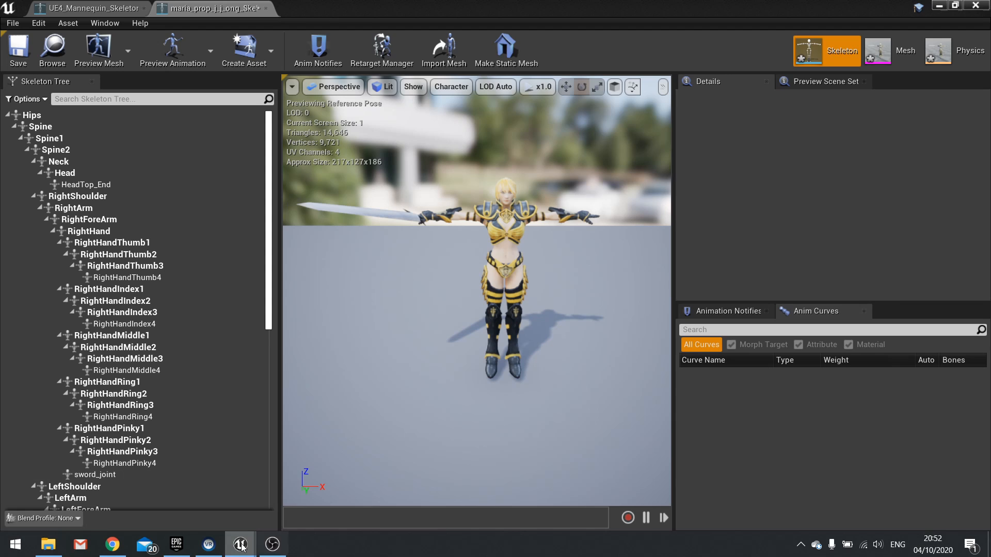
pyautogui.click(380, 51)
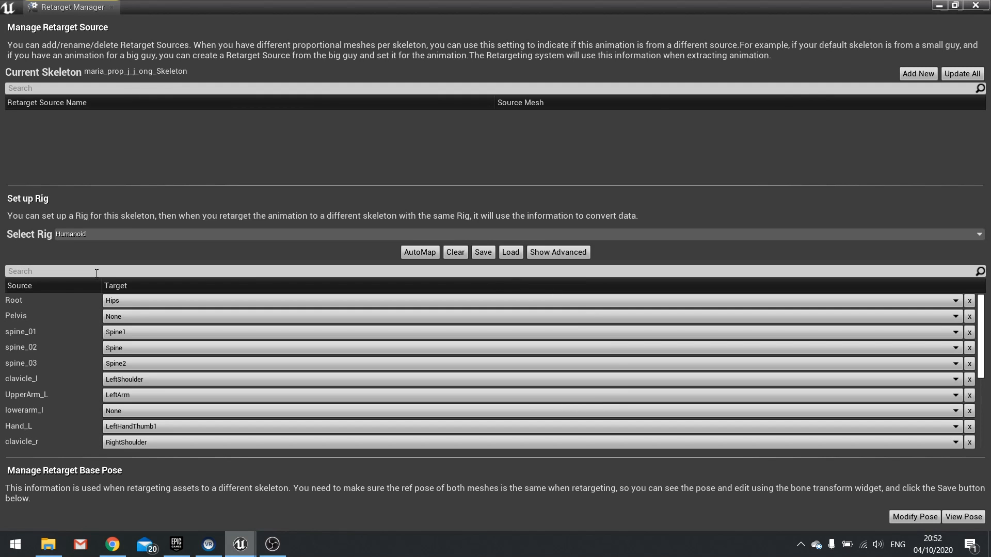
# Step: Correct the wrong bone targets, including Pelvis and Foot_L set to LeftFoot
pyautogui.click(969, 316)
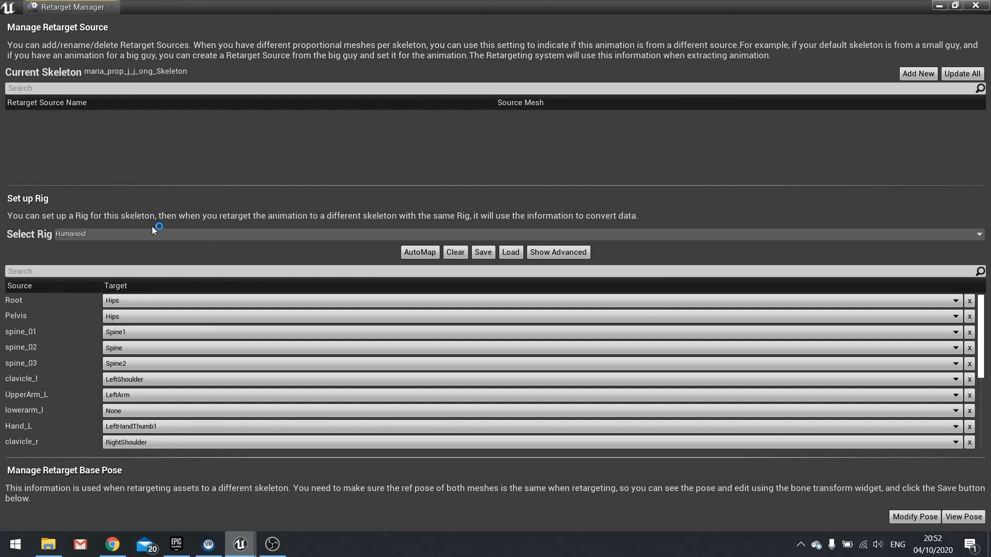
pyautogui.moveTo(39, 336)
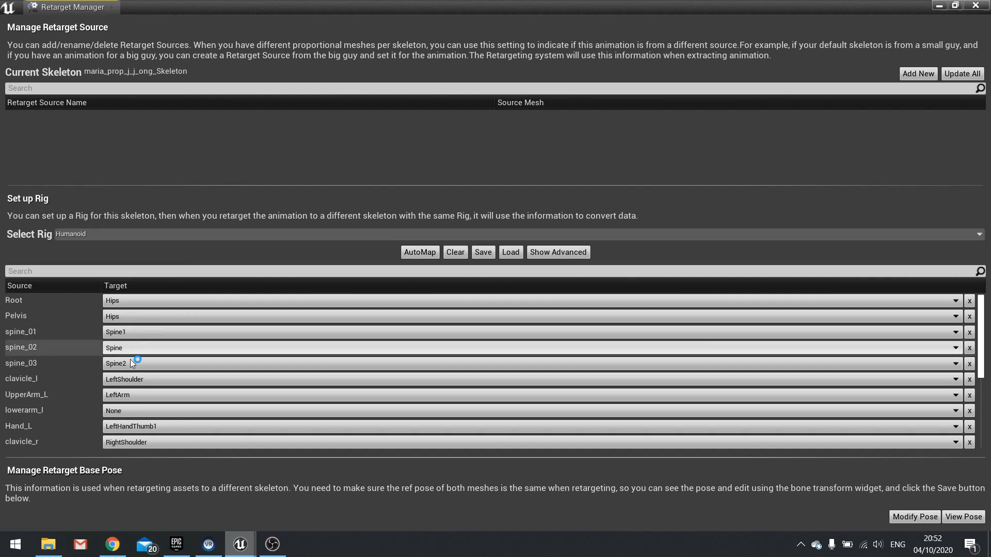
pyautogui.scroll(-3)
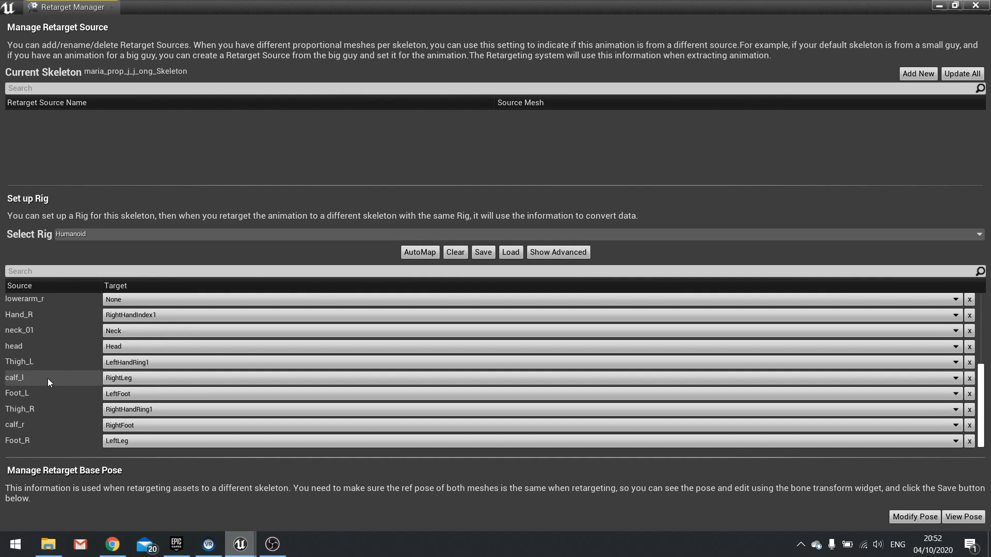
pyautogui.scroll(3)
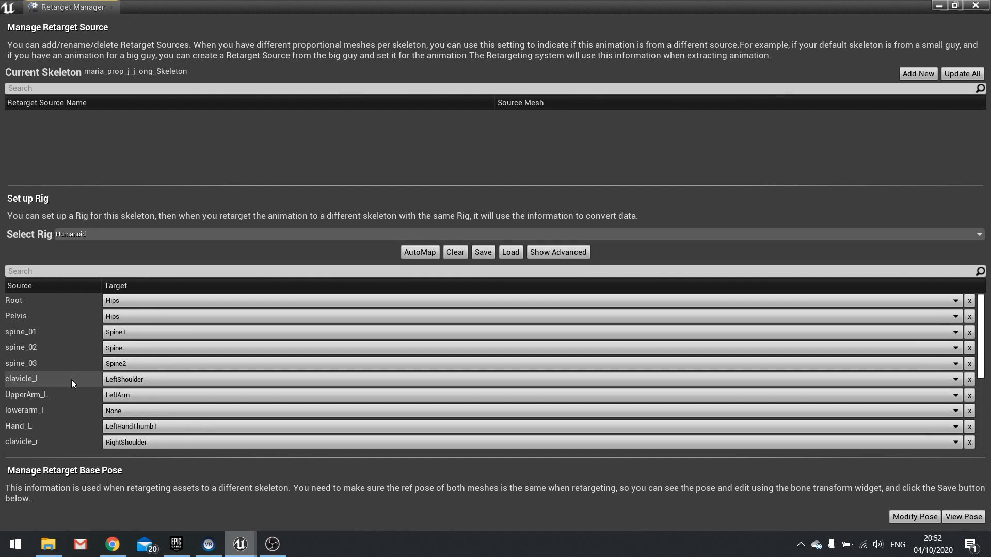
pyautogui.moveTo(90, 359)
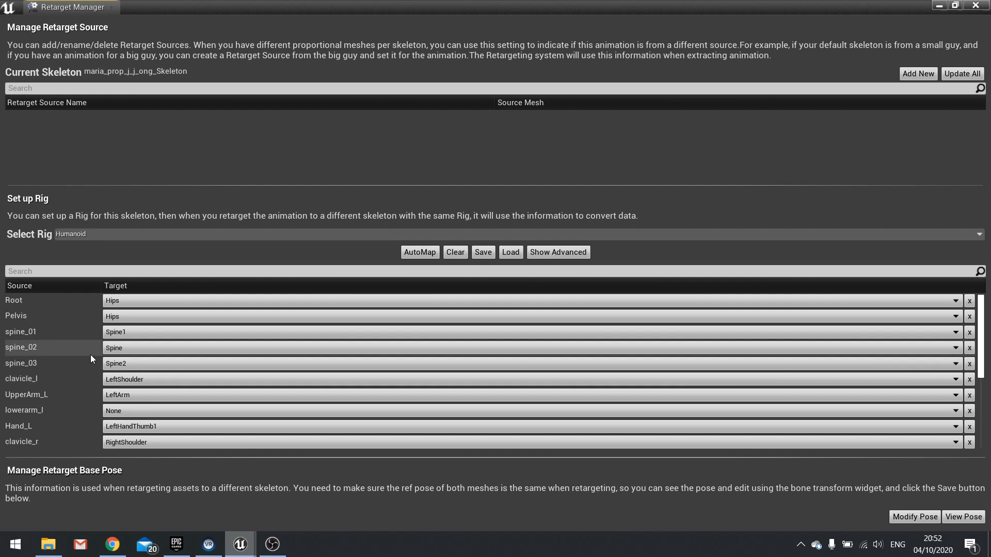
pyautogui.moveTo(87, 349)
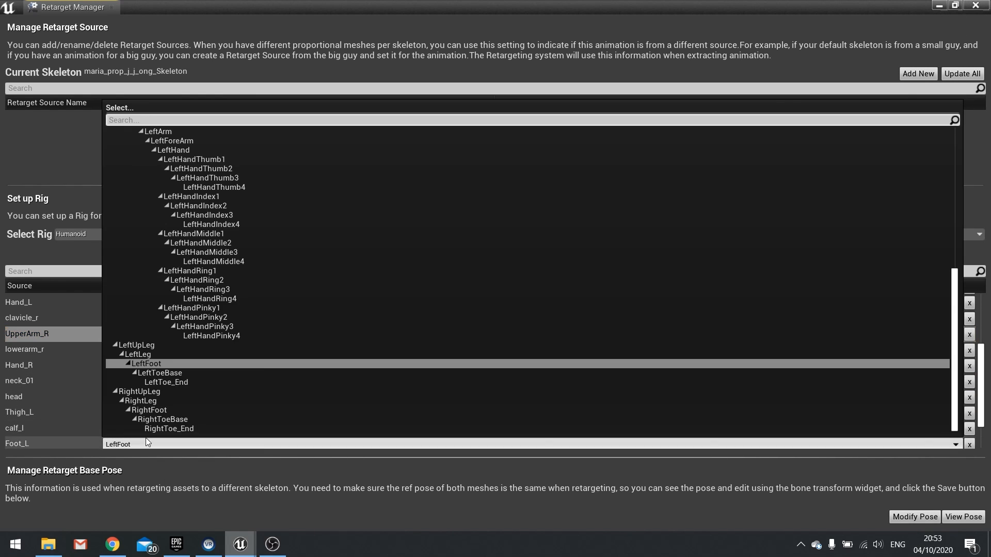
pyautogui.click(145, 364)
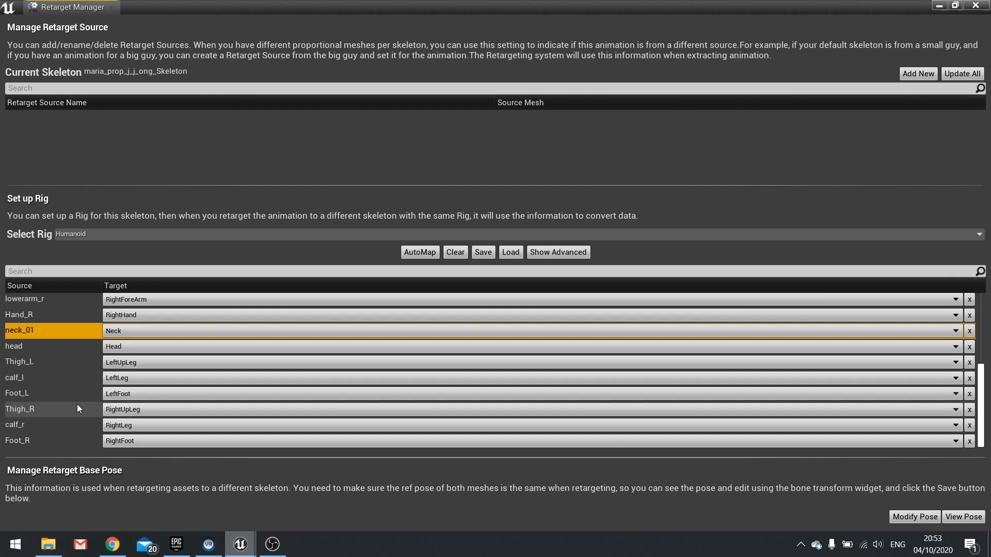
# Step: Scroll through Maria's bone mapping and open the Target choices for index_01_l
pyautogui.scroll(3)
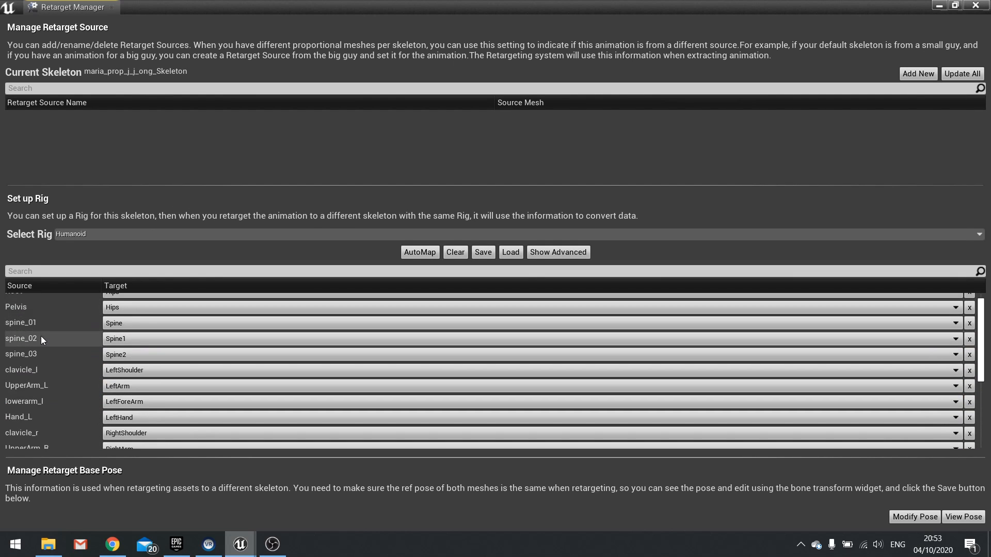
pyautogui.scroll(-3)
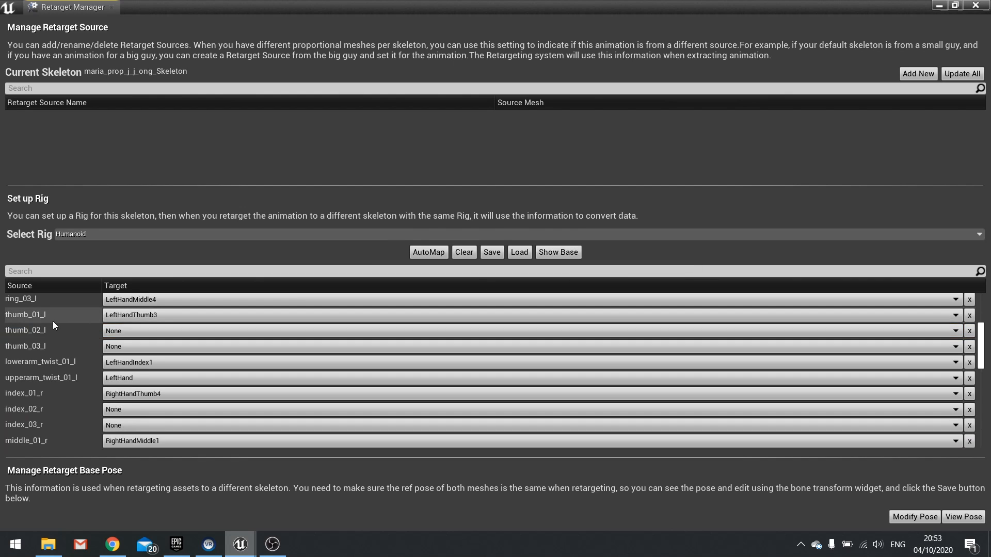
pyautogui.scroll(3)
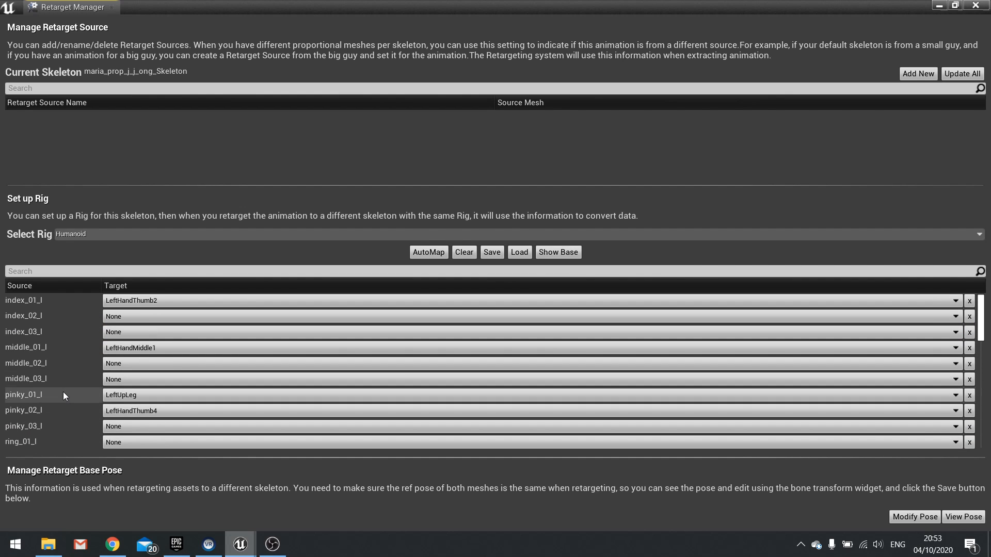
pyautogui.scroll(-3)
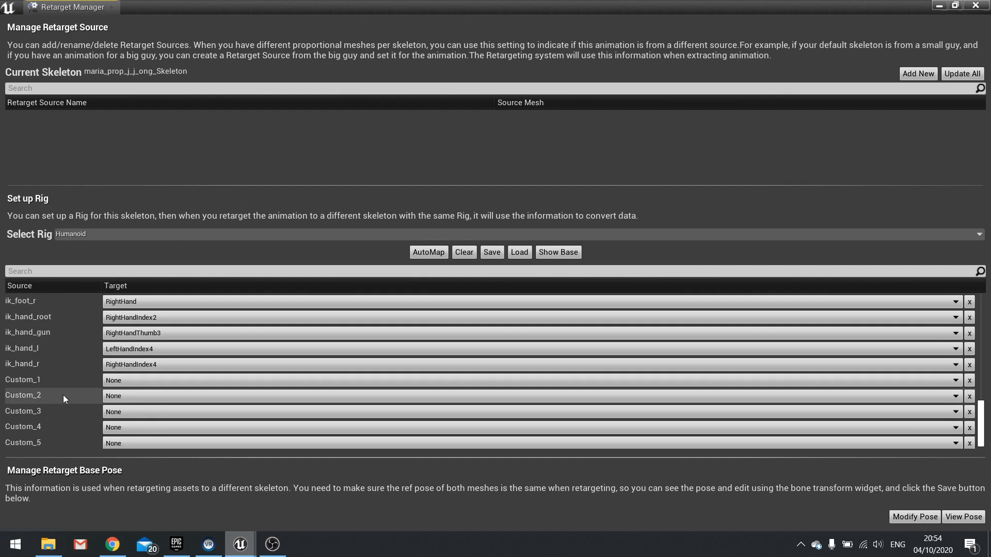
pyautogui.scroll(-3)
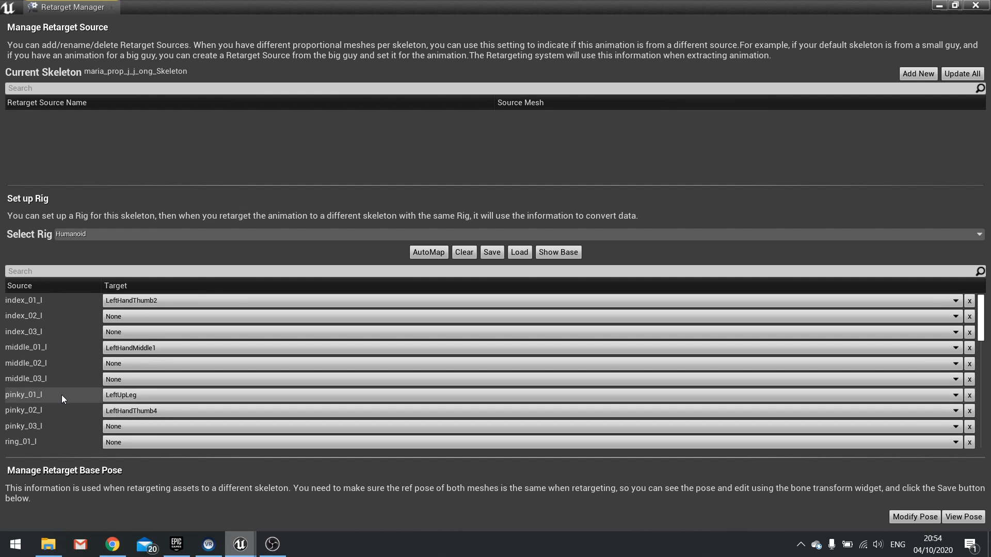
pyautogui.click(968, 300)
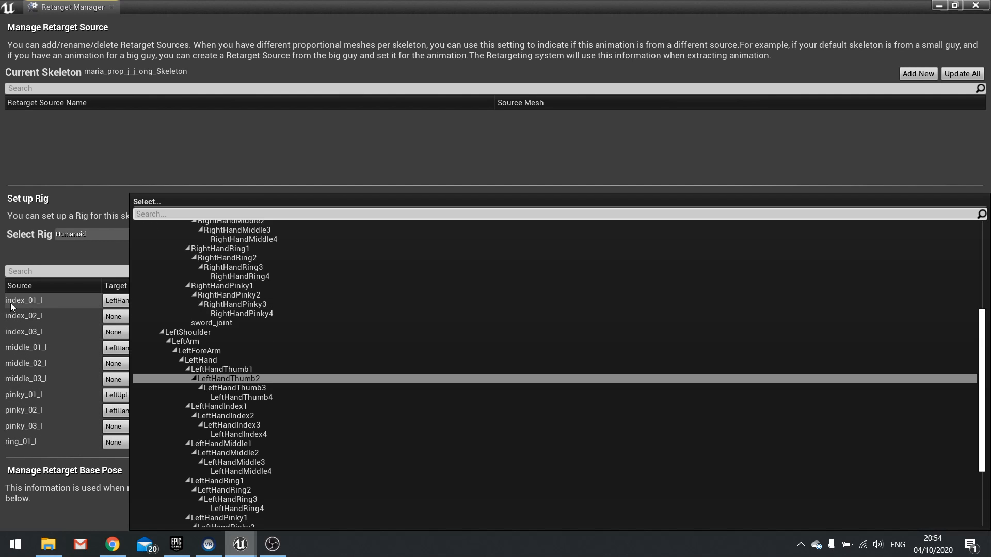
pyautogui.moveTo(38, 310)
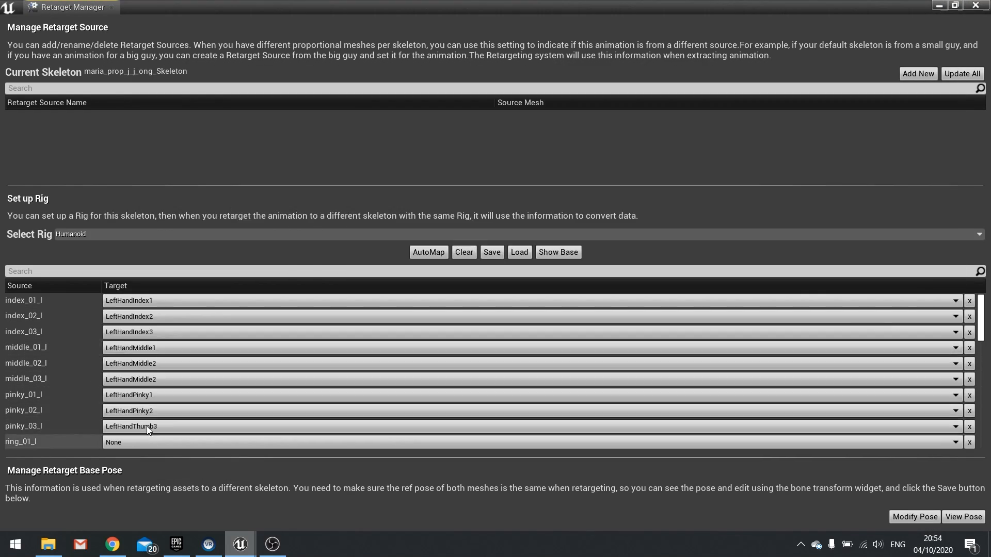
# Step: Scroll down Maria's Humanoid bone mapping through the IK and Custom bone entries
pyautogui.scroll(-3)
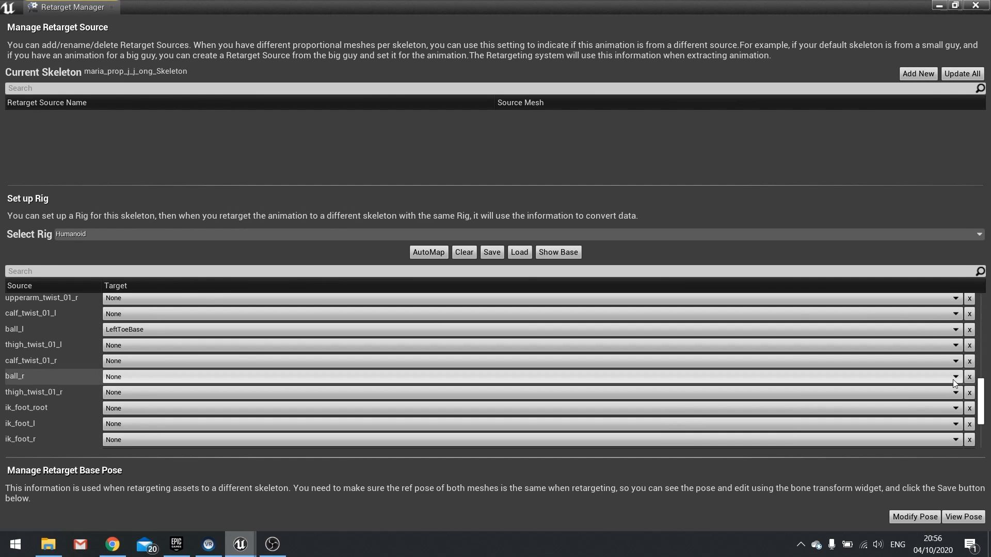
pyautogui.scroll(3)
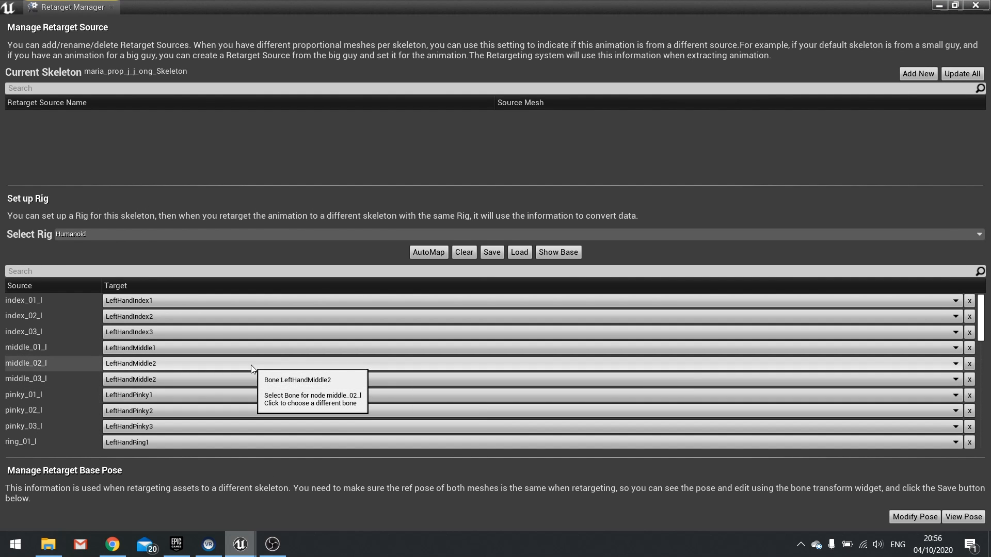
pyautogui.scroll(-3)
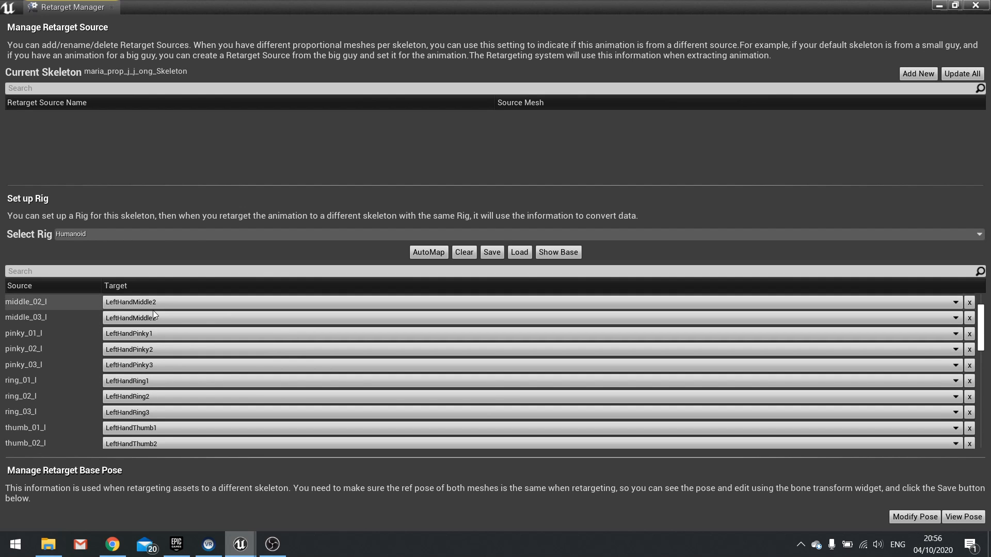
pyautogui.scroll(-3)
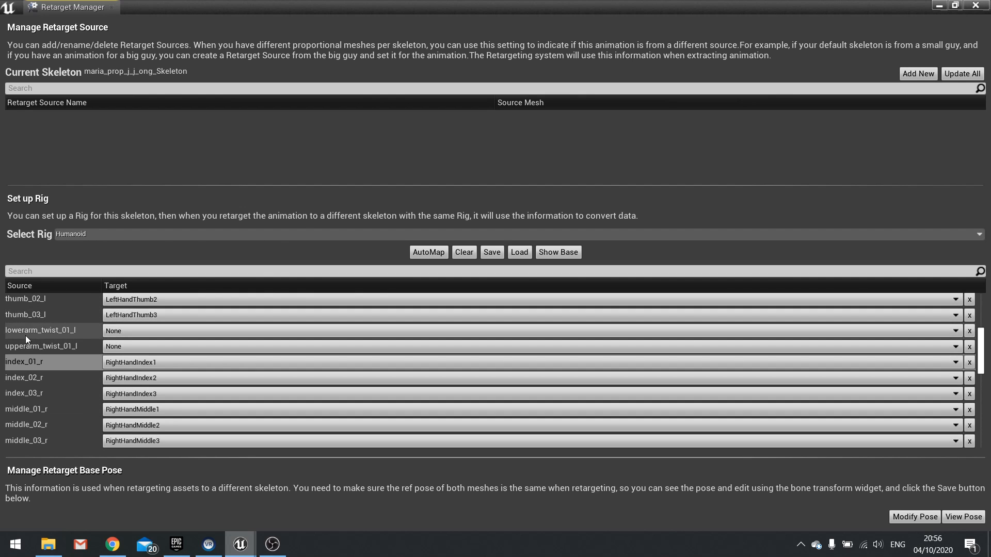
pyautogui.scroll(-3)
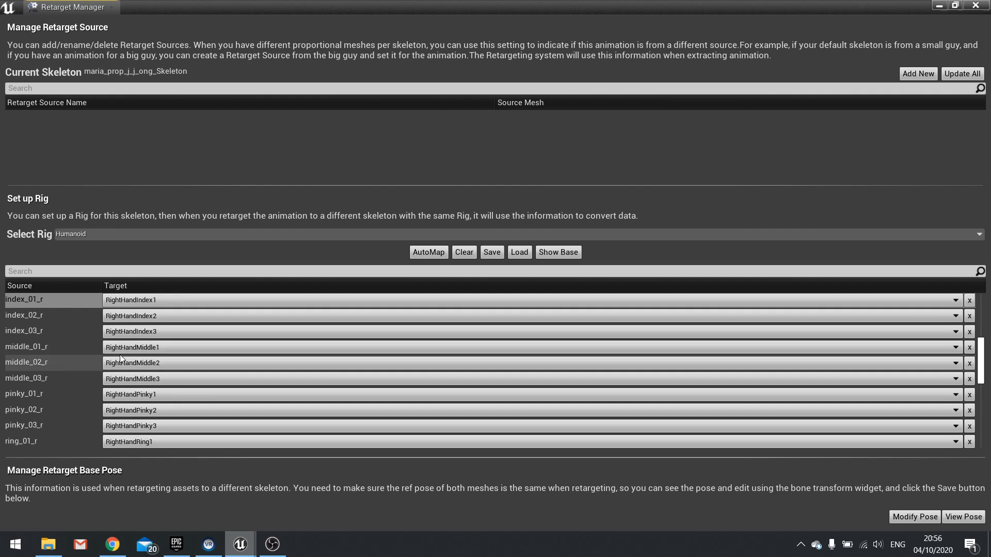
pyautogui.scroll(-3)
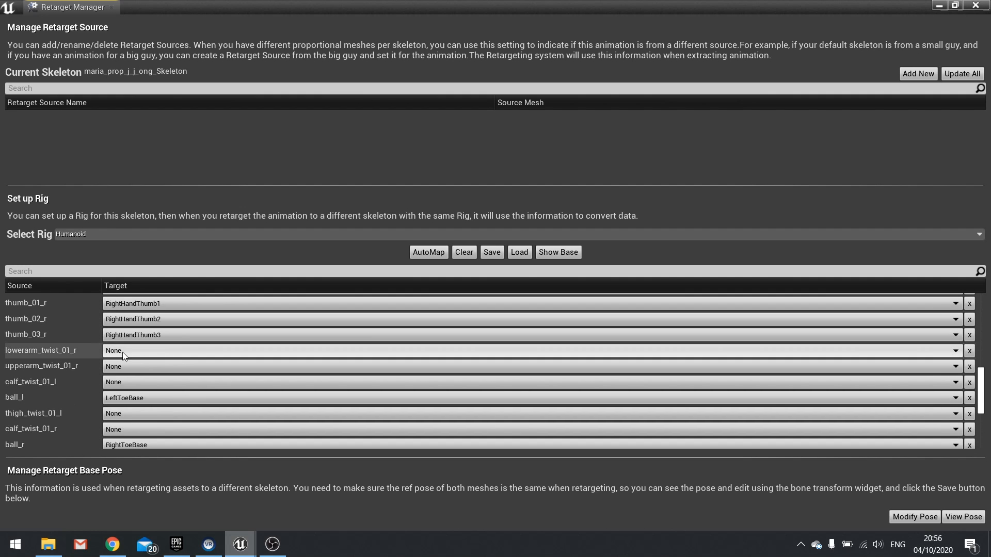
pyautogui.moveTo(41, 409)
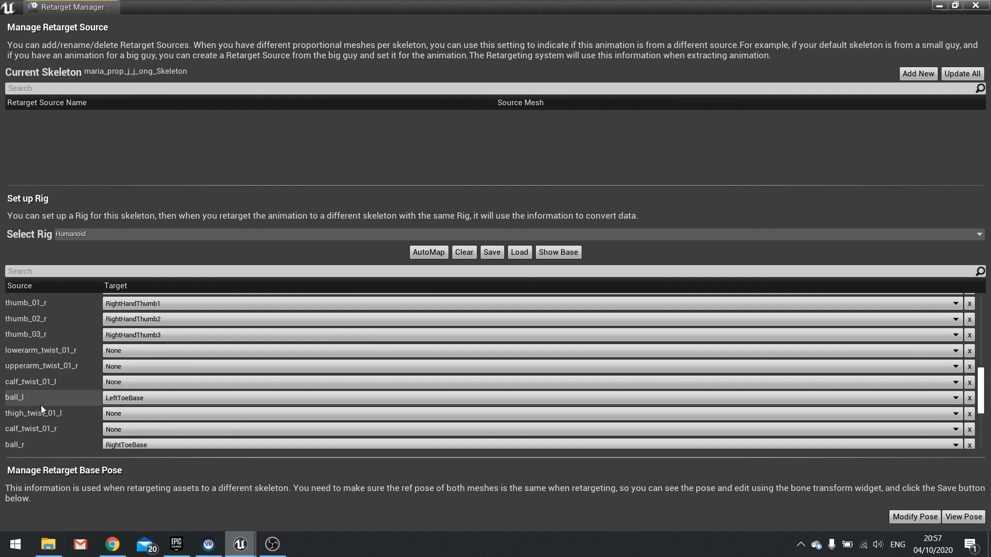
pyautogui.moveTo(17, 403)
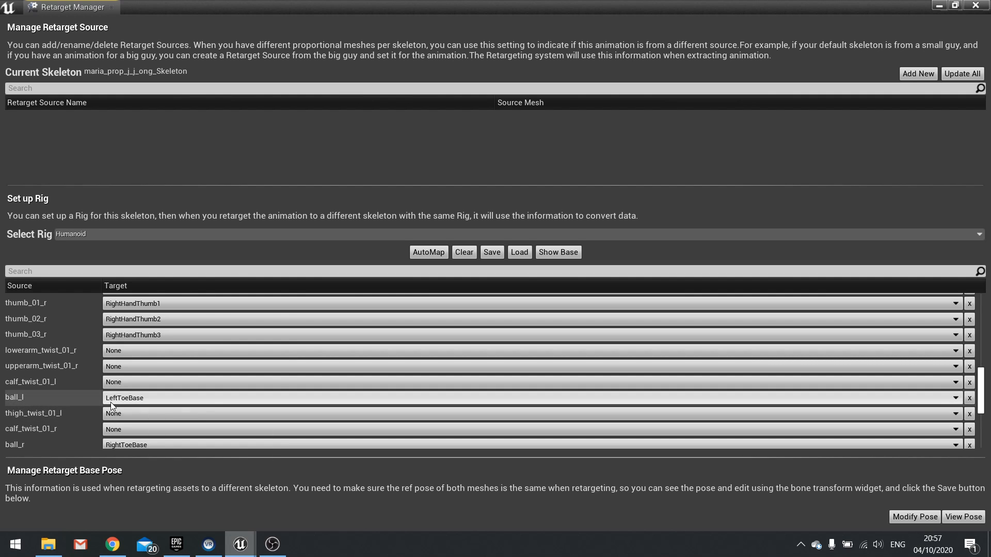
pyautogui.scroll(-3)
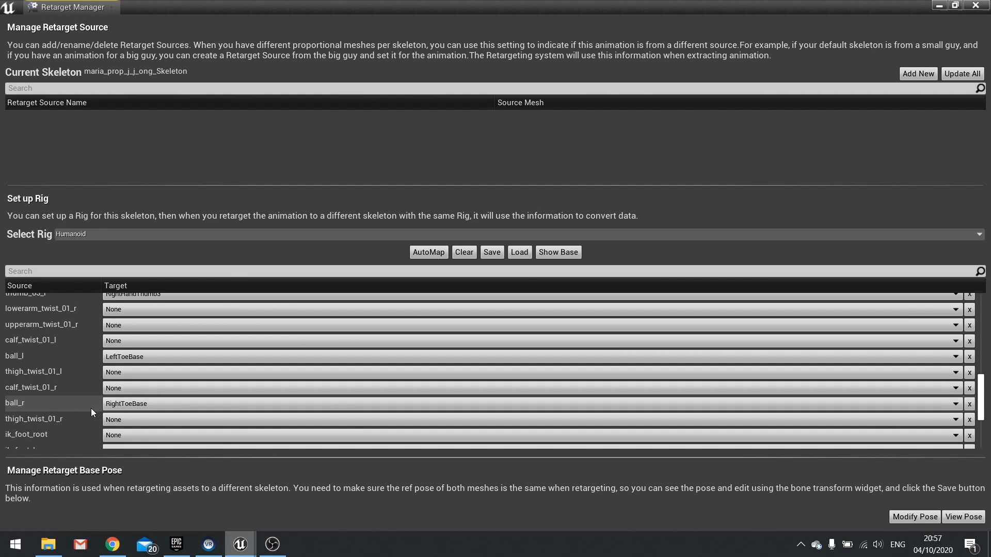
pyautogui.scroll(-3)
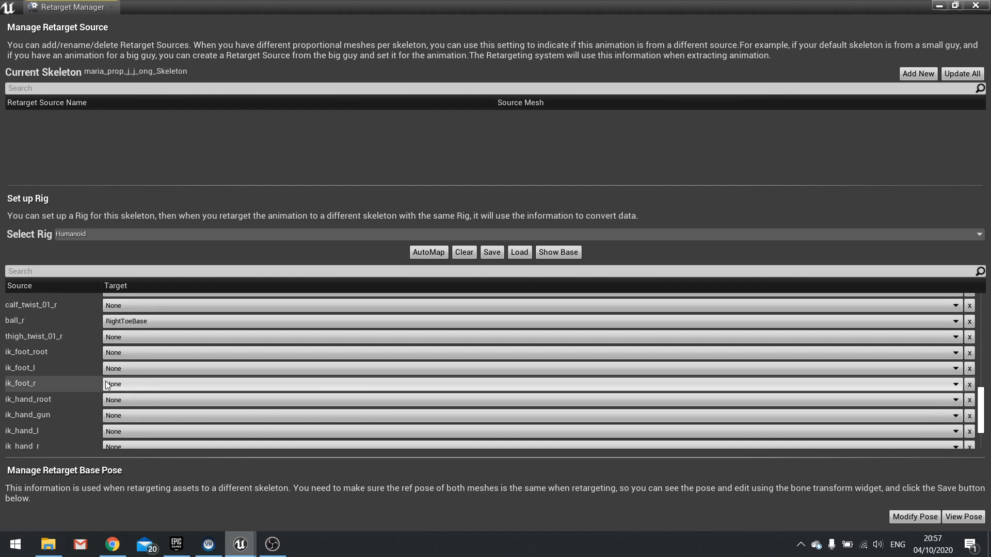
pyautogui.scroll(-3)
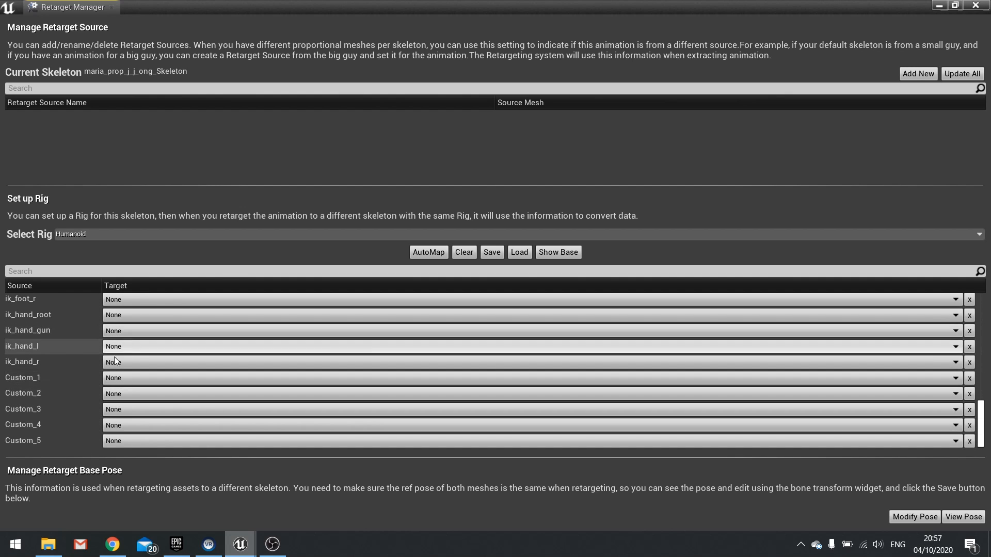
pyautogui.moveTo(60, 353)
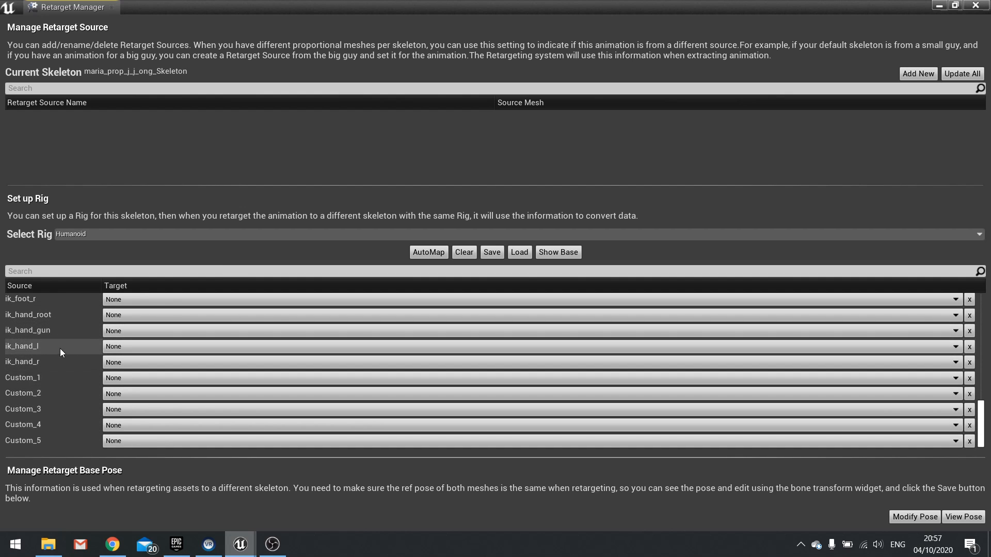
pyautogui.scroll(-3)
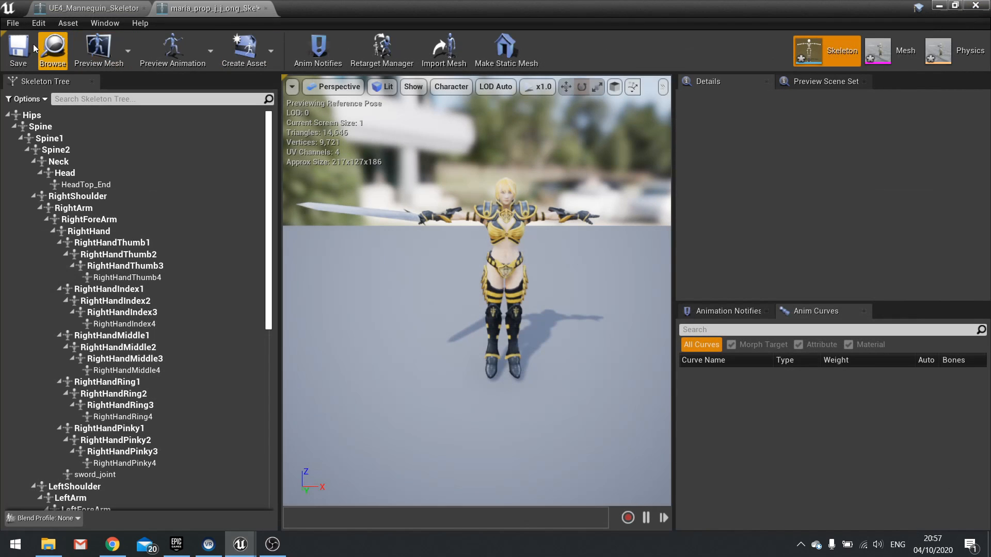
pyautogui.moveTo(593, 217)
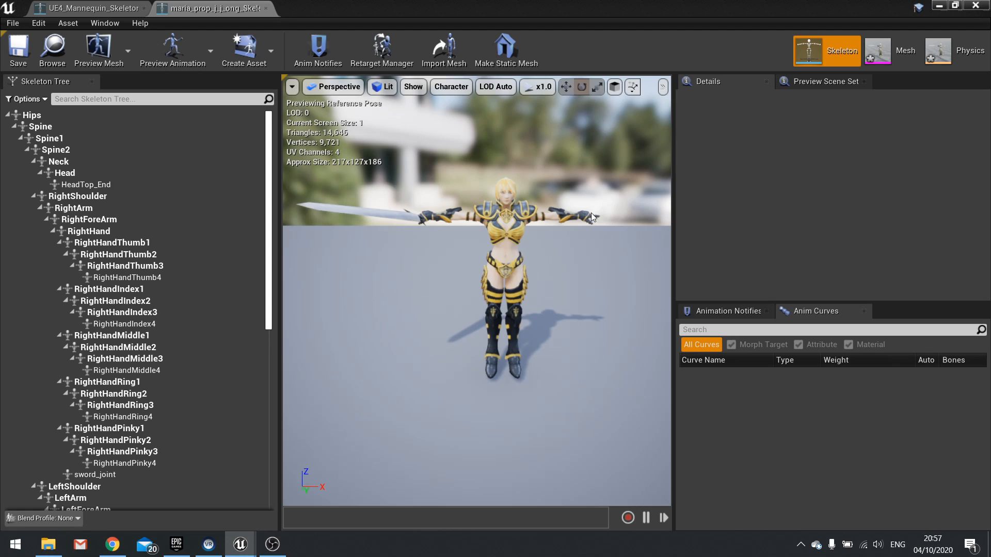
pyautogui.moveTo(501, 112)
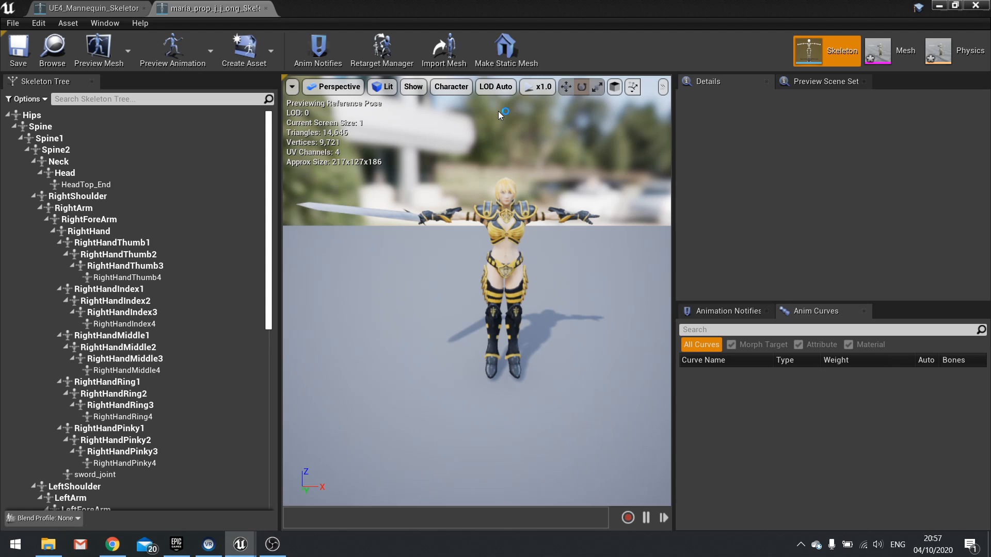
pyautogui.moveTo(499, 115)
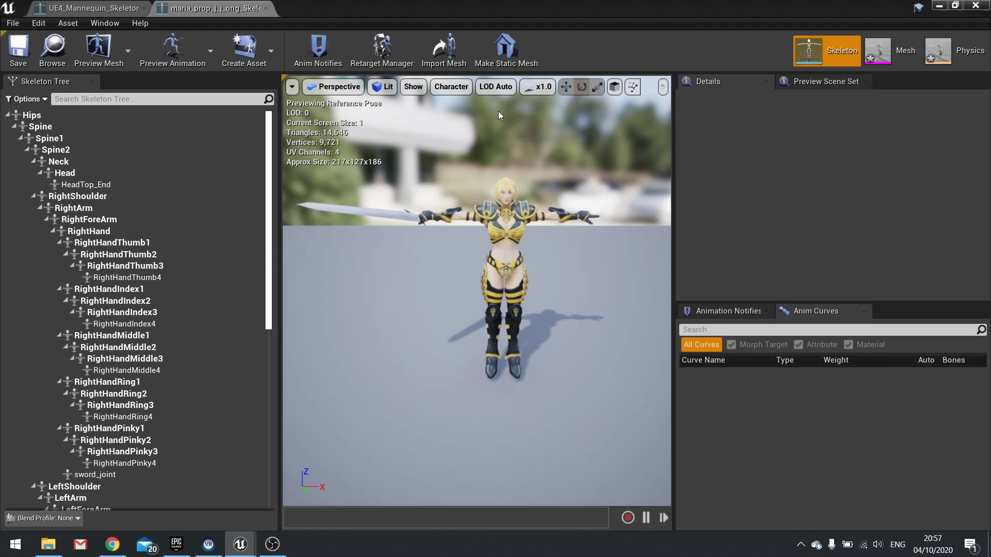
# Step: Close the Retarget Manager to return to the maria_prop skeleton editor
pyautogui.click(88, 8)
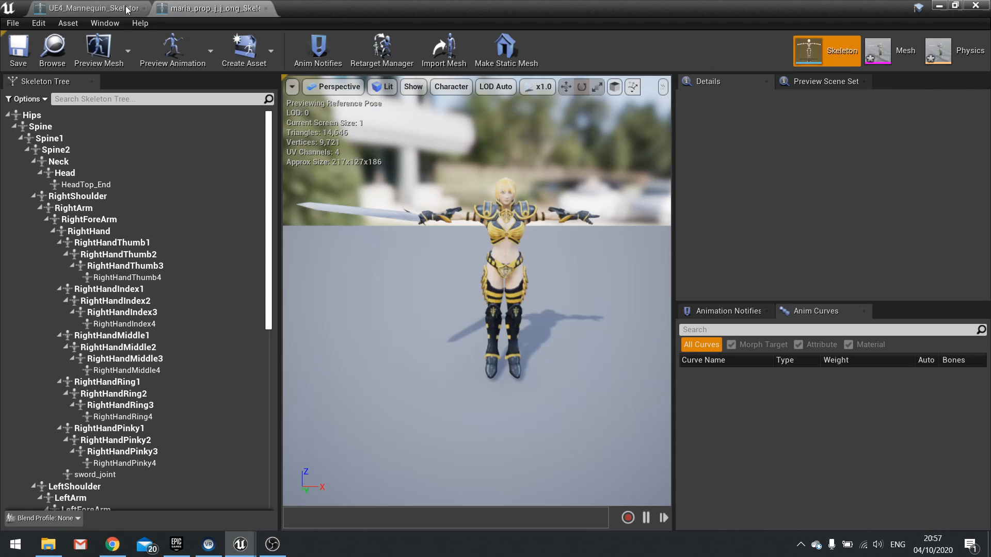
pyautogui.moveTo(93, 8)
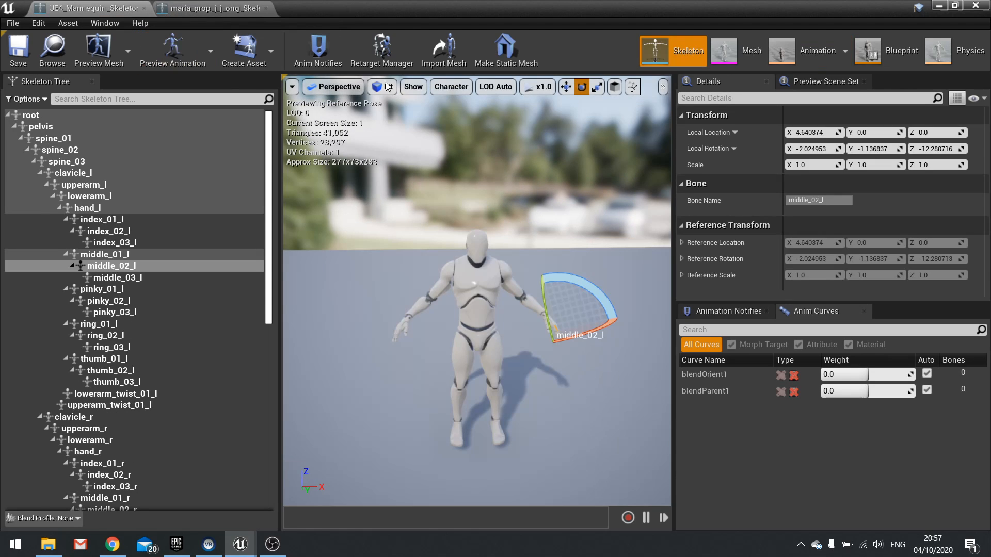
# Step: Rotate the mannequin's upperarm_r and upperarm_l to horizontal for a T-pose
pyautogui.click(385, 86)
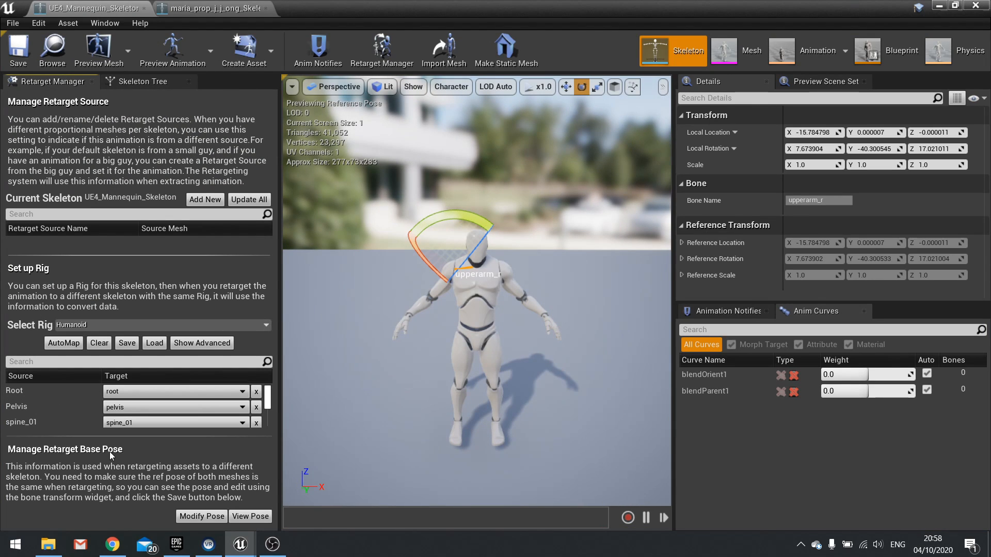
pyautogui.moveTo(278, 422)
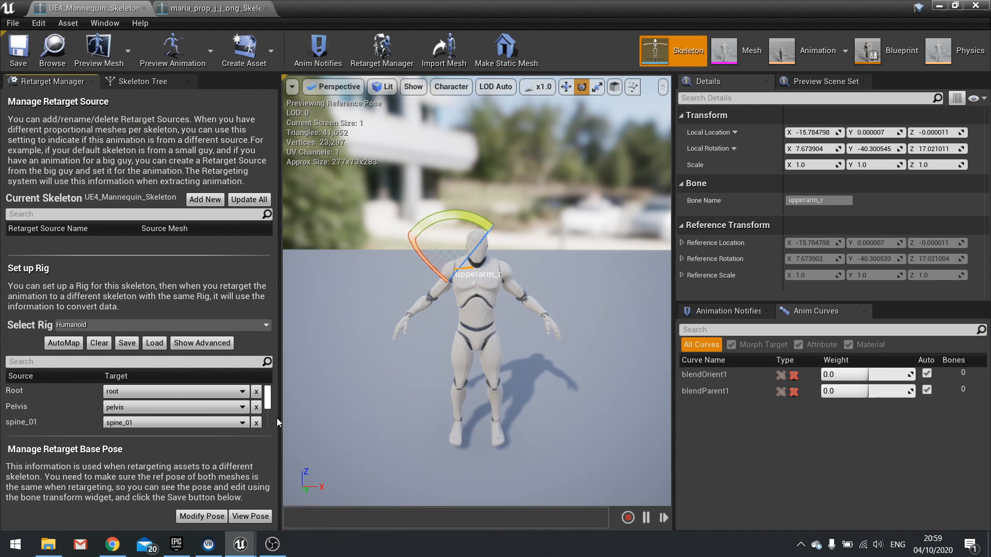
pyautogui.moveTo(138, 84)
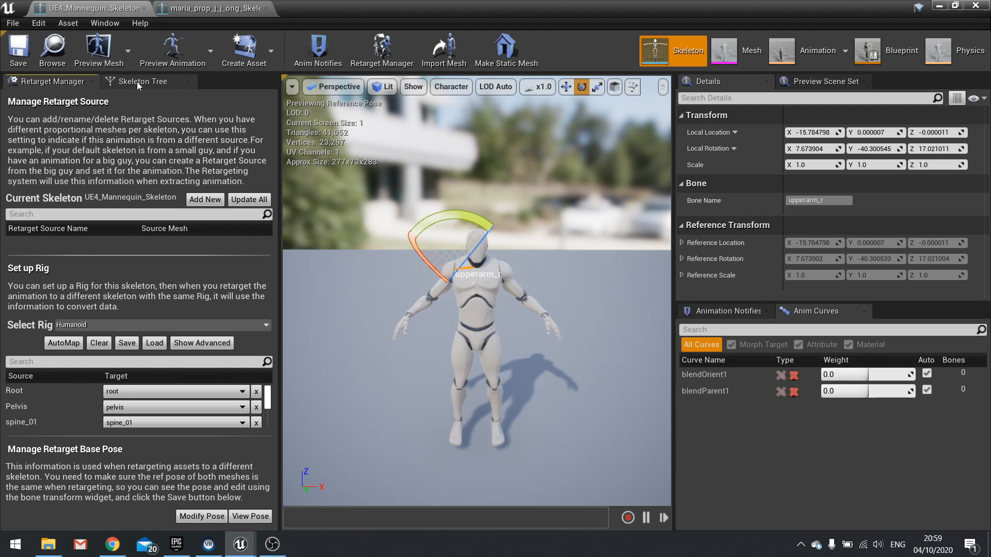
pyautogui.click(143, 81)
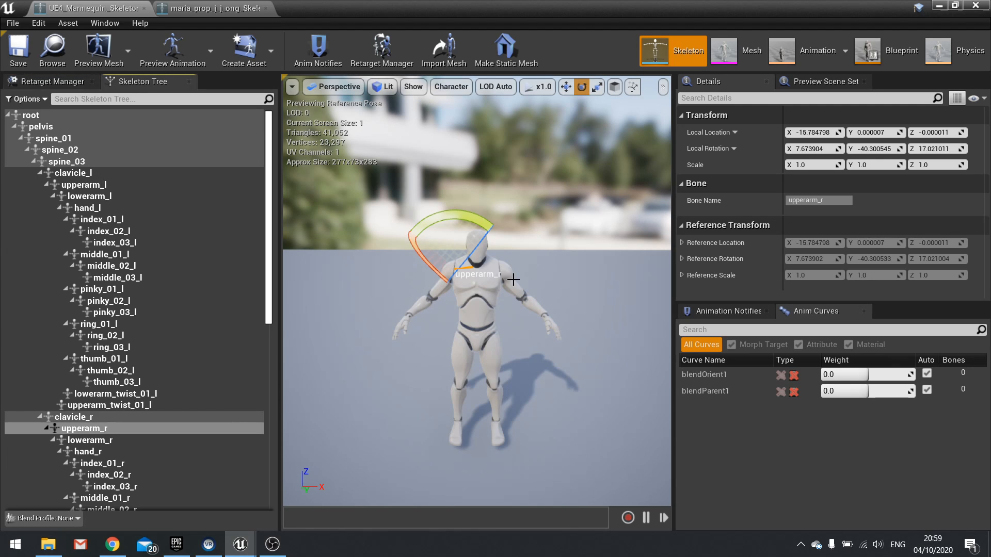
pyautogui.click(213, 9)
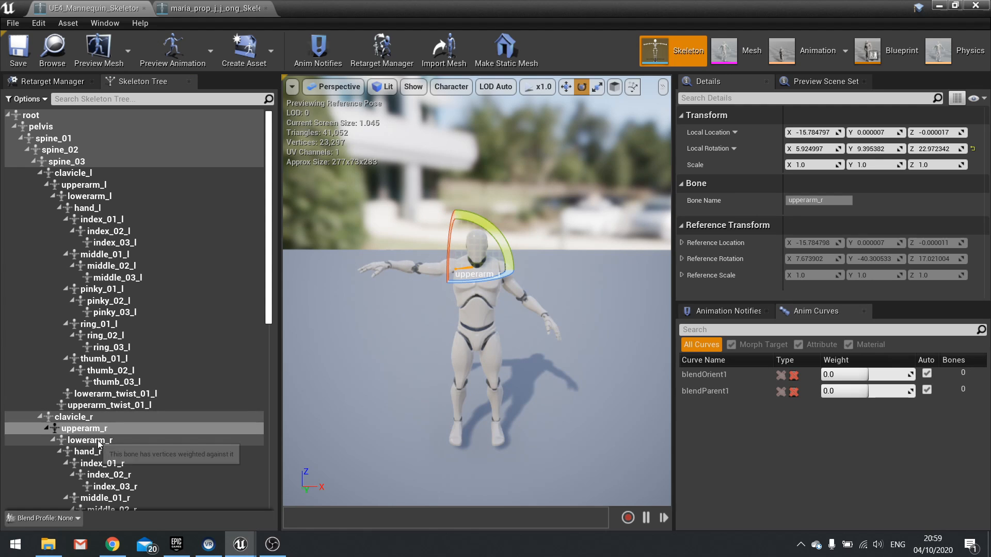
pyautogui.click(83, 184)
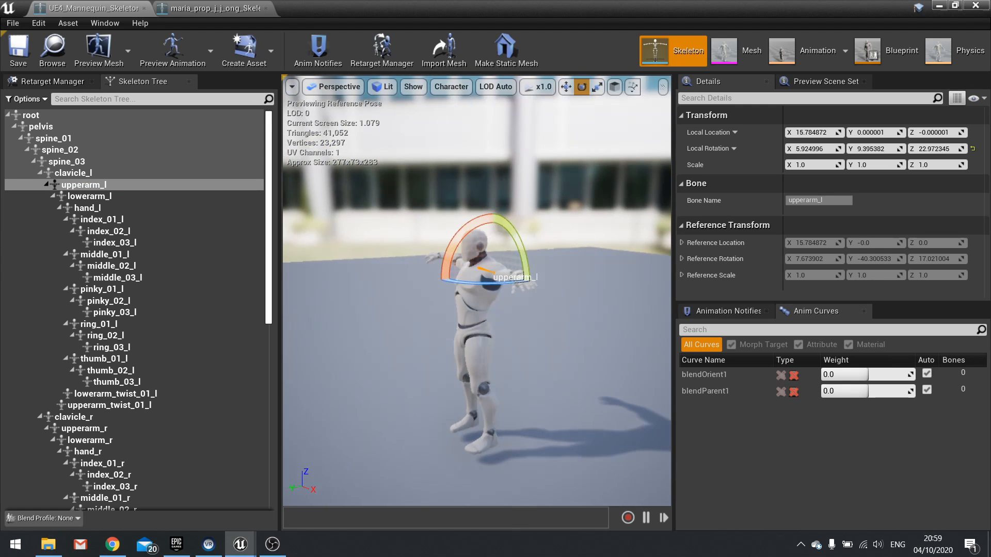
pyautogui.click(209, 8)
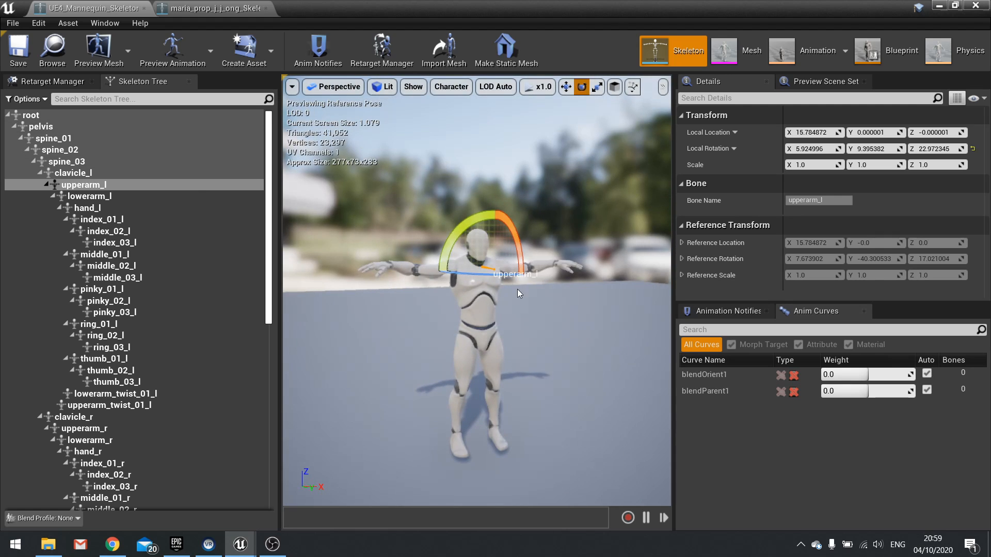
# Step: Store the current T-pose as the mannequin's retarget base pose with Use Current Pose
pyautogui.click(50, 81)
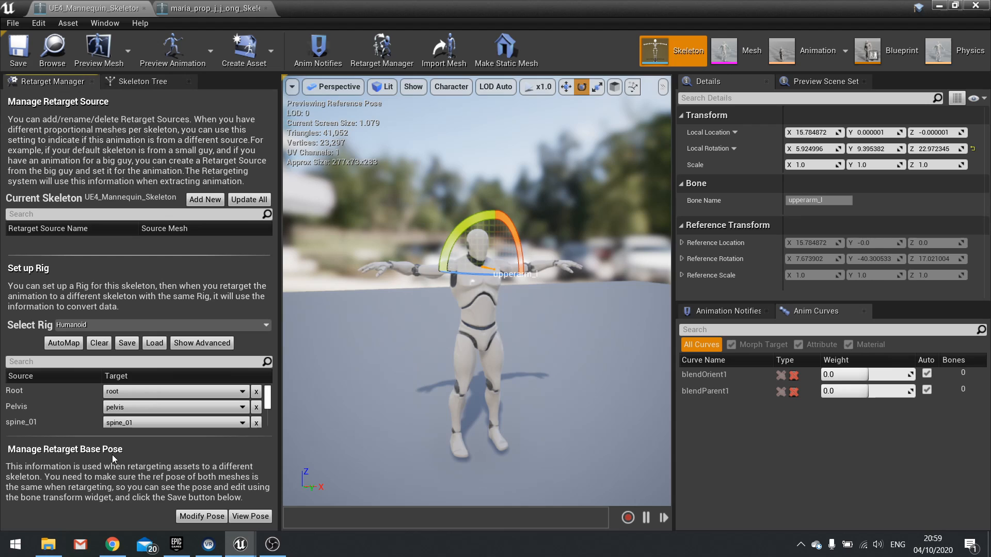
pyautogui.moveTo(201, 516)
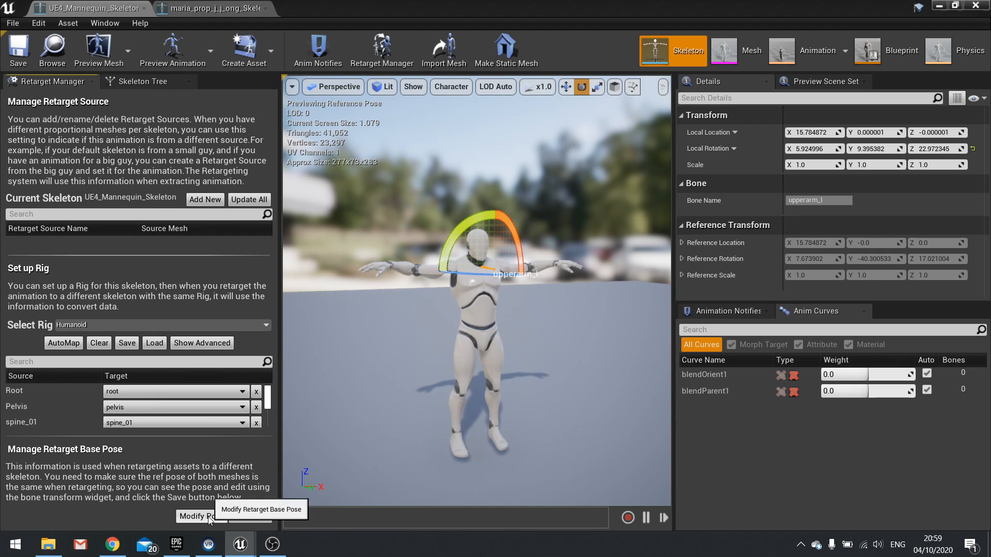
pyautogui.click(199, 516)
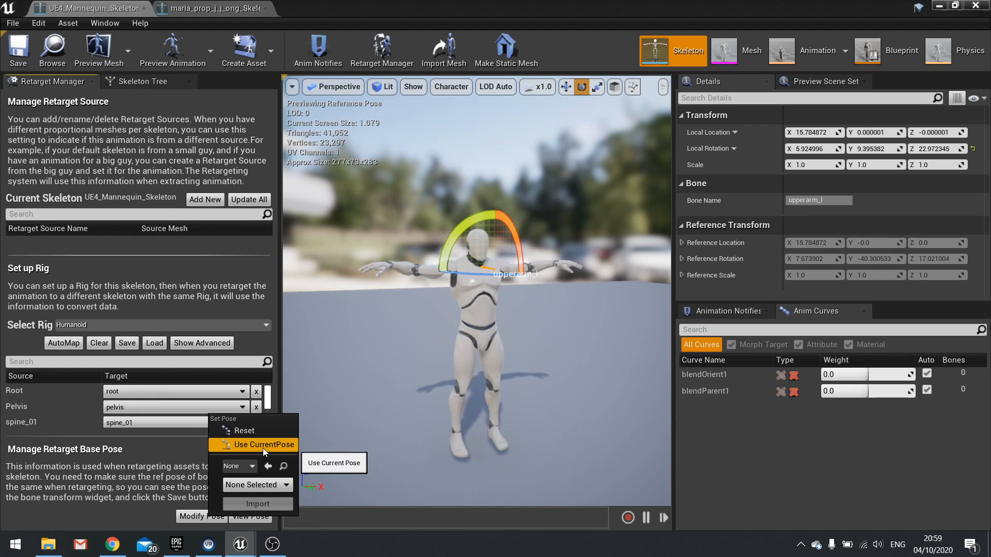
pyautogui.click(259, 444)
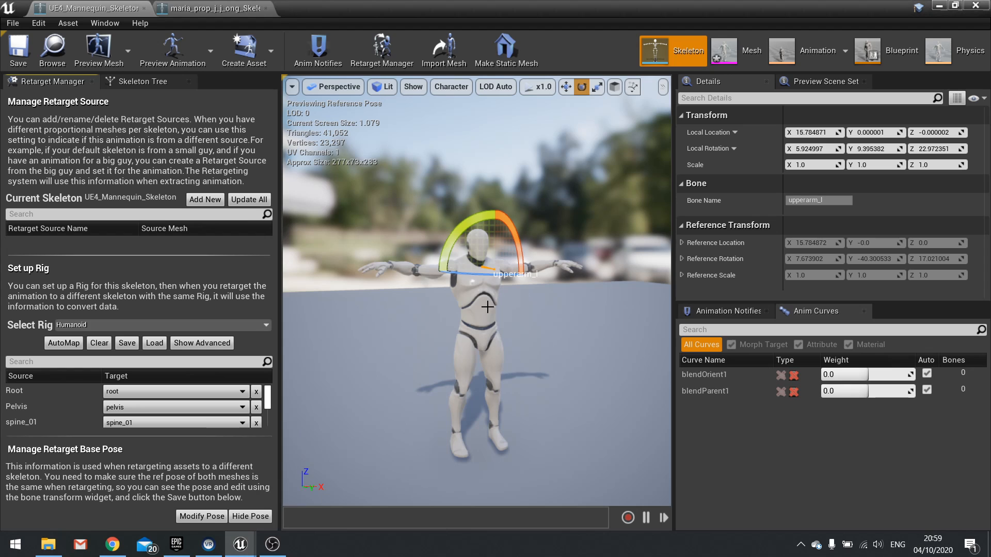
pyautogui.moveTo(538, 313)
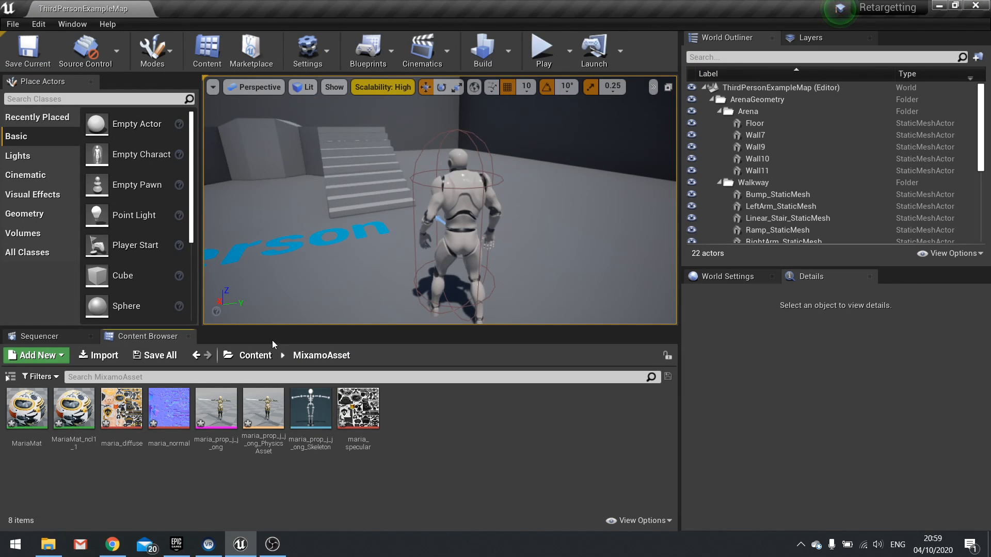
# Step: Choose Duplicate Anim Assets and Retarget on the mannequin's ThirdPersonIdle animation
pyautogui.click(256, 355)
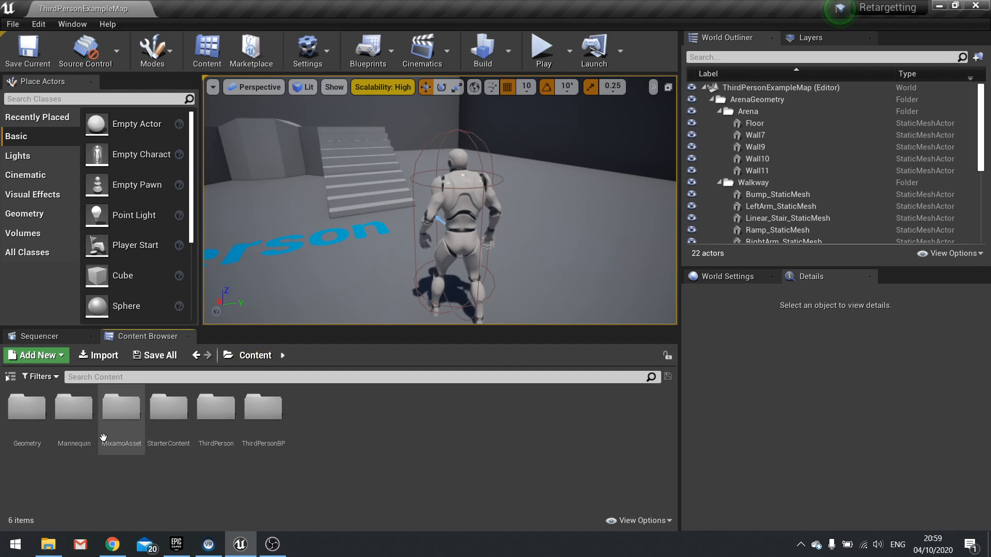
pyautogui.doubleClick(74, 406)
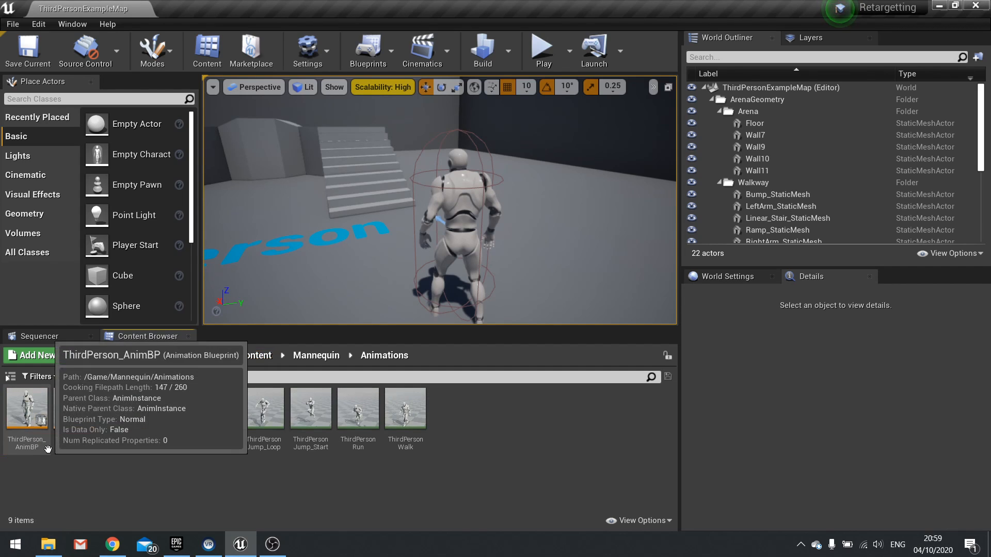
pyautogui.moveTo(430, 435)
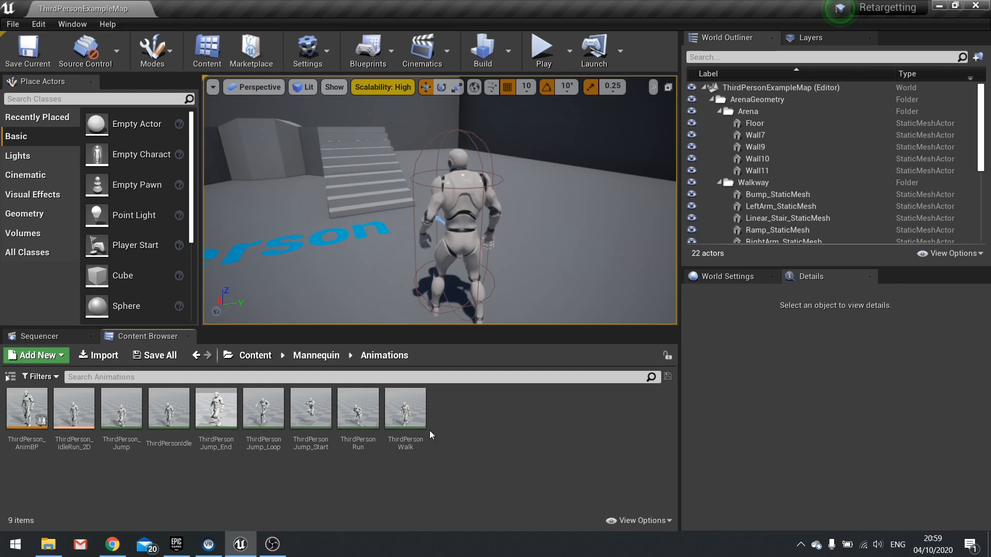
pyautogui.click(406, 408)
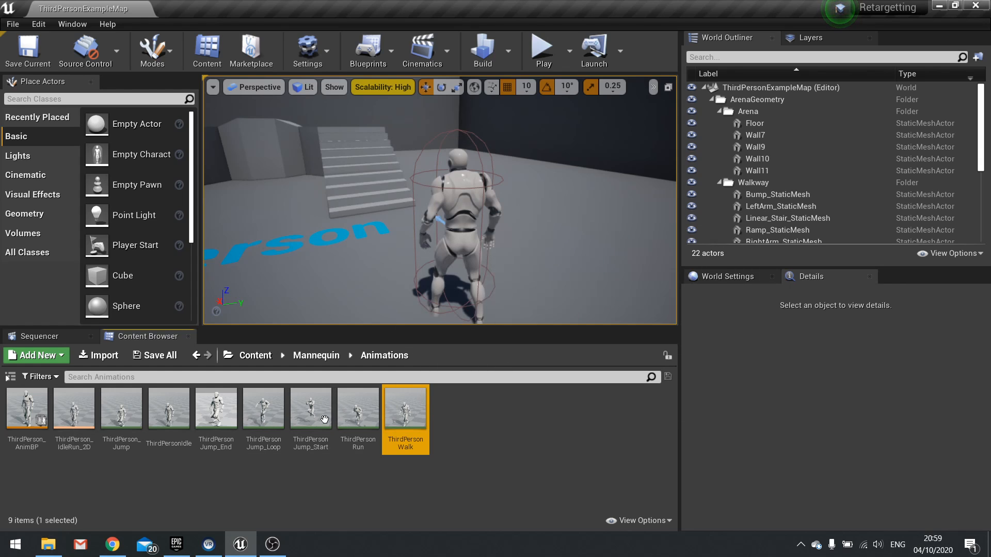
pyautogui.click(168, 407)
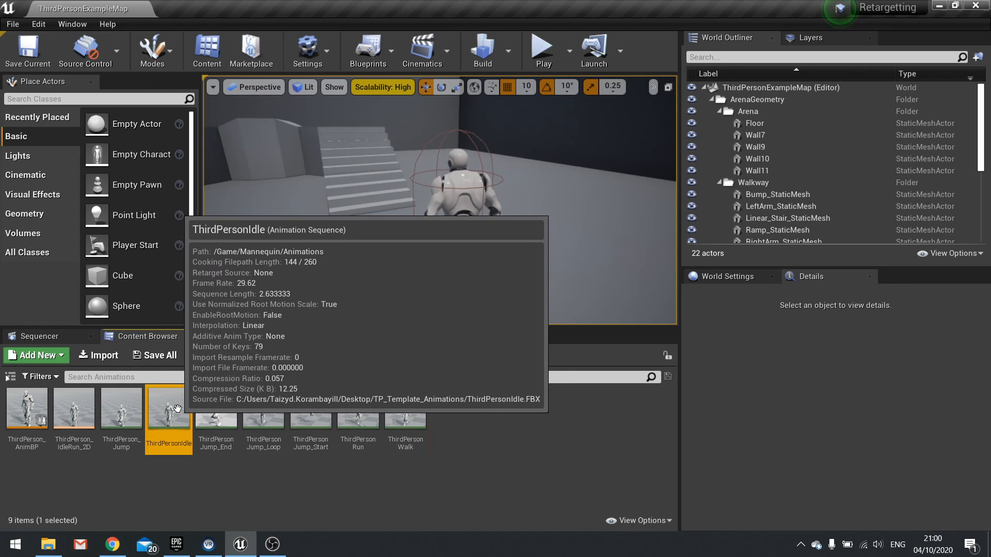
pyautogui.rightClick(167, 408)
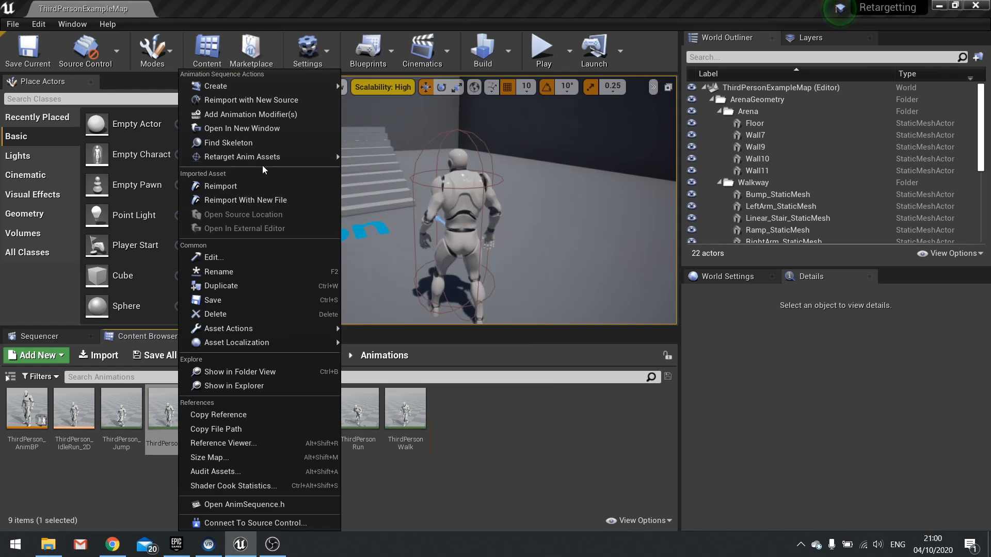
pyautogui.moveTo(240, 157)
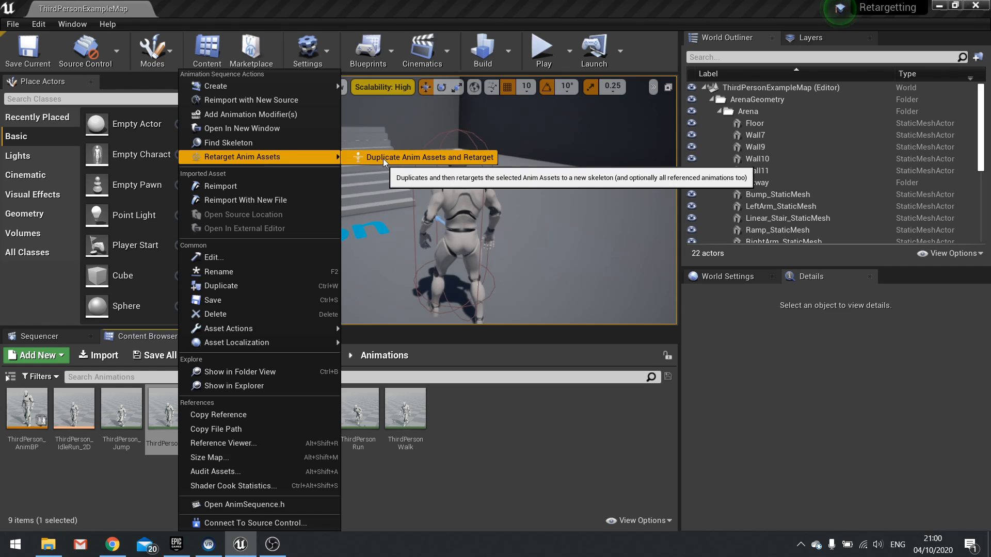
pyautogui.click(428, 157)
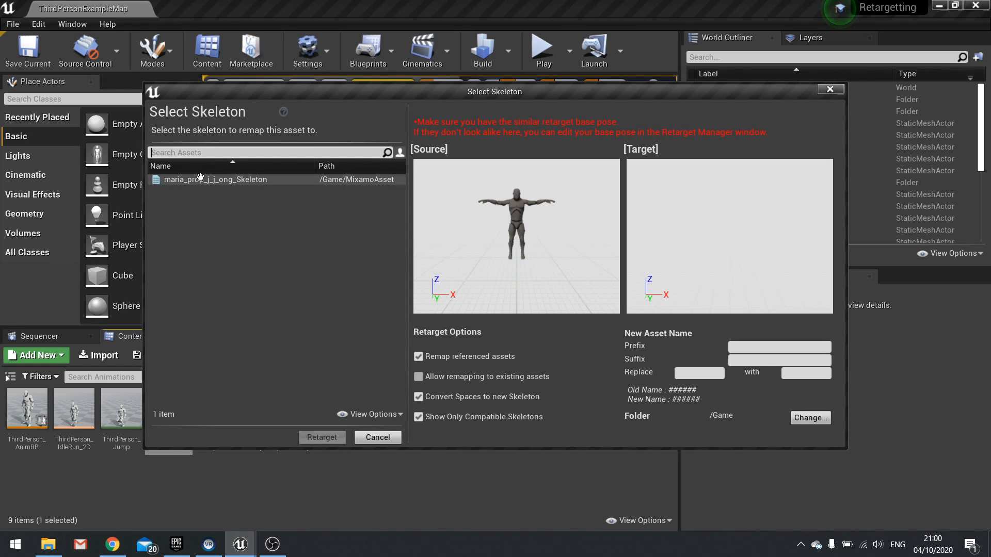
# Step: Retarget a ThirdPersonIdle copy onto maria_prop_j_j_ong_Skeleton in /Game/MixamoAsset
pyautogui.click(215, 180)
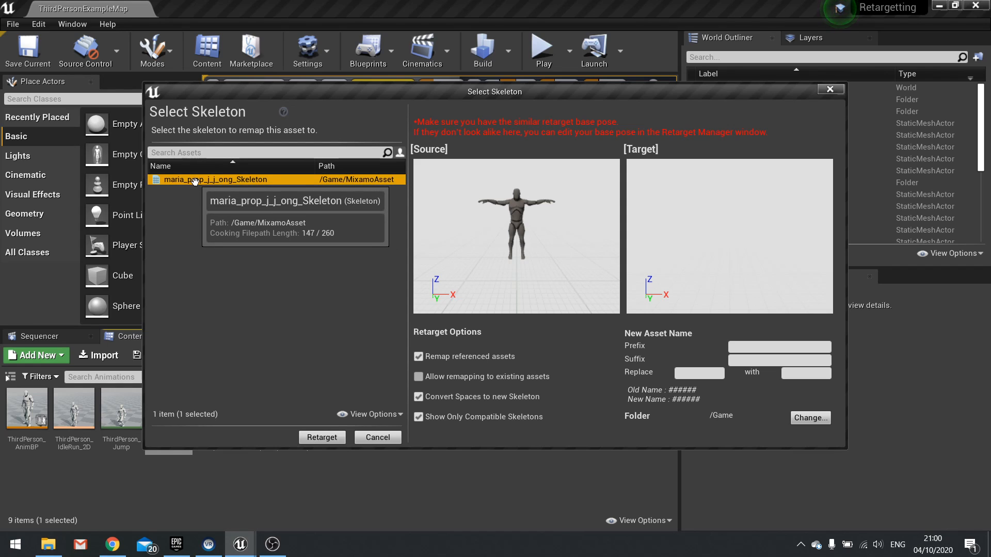
pyautogui.moveTo(665, 344)
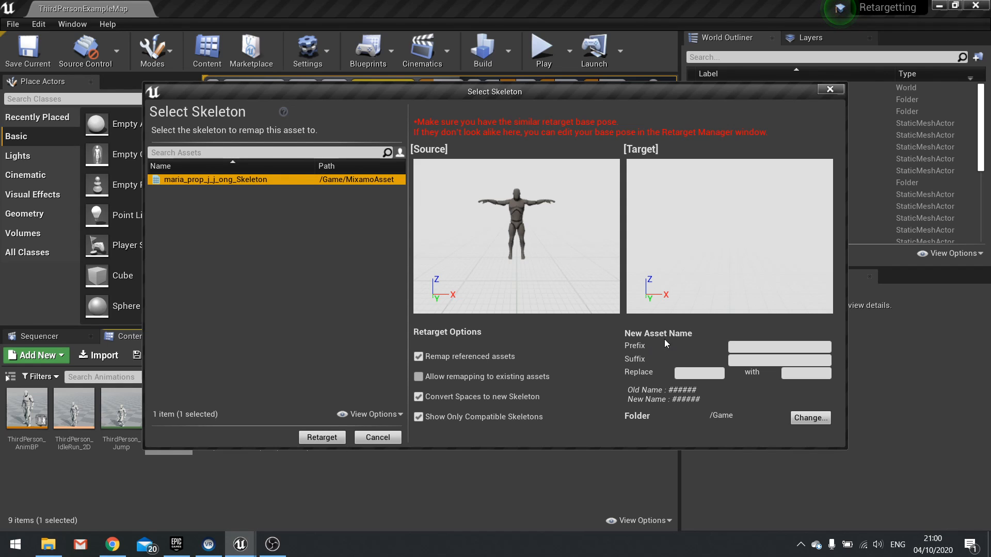
pyautogui.moveTo(651, 368)
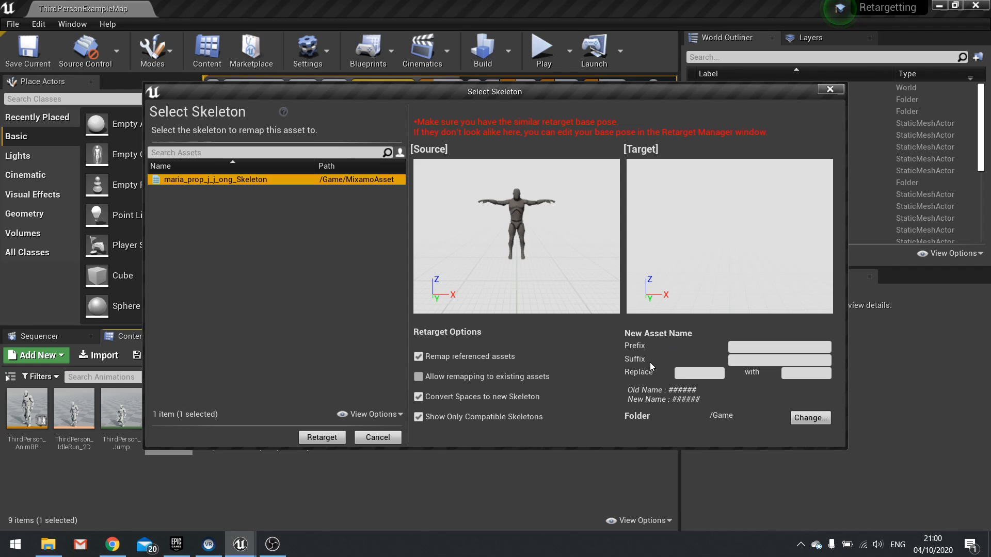
pyautogui.moveTo(675, 424)
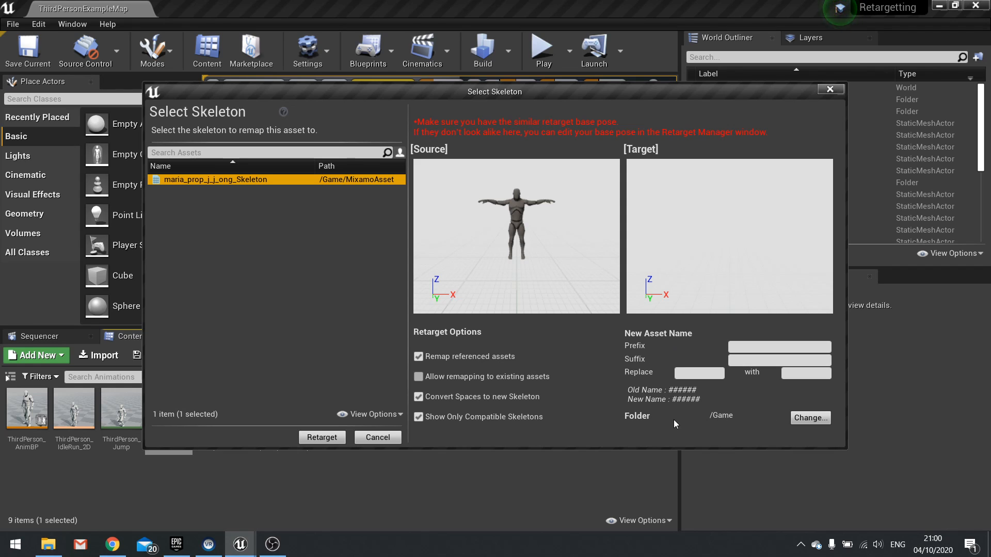
pyautogui.moveTo(686, 423)
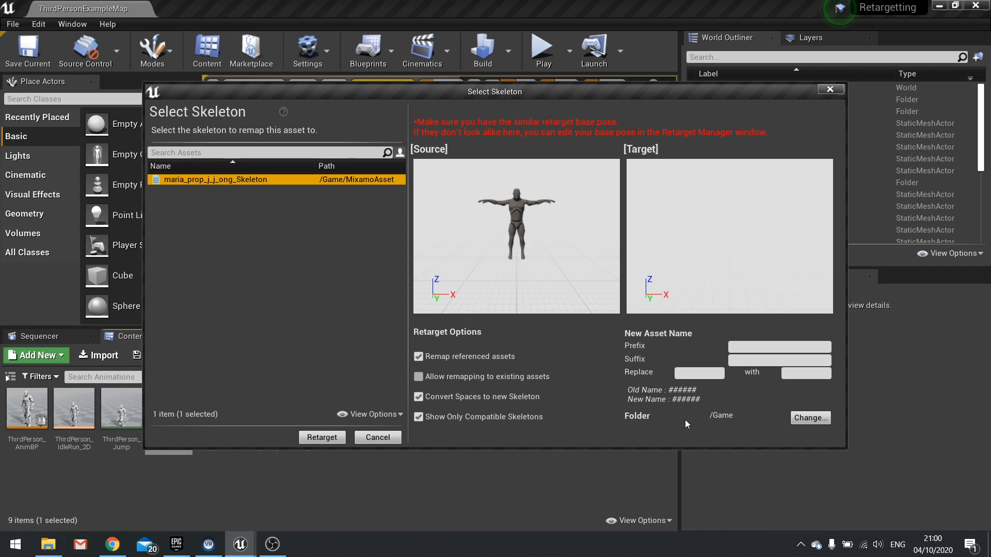
pyautogui.moveTo(816, 422)
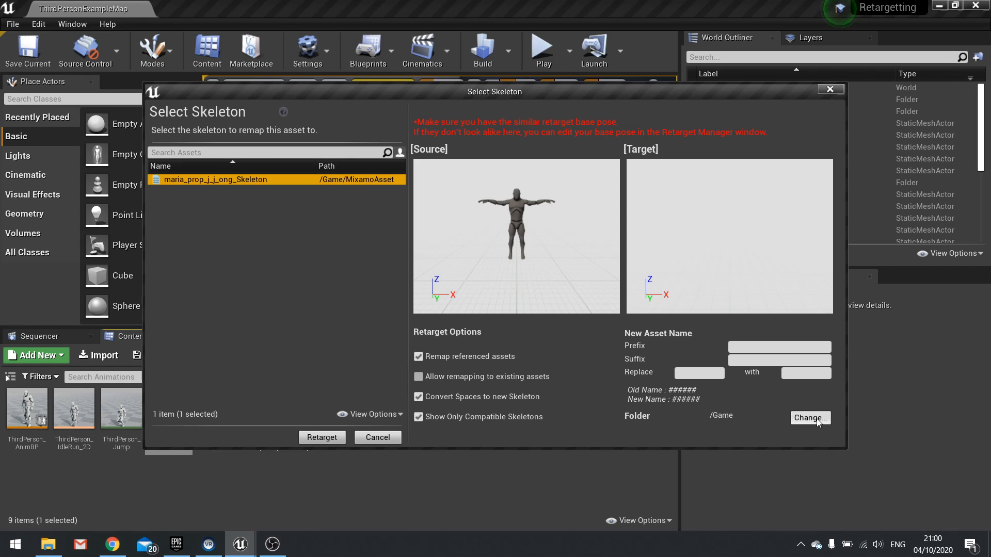
pyautogui.click(810, 419)
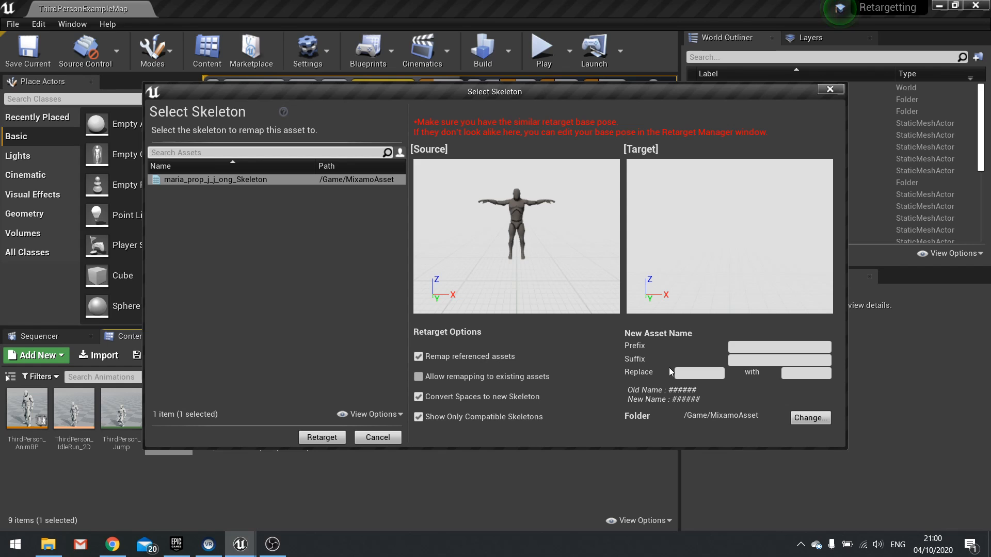
pyautogui.moveTo(777, 438)
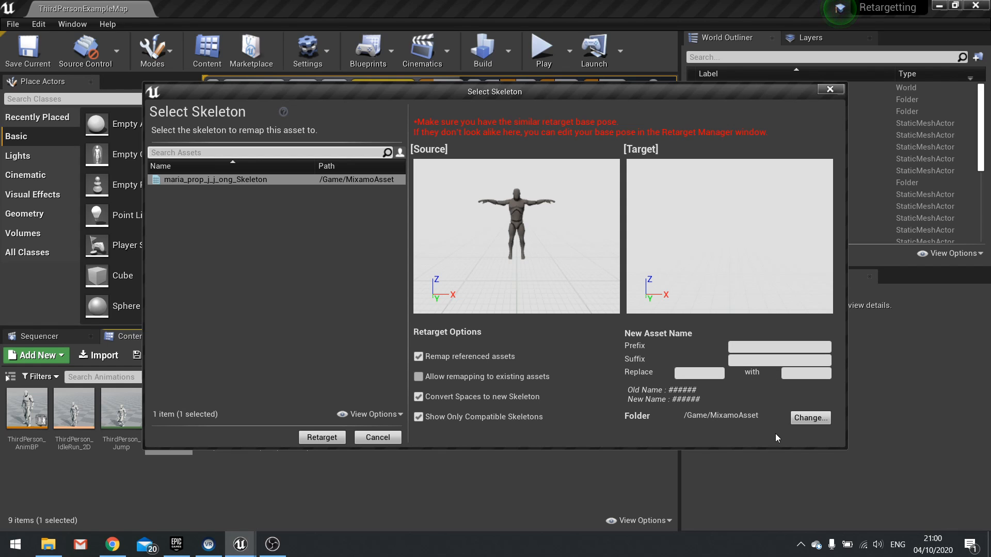
pyautogui.moveTo(322, 437)
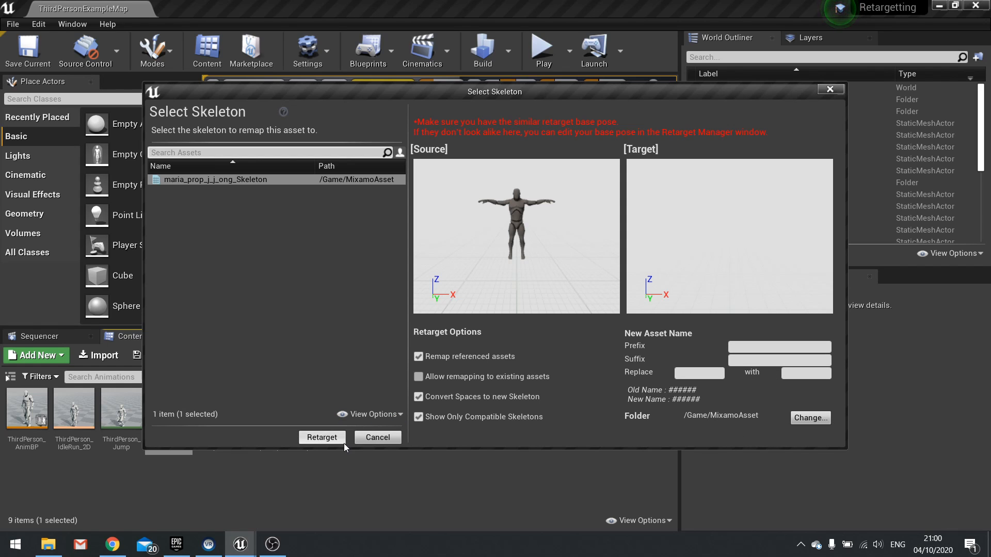
pyautogui.click(321, 437)
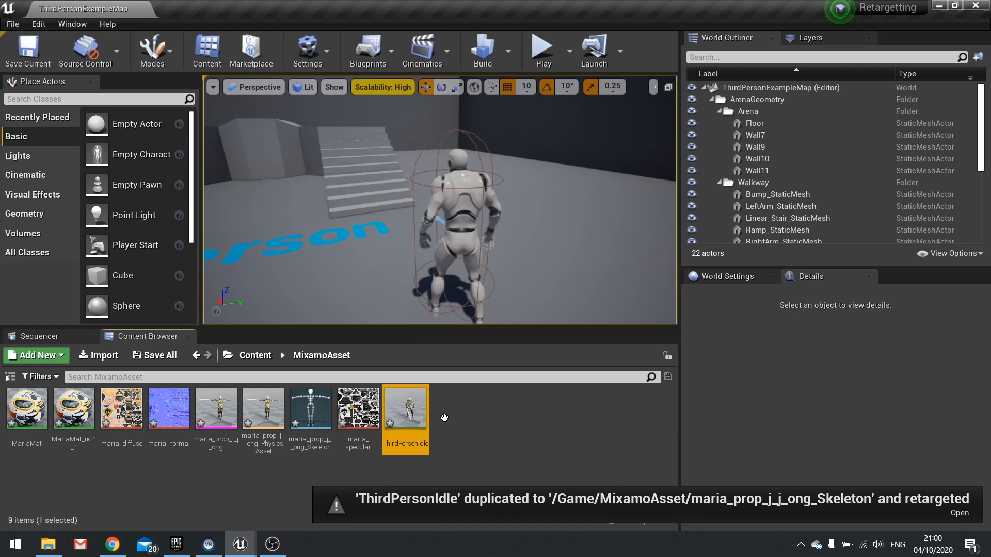
# Step: Play the retargeted ThirdPersonIdle on Maria, then open her skeleton's bone hierarchy
pyautogui.doubleClick(405, 407)
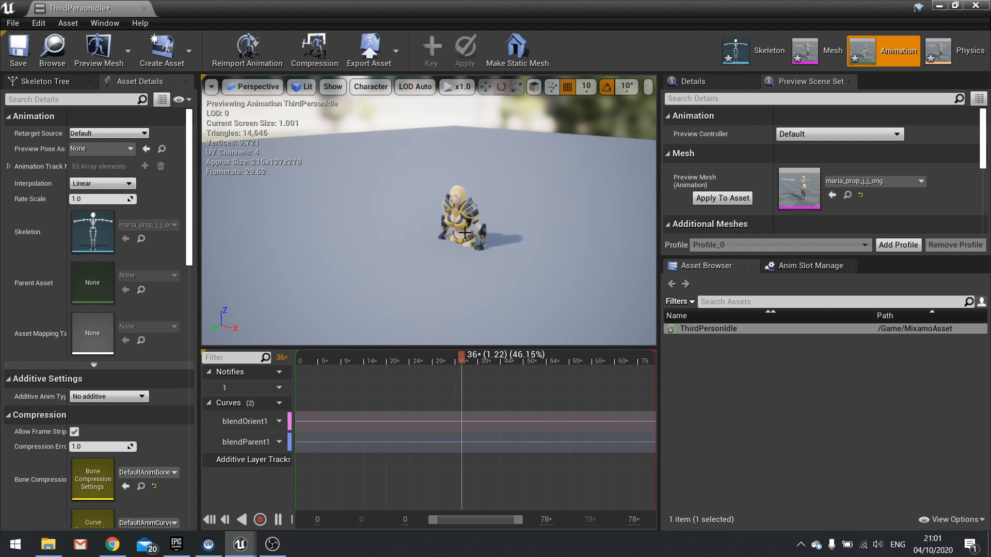
pyautogui.click(372, 357)
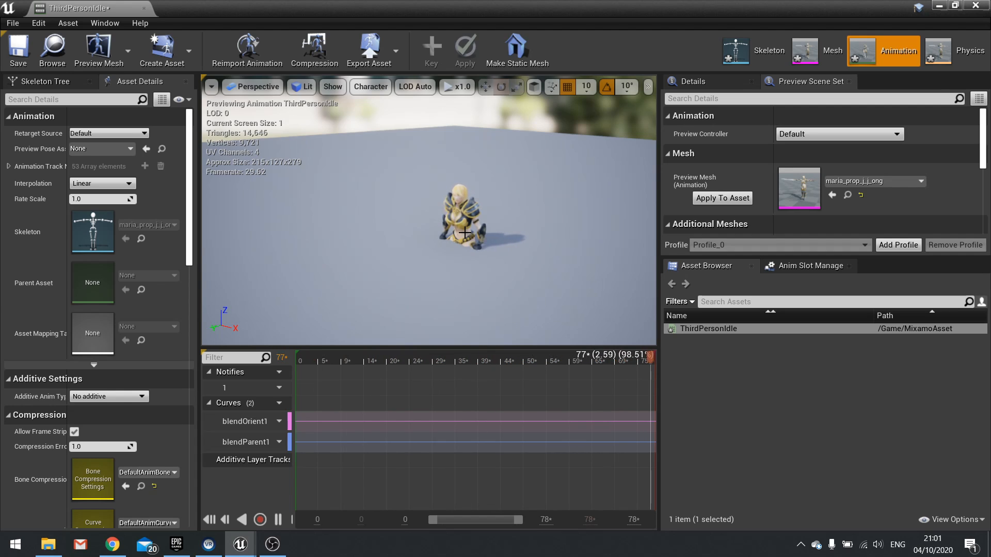
pyautogui.click(561, 361)
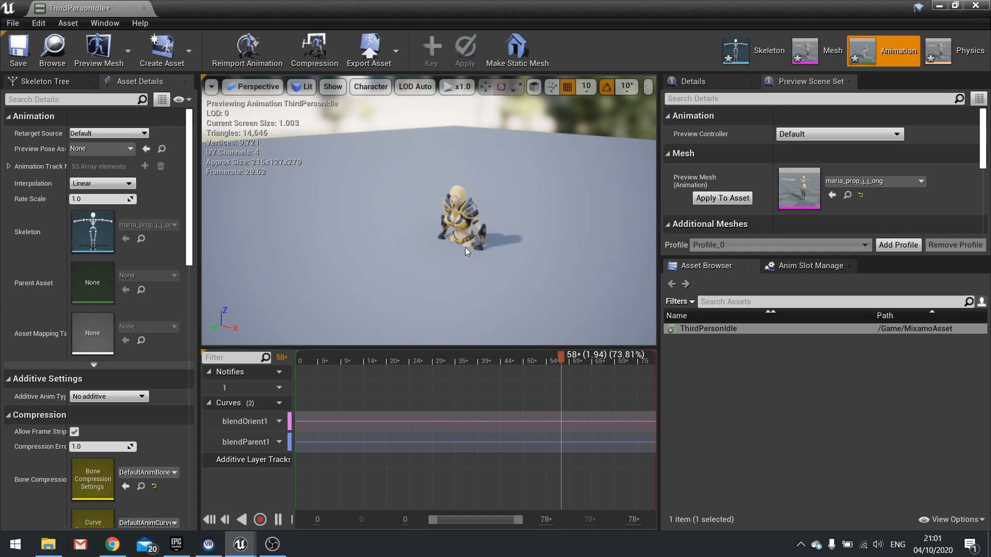
pyautogui.click(479, 355)
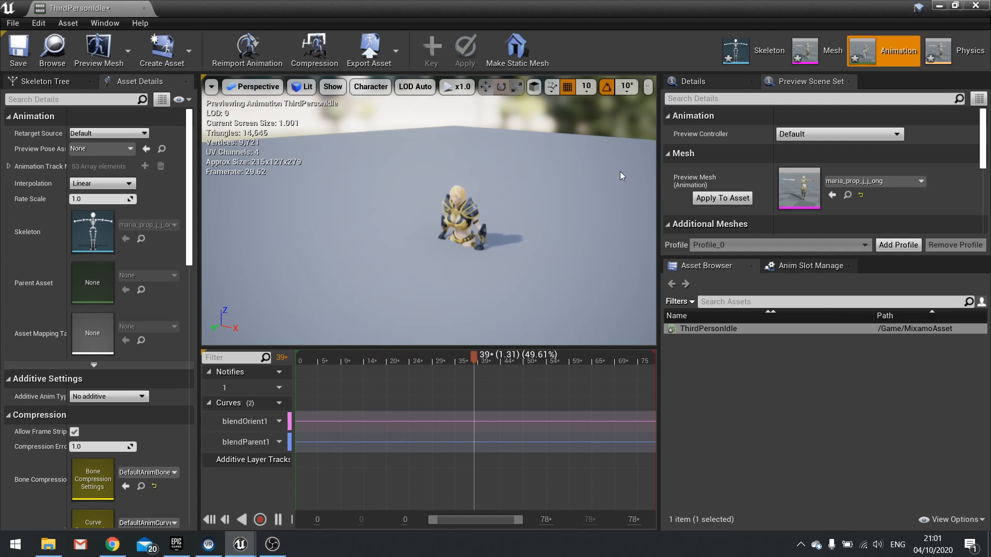
pyautogui.click(769, 50)
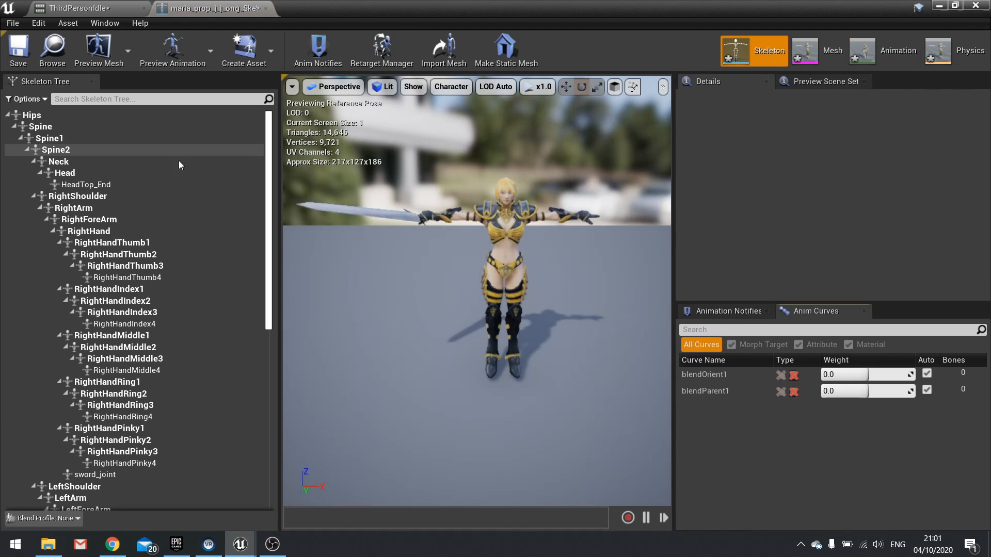
# Step: Check Maria's Humanoid rig mapping in Retarget Manager, then close the skeleton editor
pyautogui.click(381, 45)
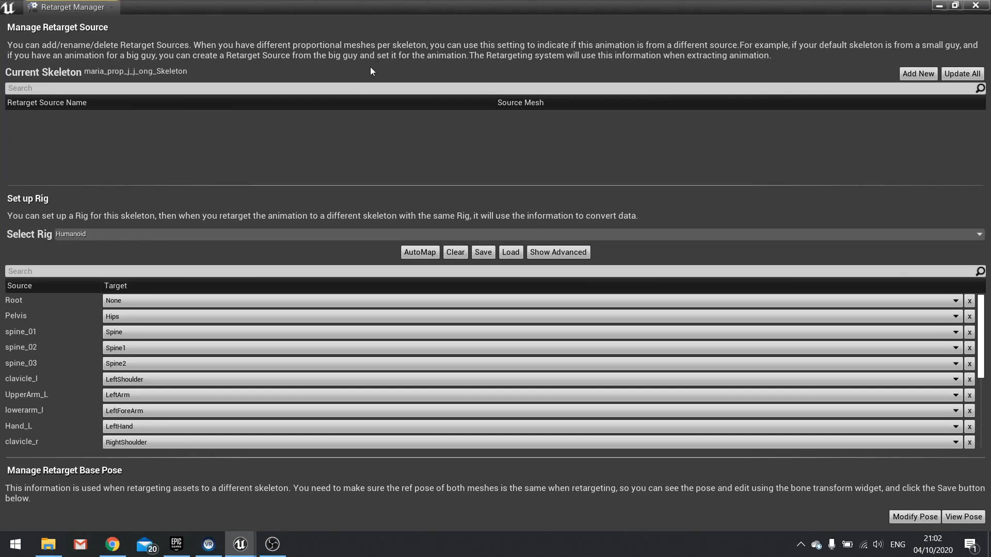
pyautogui.moveTo(114, 301)
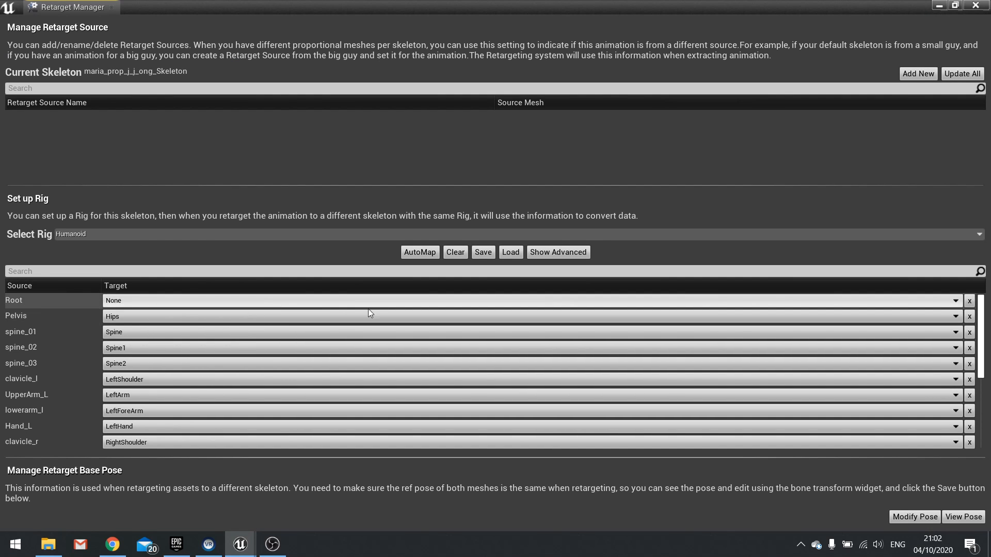
pyautogui.click(212, 8)
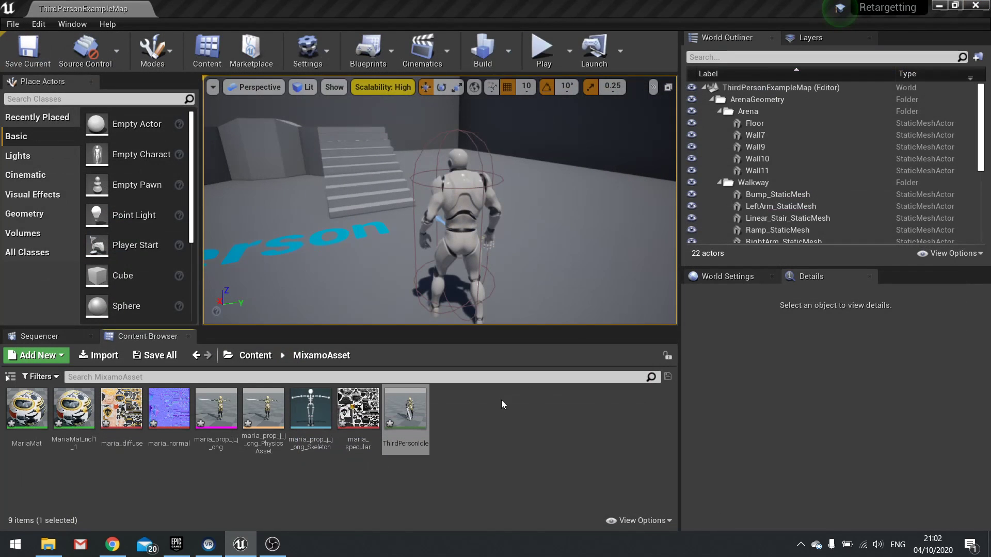
# Step: Save the retargeted ThirdPersonIdle animation in MixamoAsset
pyautogui.rightClick(405, 407)
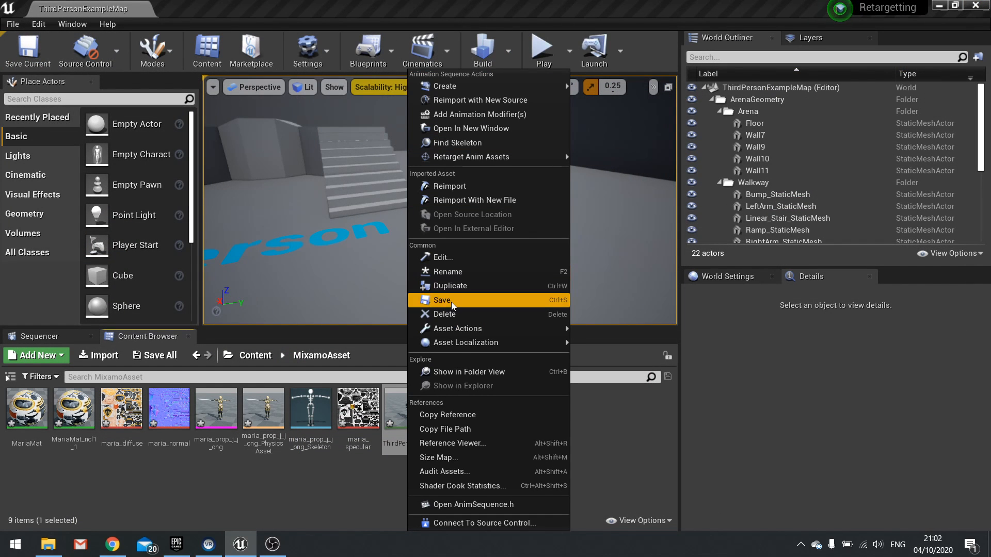
pyautogui.click(442, 300)
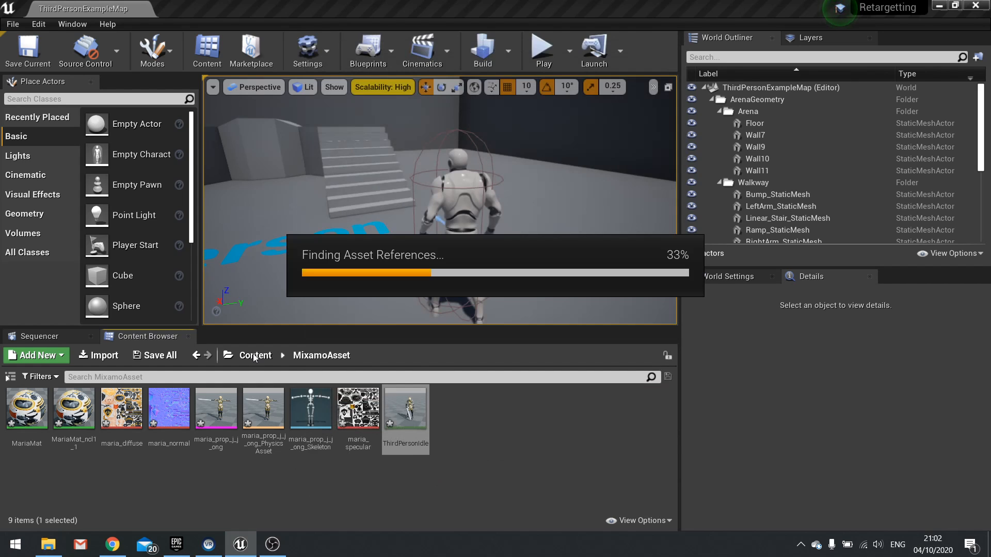
pyautogui.click(256, 355)
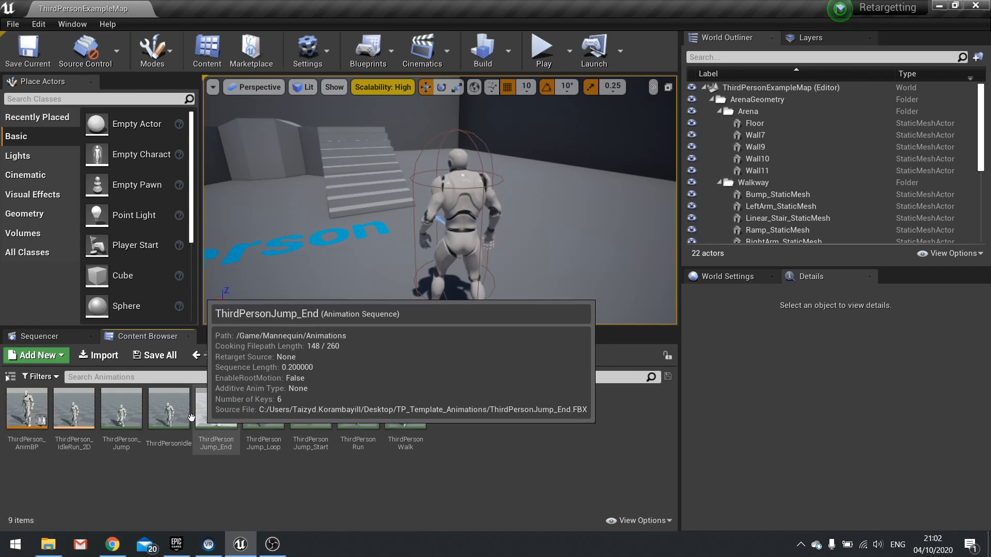
# Step: Retarget another ThirdPersonIdle copy onto maria_prop_j_j_ong_Skeleton in MixamoAsset, open it, return to Content
pyautogui.rightClick(168, 407)
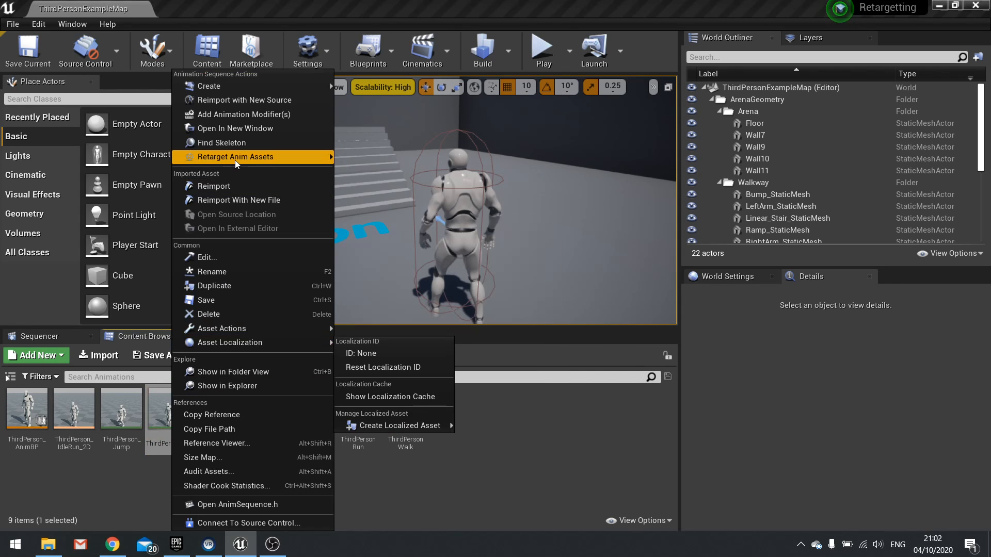
pyautogui.click(237, 157)
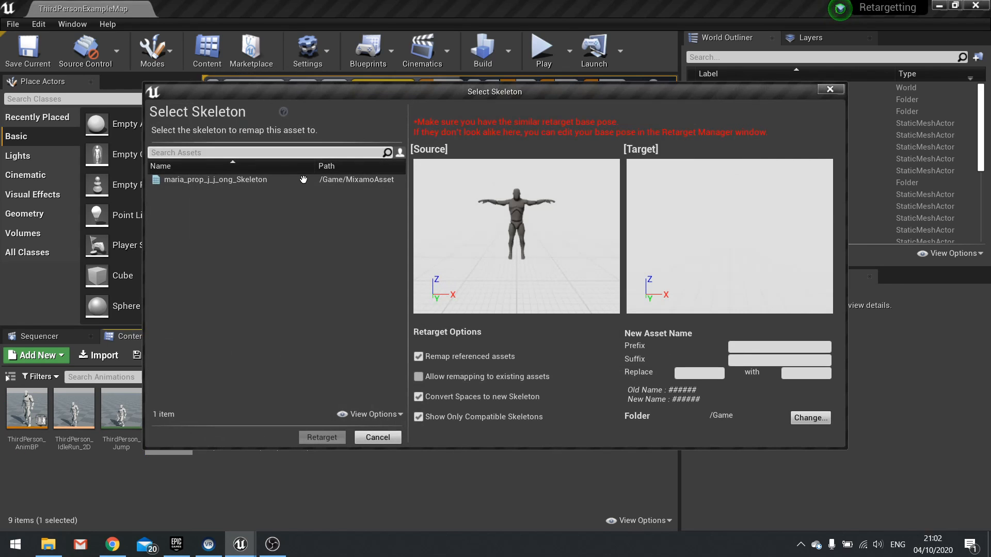
pyautogui.click(215, 179)
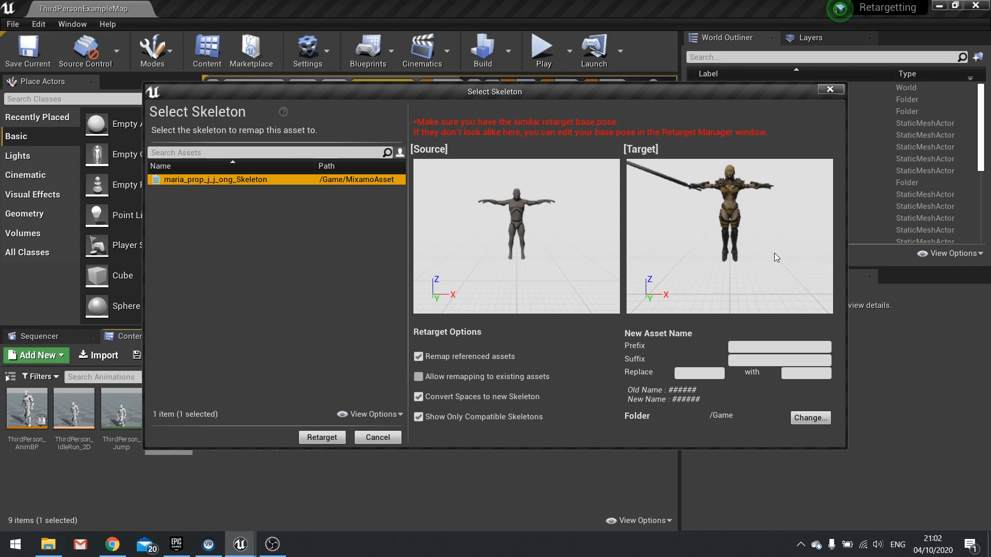
pyautogui.click(321, 437)
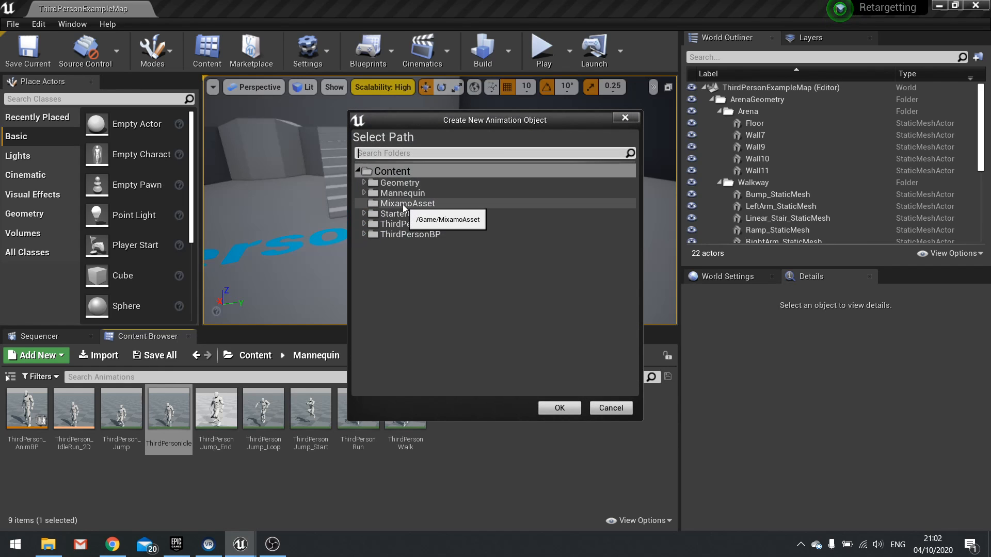
pyautogui.click(557, 407)
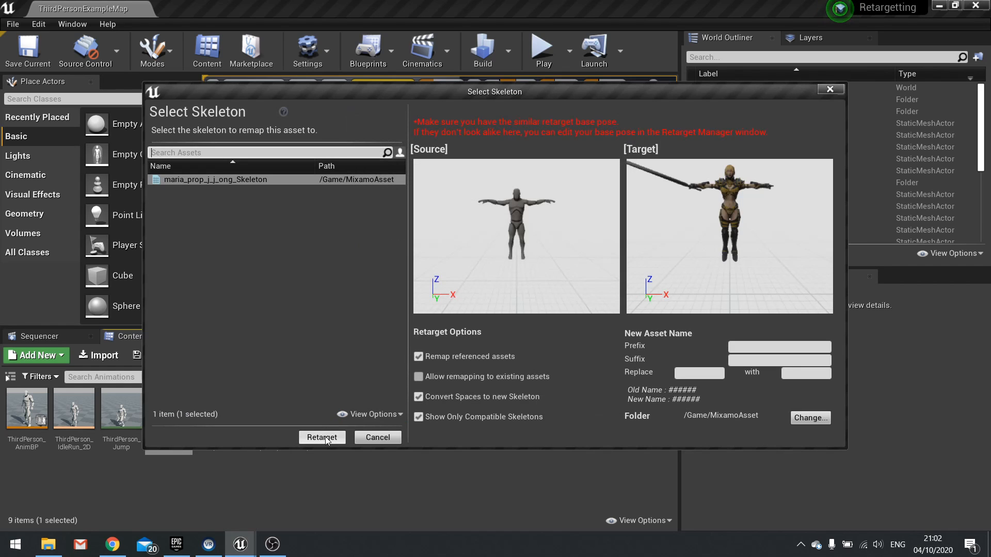
pyautogui.click(322, 437)
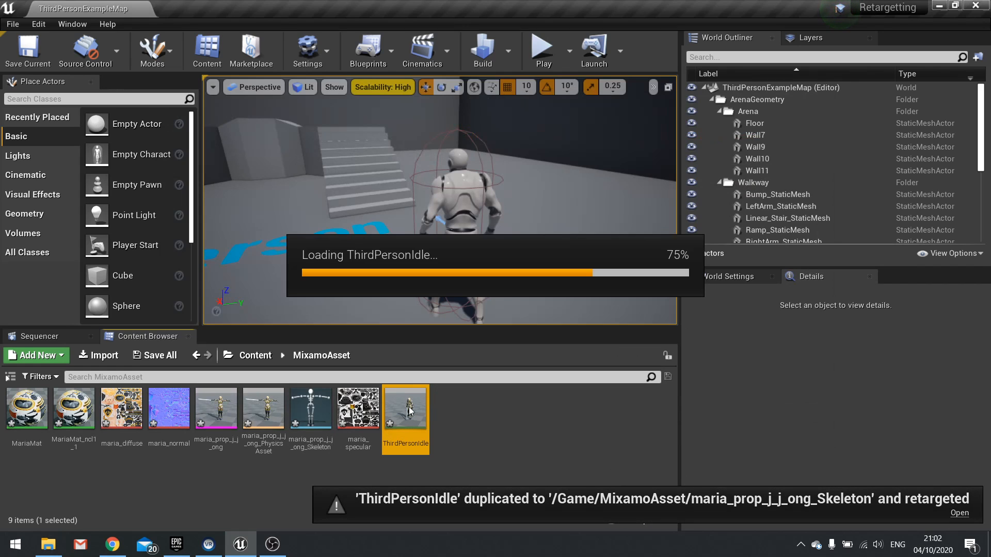
pyautogui.doubleClick(404, 408)
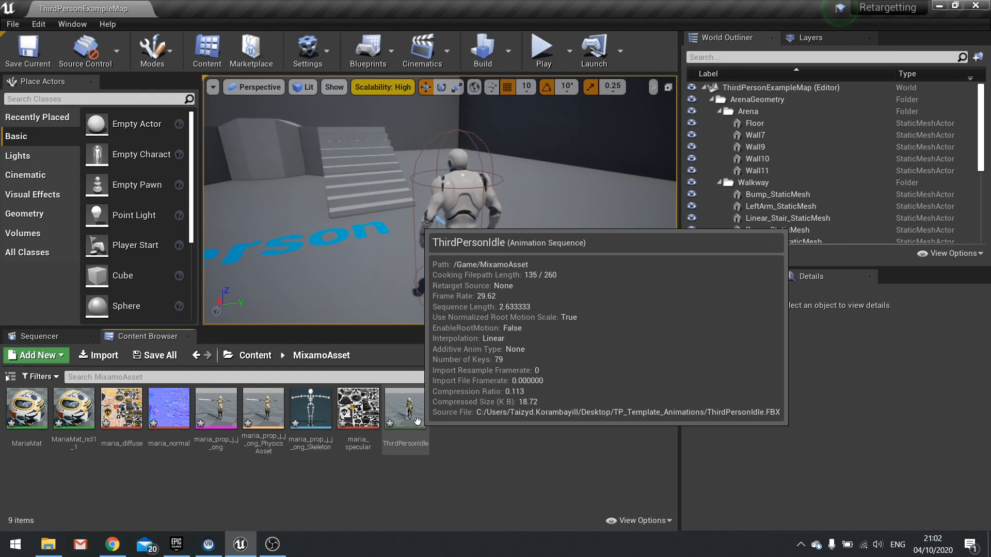
pyautogui.click(256, 355)
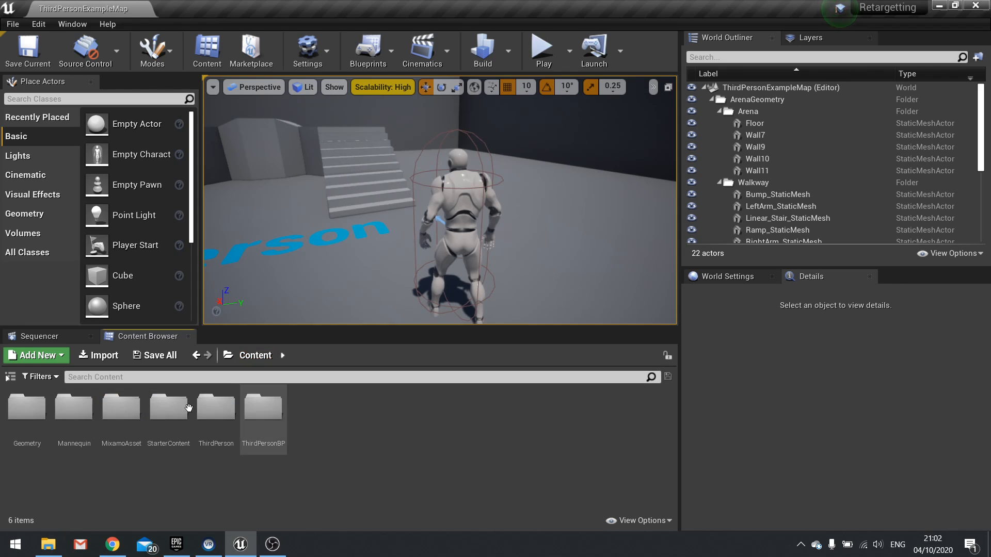
# Step: Duplicate-retarget ThirdPerson_AnimBP to maria_prop_j_j_ong_Skeleton, saving into MixamoAsset
pyautogui.doubleClick(73, 406)
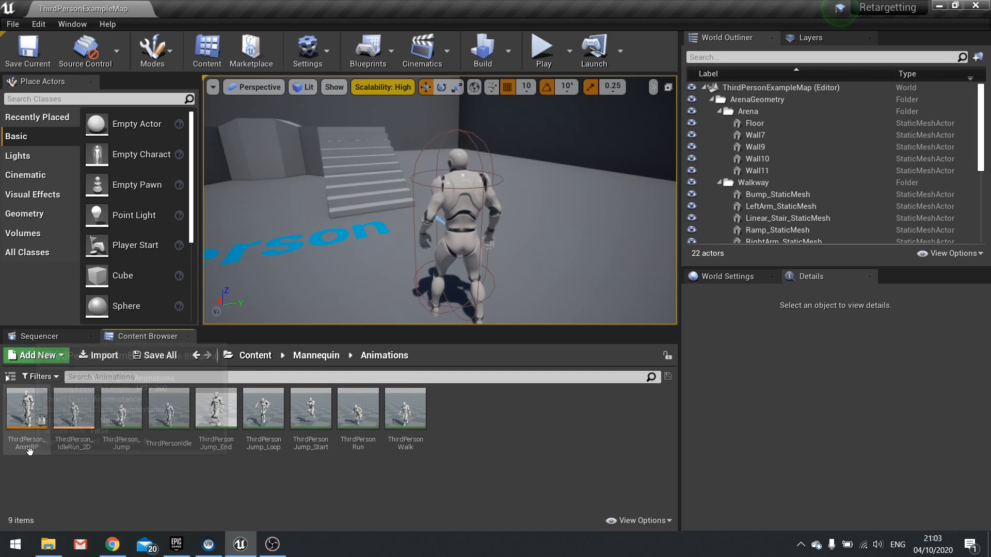
pyautogui.moveTo(26, 408)
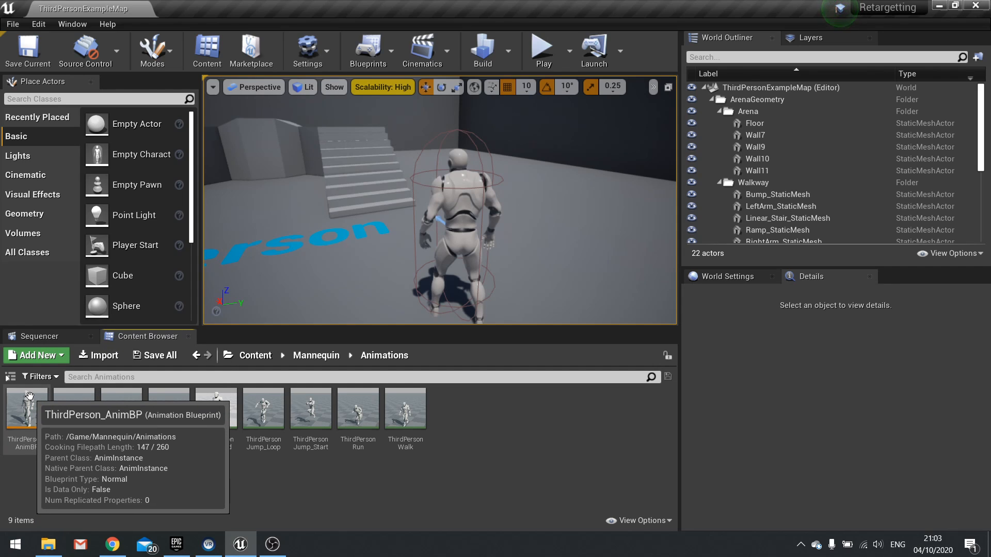
pyautogui.rightClick(24, 410)
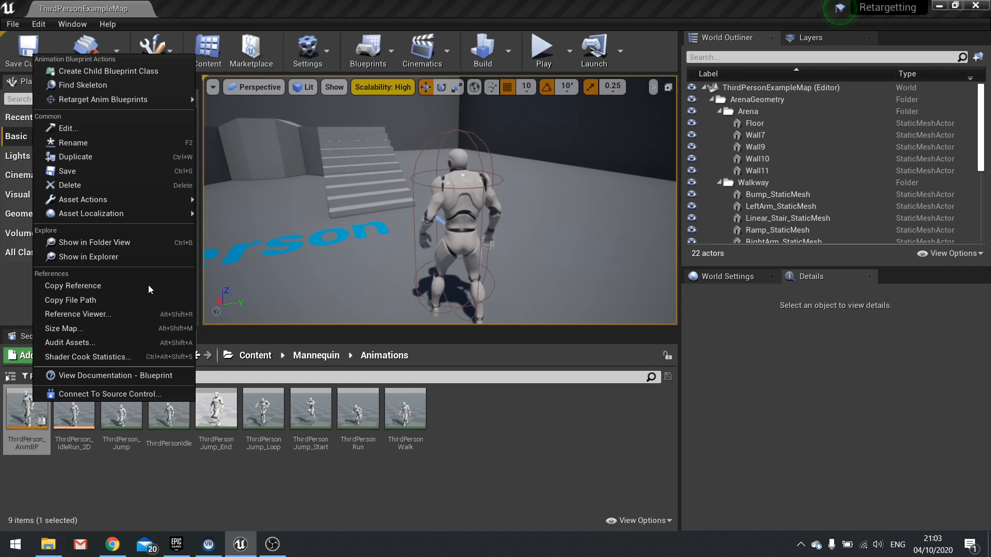
pyautogui.moveTo(101, 99)
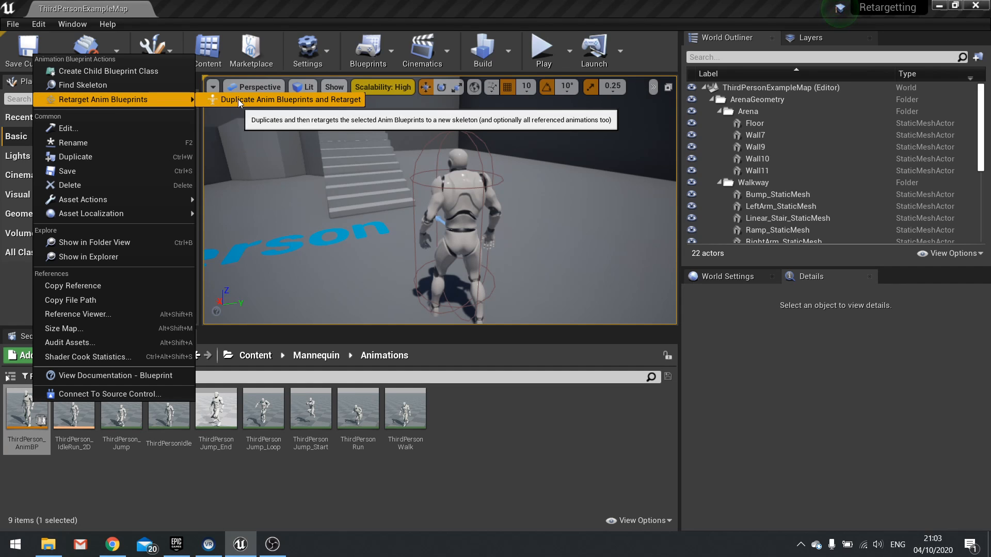
pyautogui.click(291, 99)
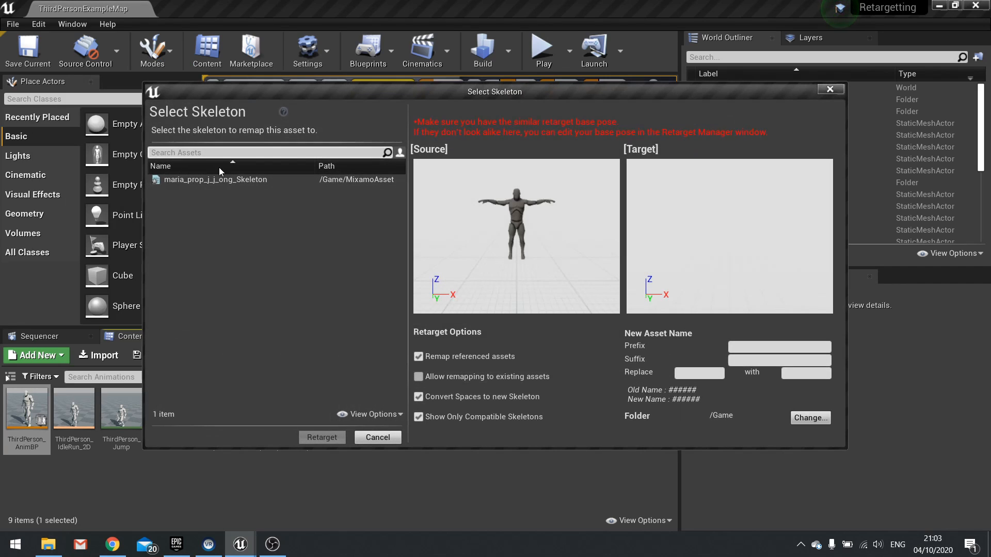
pyautogui.click(215, 180)
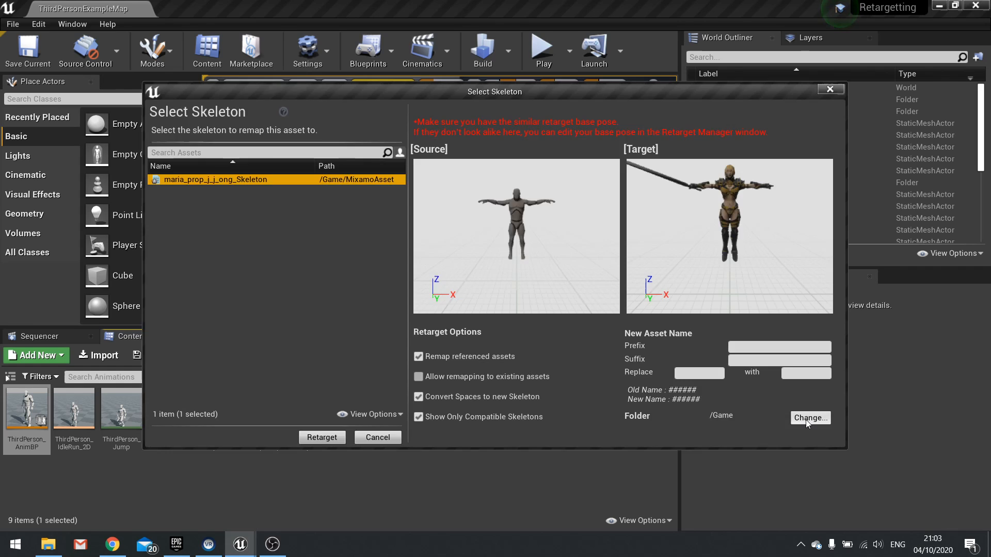
pyautogui.click(810, 417)
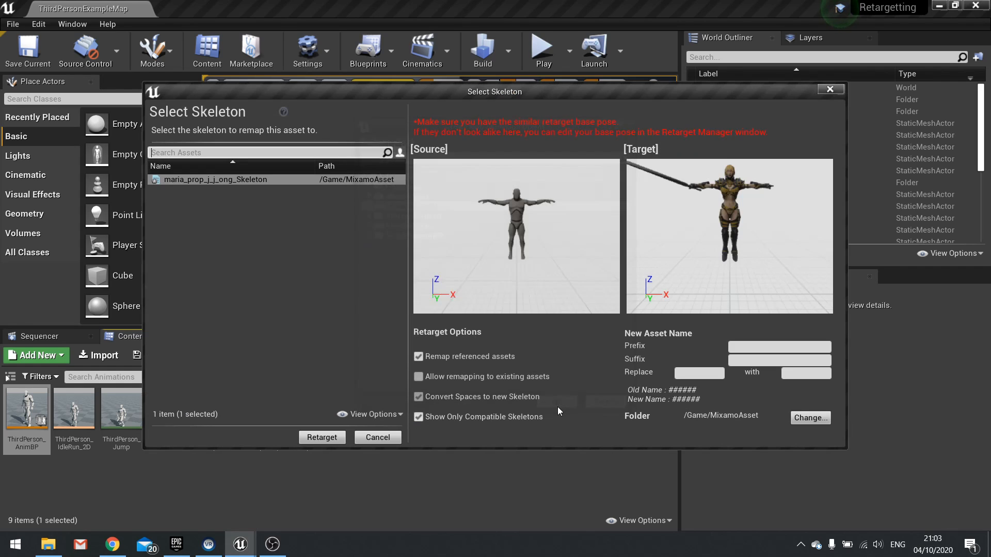
pyautogui.click(377, 437)
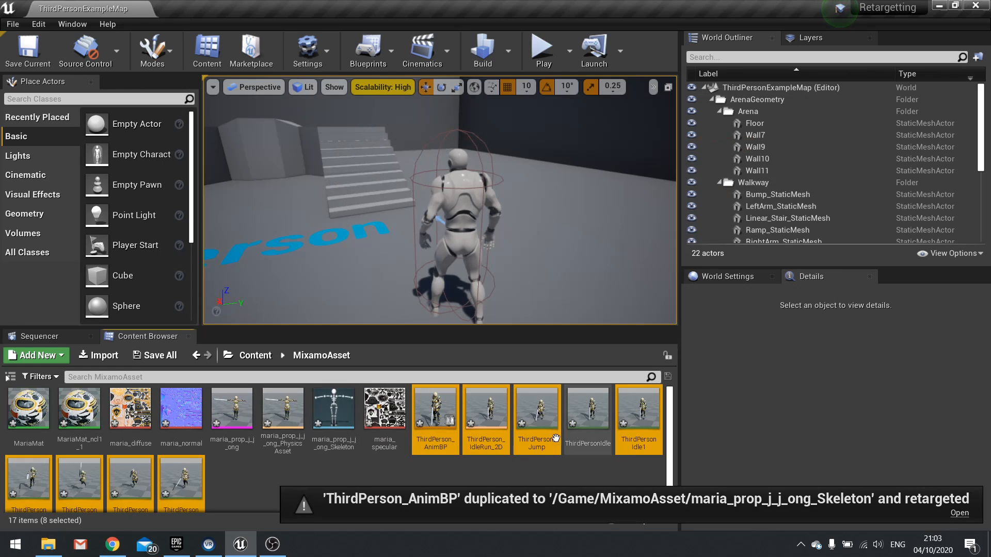
pyautogui.moveTo(485, 408)
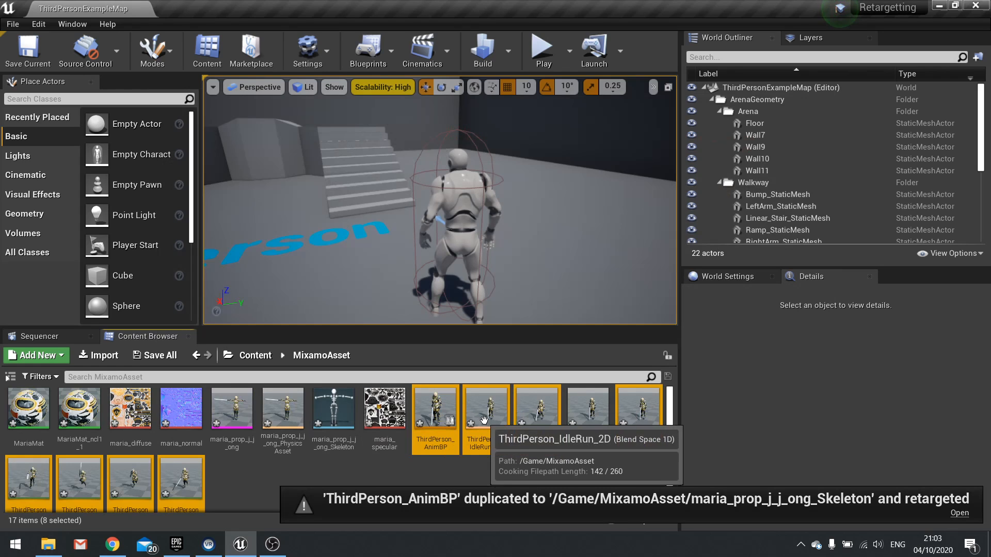
# Step: Delete the duplicate ThirdPersonIdle1 animation and open the ThirdPersonCharacter blueprint
pyautogui.click(535, 408)
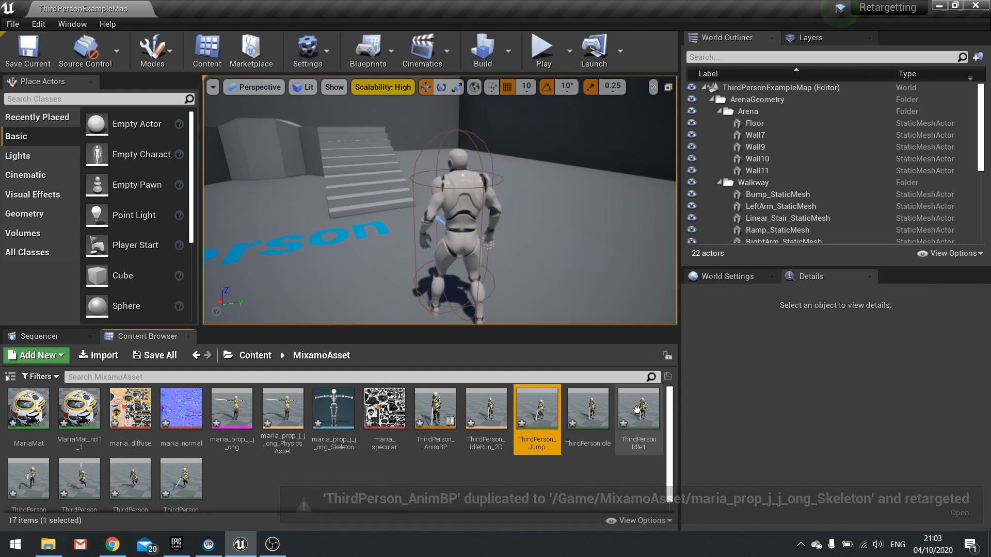
pyautogui.rightClick(638, 408)
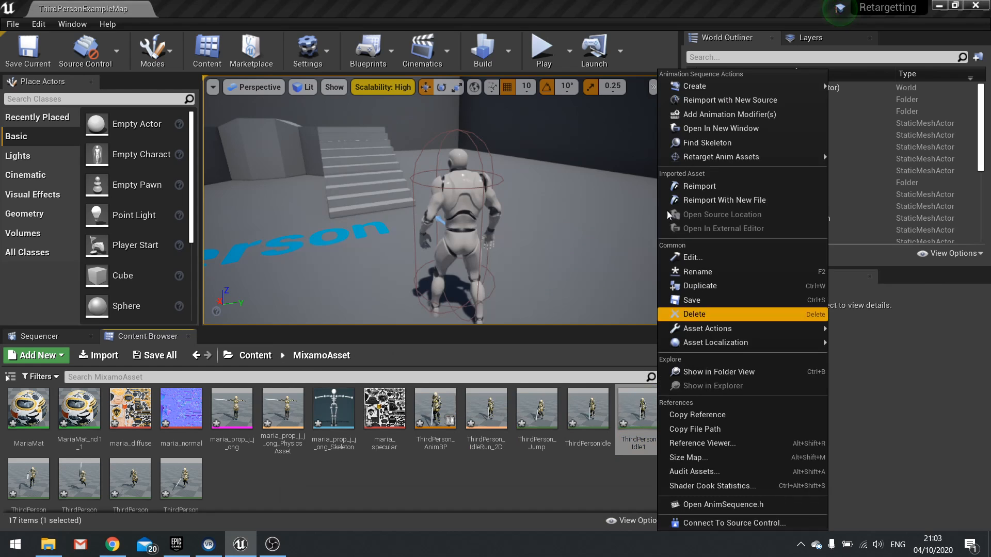
pyautogui.press('Escape')
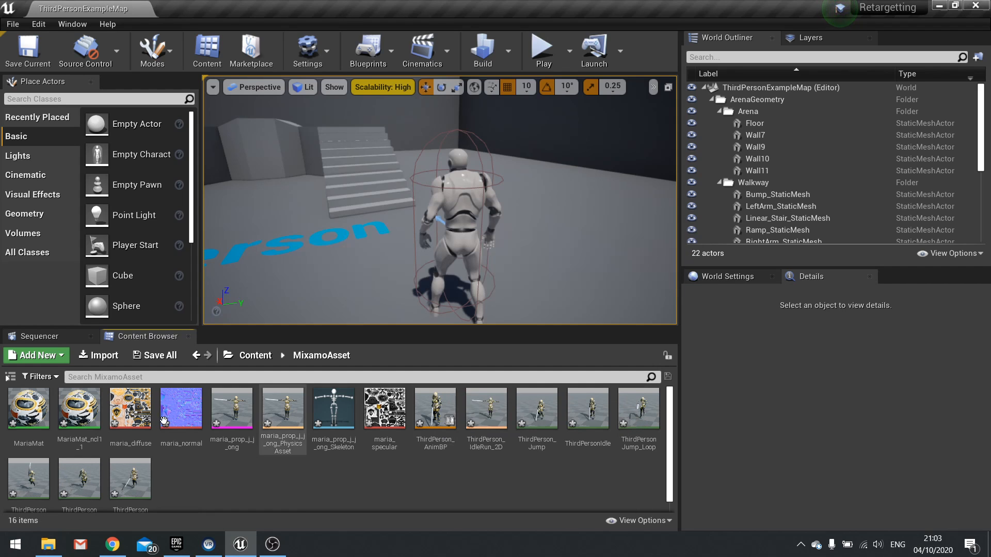
pyautogui.click(449, 214)
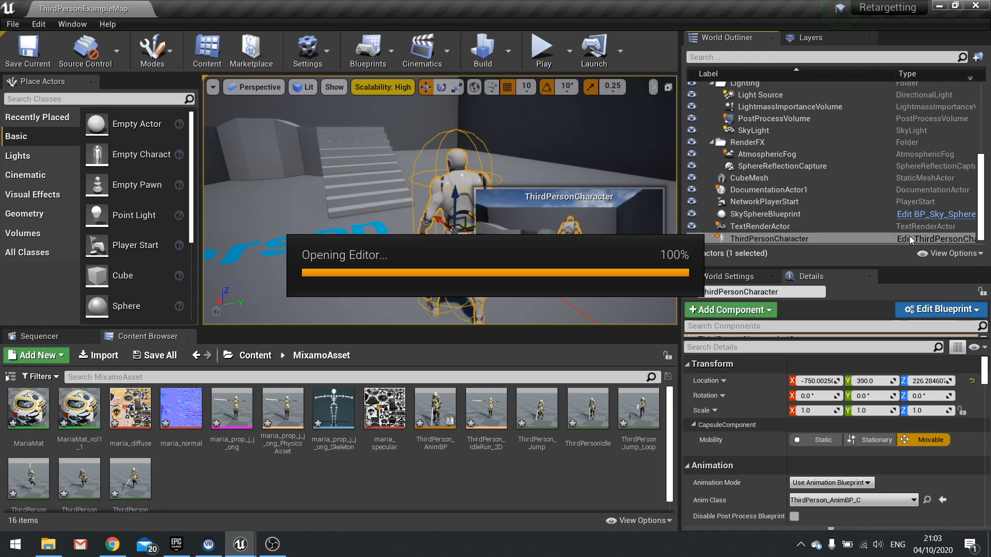
pyautogui.moveTo(265, 163)
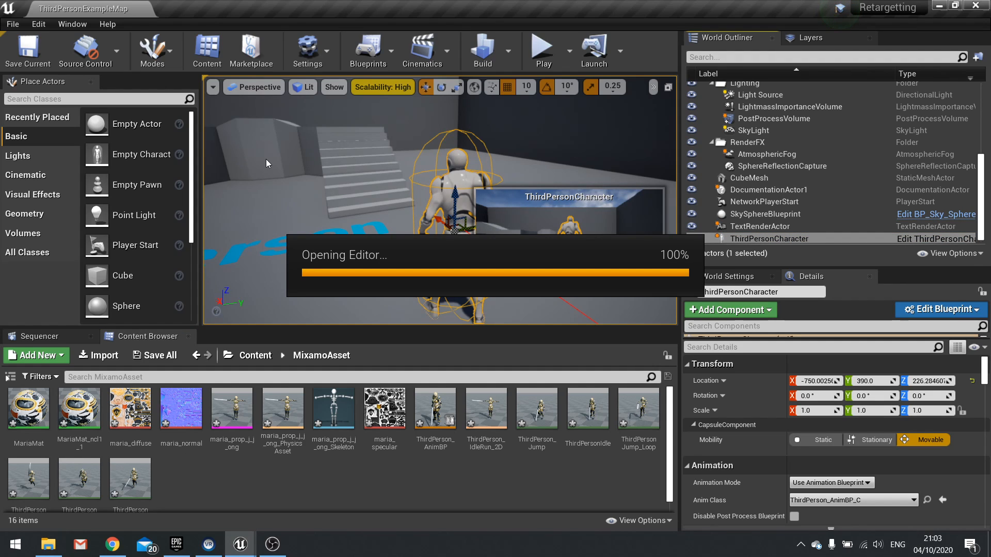
# Step: Set the inherited Mesh component's Anim Class to Maria_AnimBP and compile
pyautogui.click(939, 310)
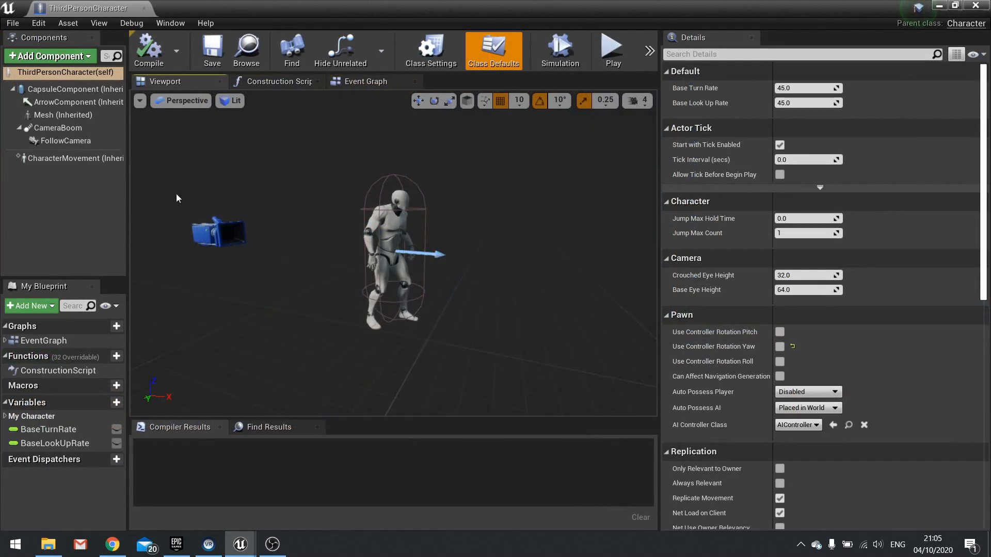
pyautogui.click(63, 115)
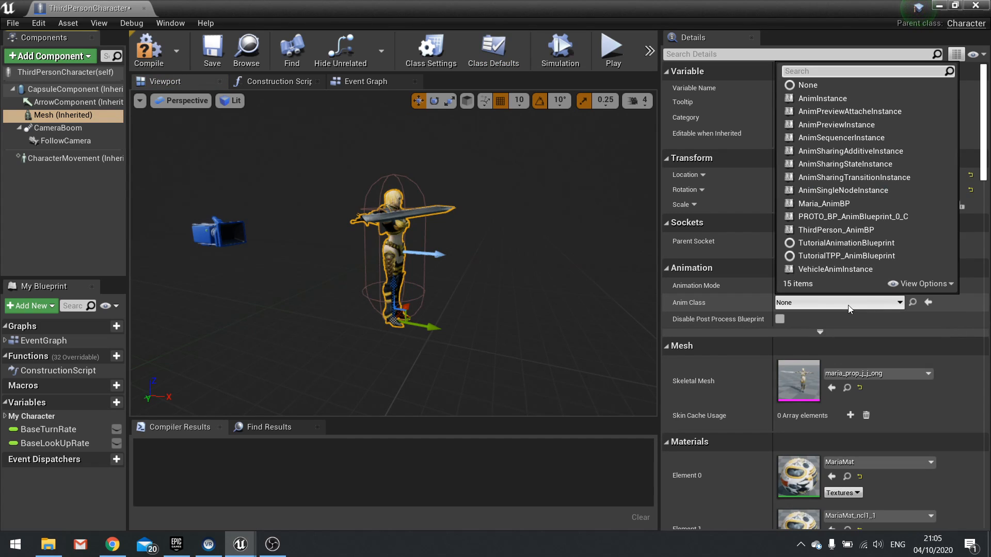
pyautogui.moveTo(823, 204)
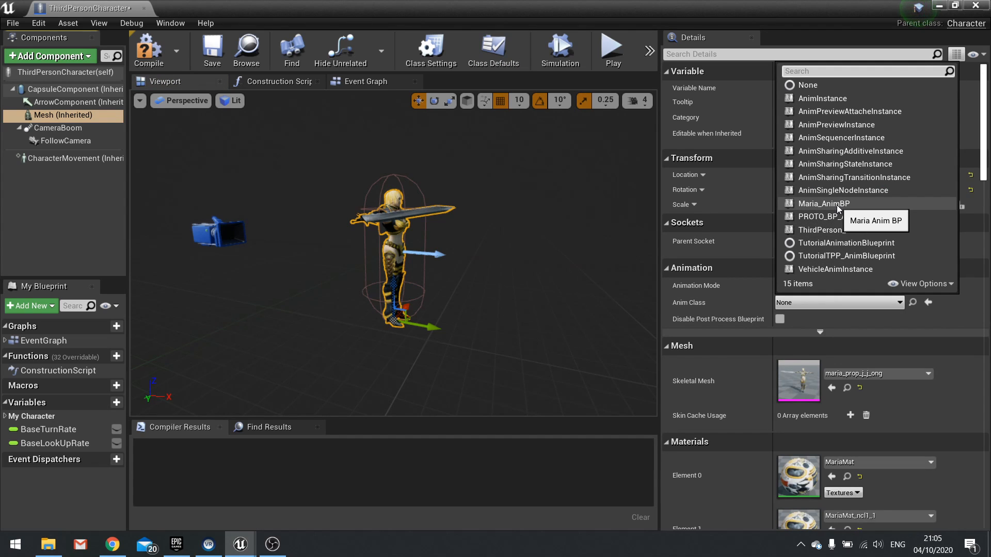
pyautogui.click(823, 203)
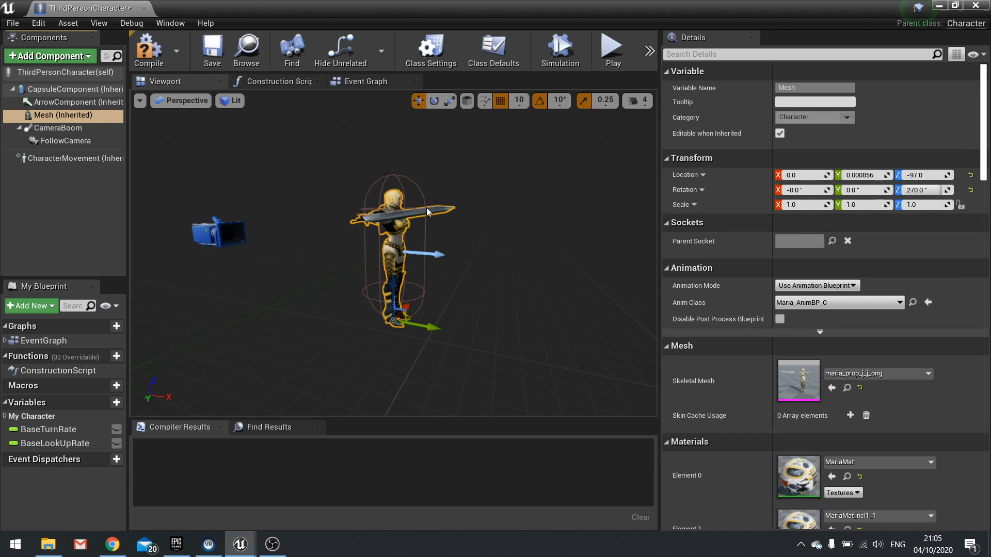
pyautogui.click(148, 49)
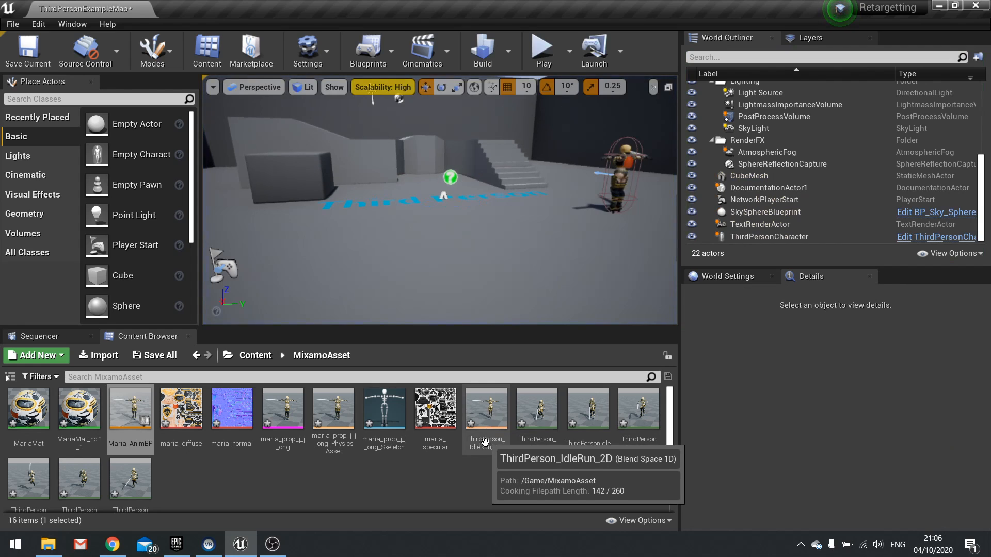
pyautogui.doubleClick(485, 408)
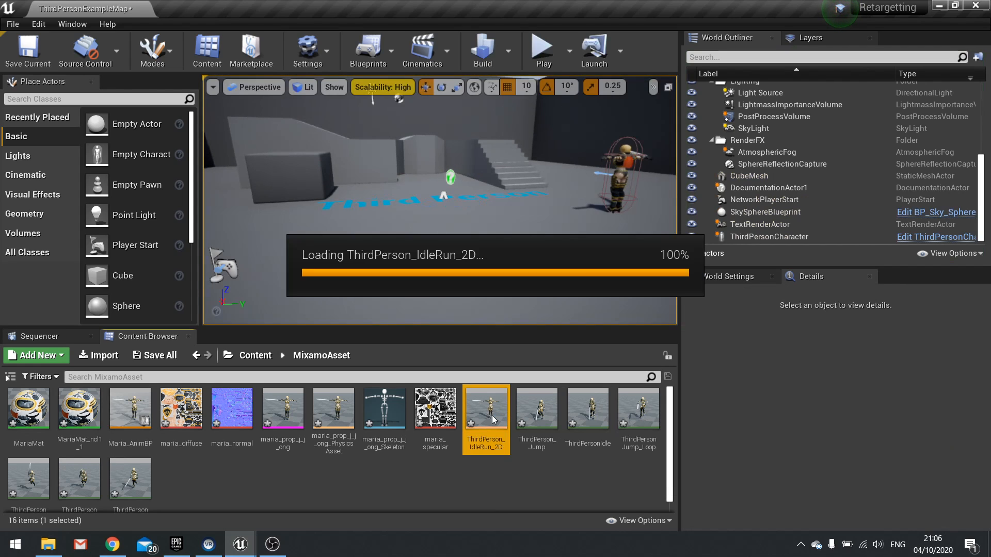
pyautogui.doubleClick(485, 408)
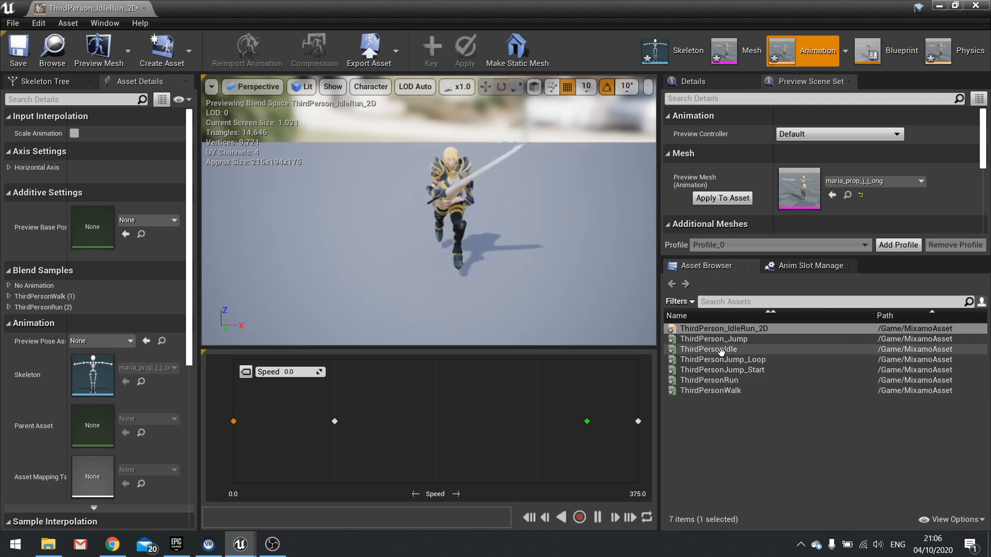
pyautogui.click(709, 349)
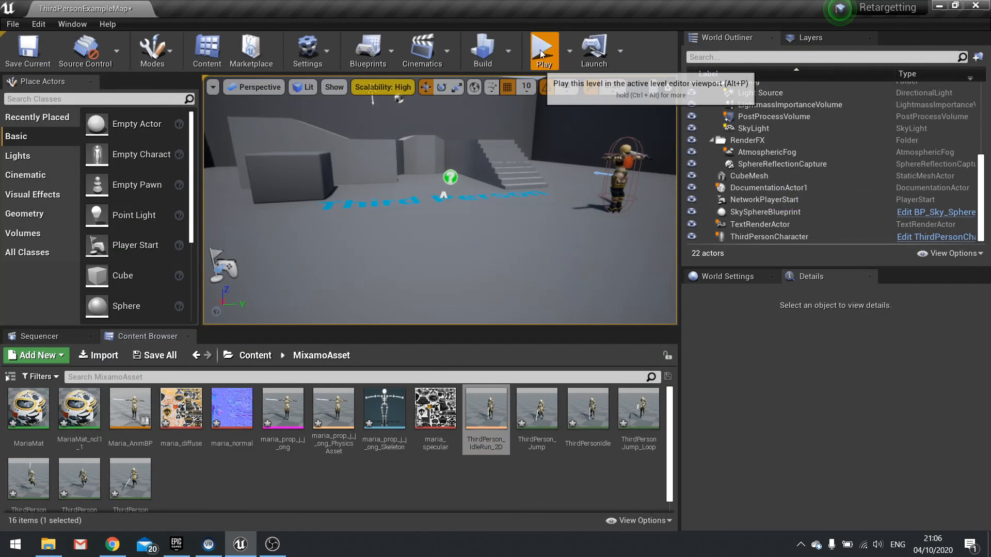
# Step: Run a Play-in-editor session and control Maria in the arena
pyautogui.click(542, 50)
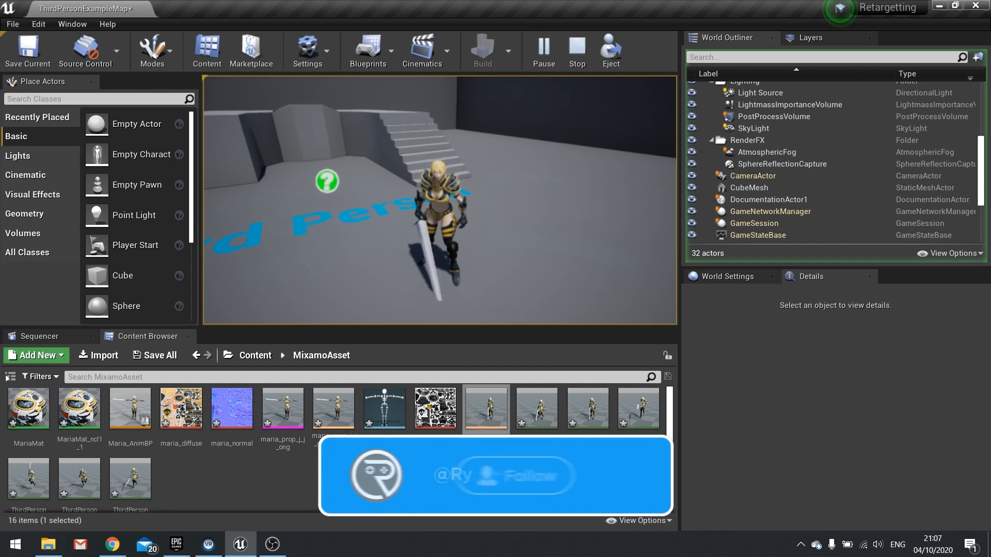
pyautogui.click(501, 476)
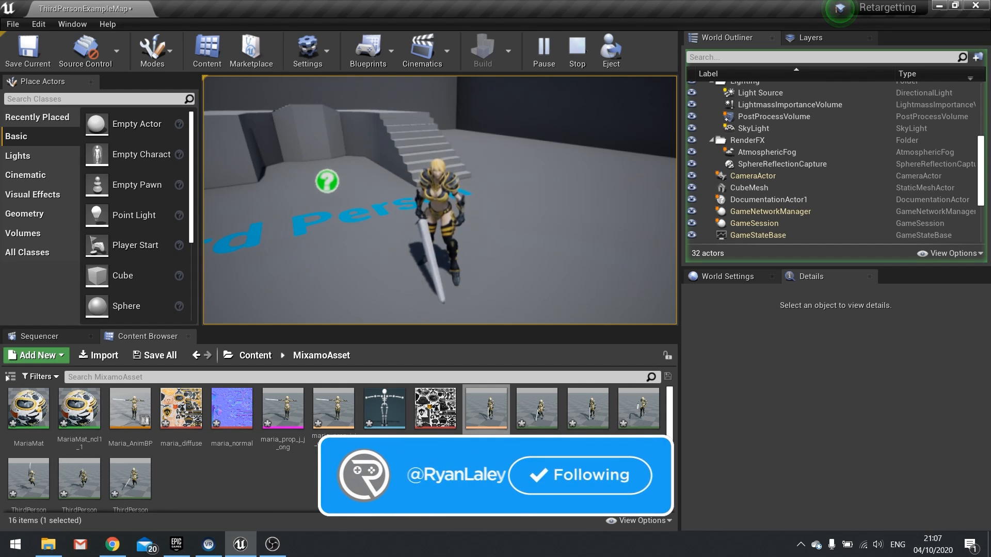